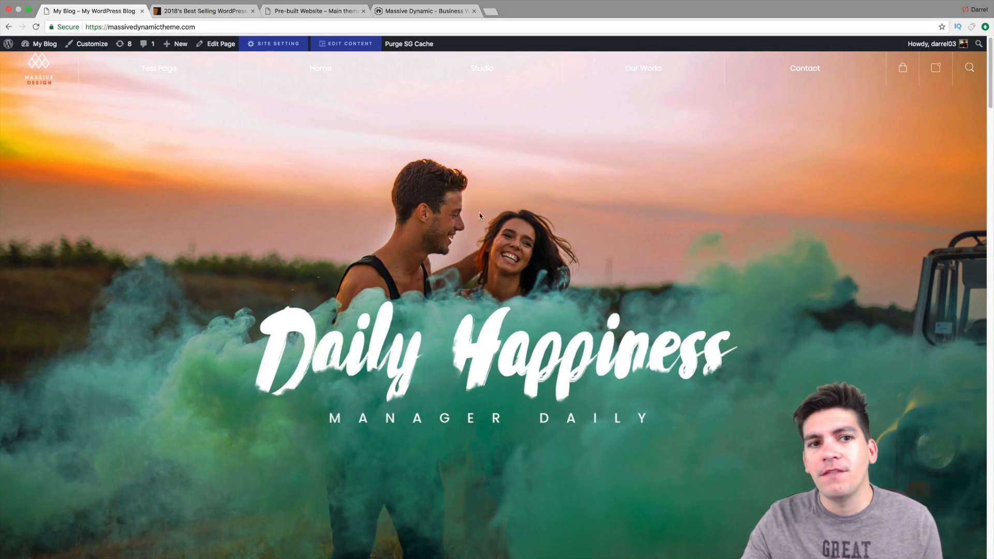
- Browse the 2018 best-selling WordPress themes grid until the Massive Dynamic preview at $39 shows
click(203, 10)
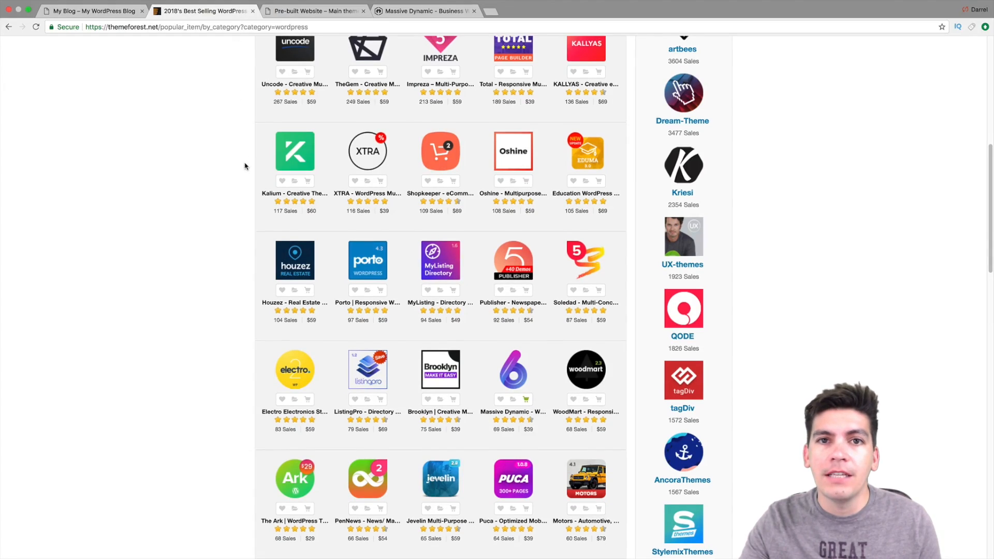
scroll(up, 3)
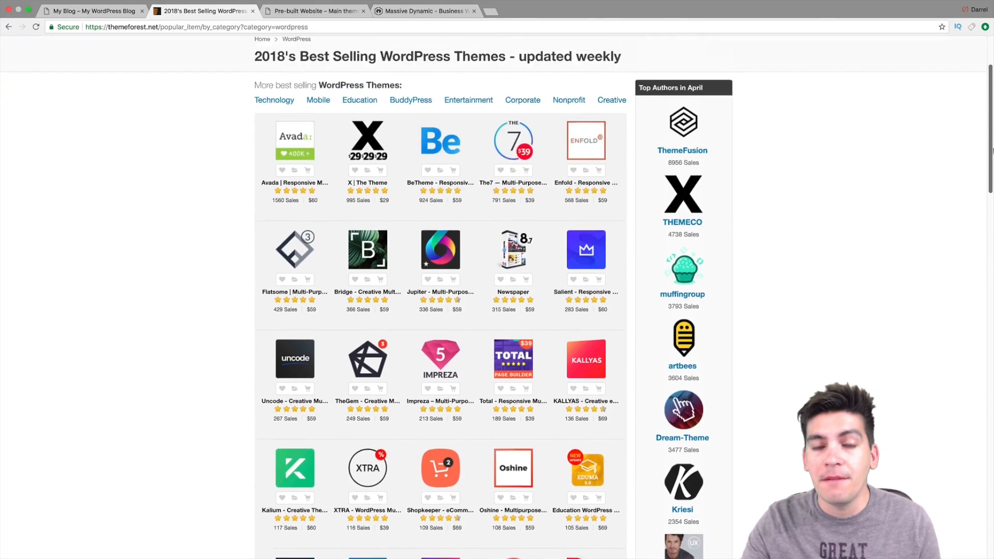
scroll(down, 3)
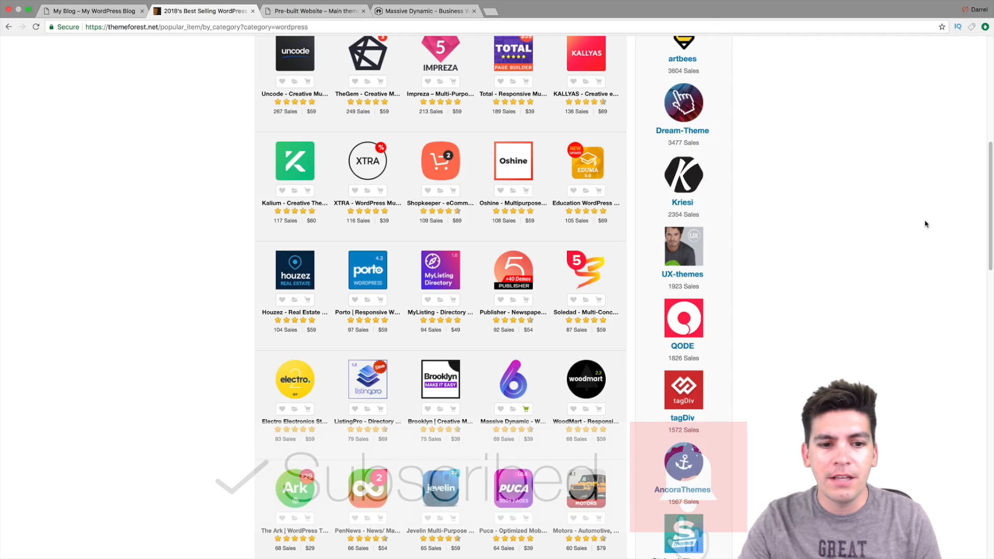
scroll(up, 3)
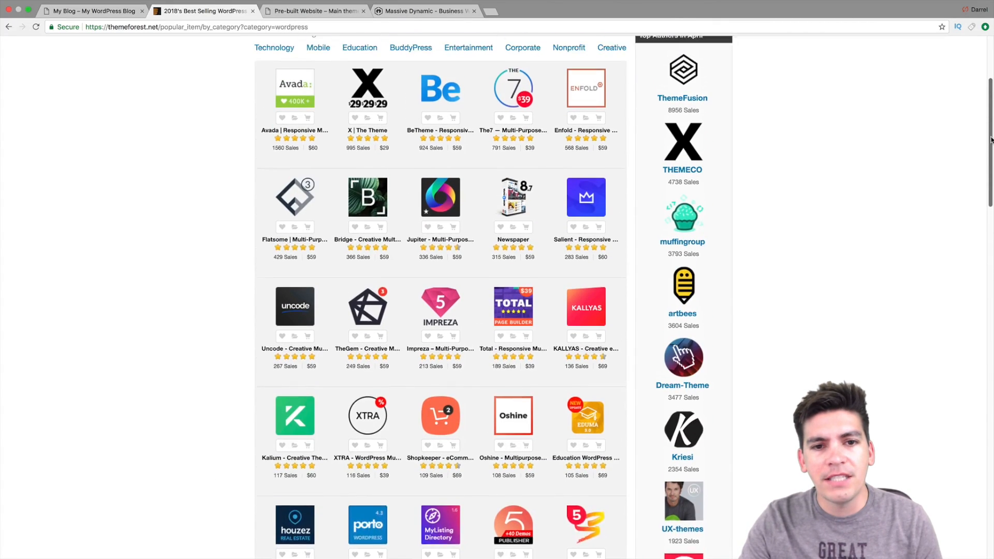
scroll(up, 3)
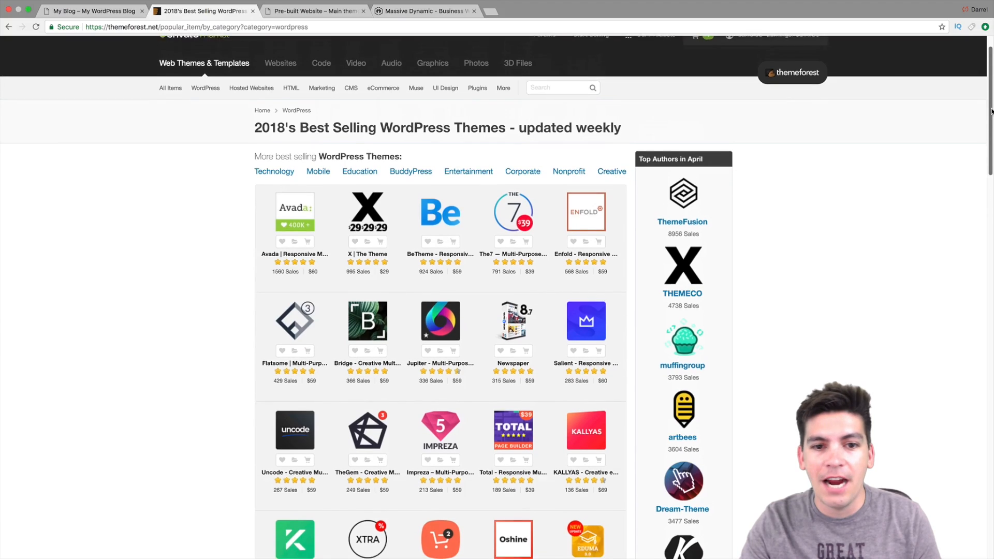
scroll(down, 3)
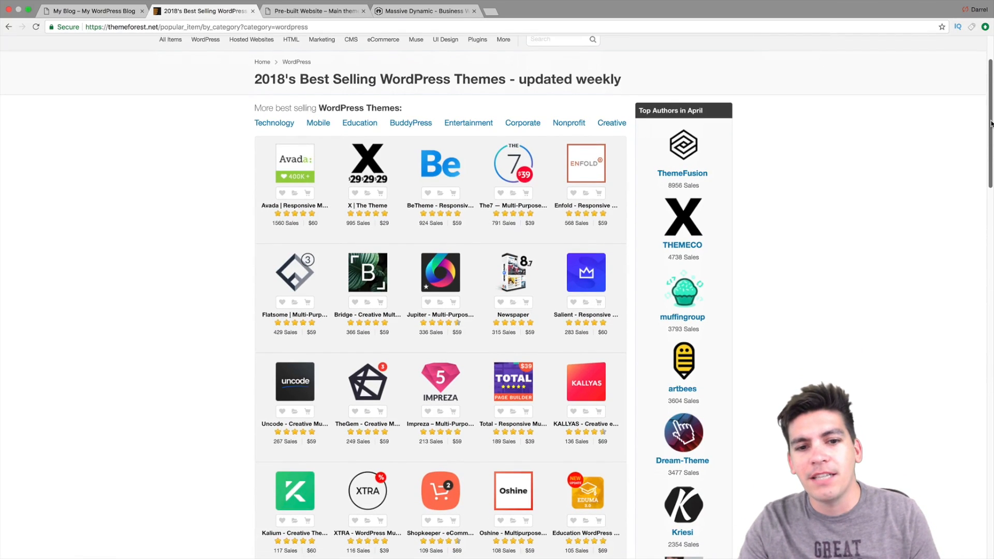
scroll(down, 3)
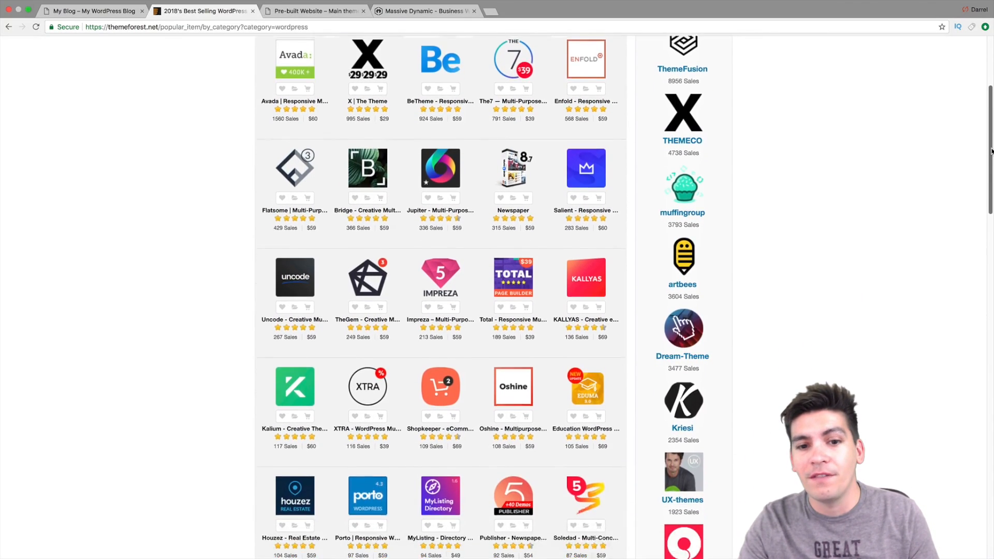
scroll(down, 3)
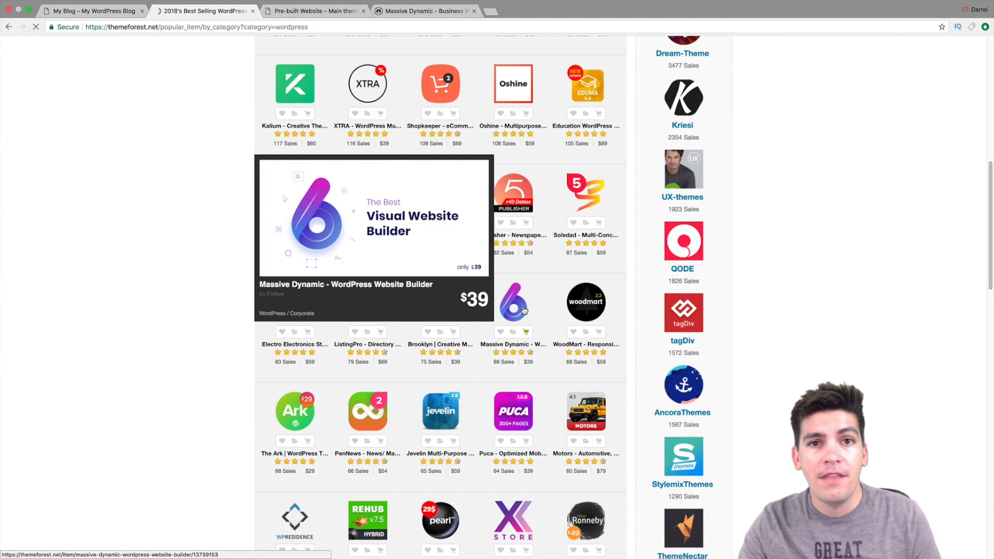
- View the Massive Dynamic item page, already purchased, then go back to the My Blog homepage
click(374, 238)
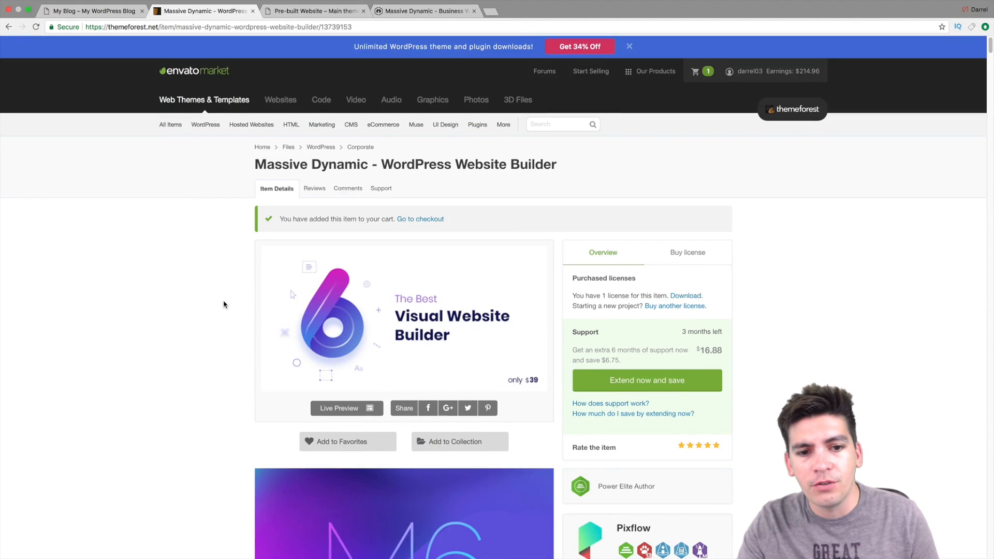
scroll(down, 3)
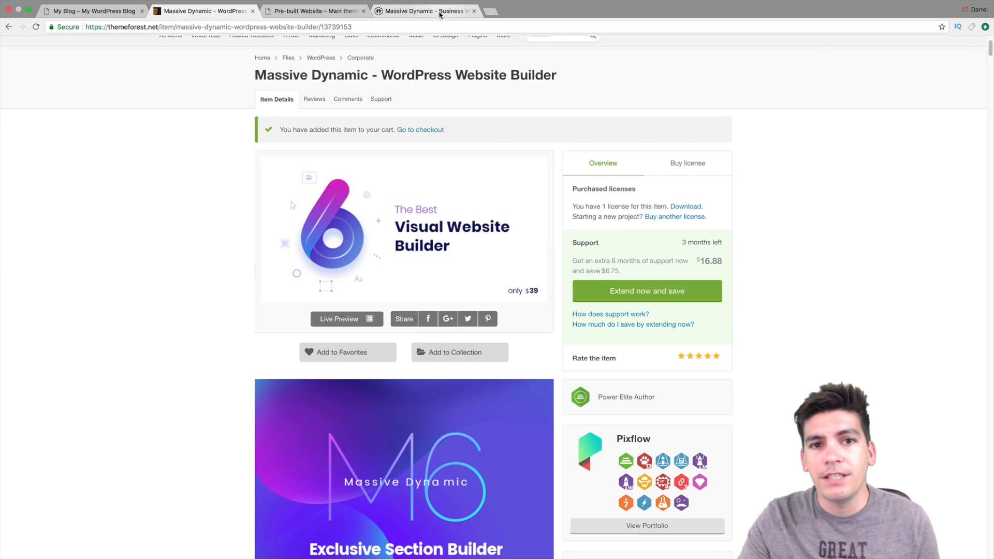
mouse_move(425, 10)
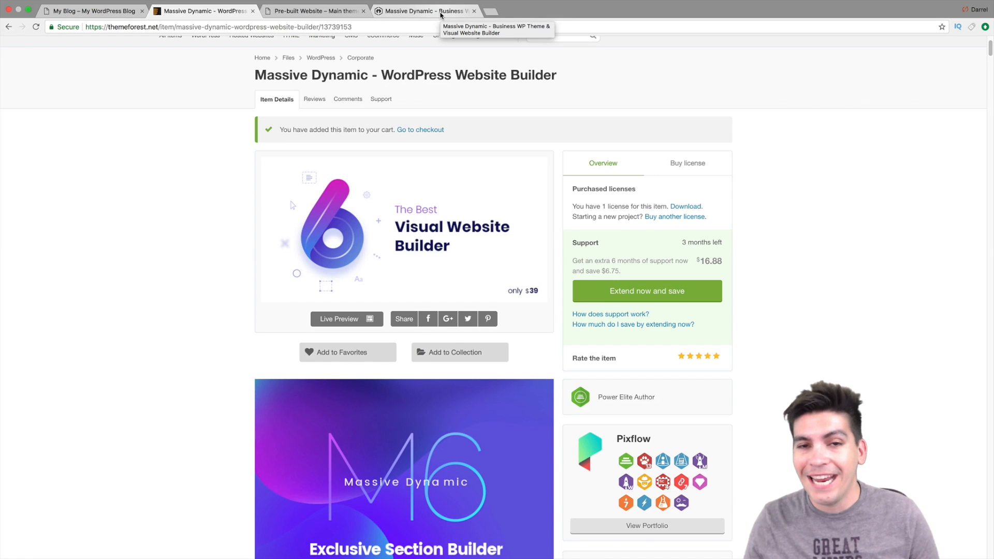
mouse_move(968, 142)
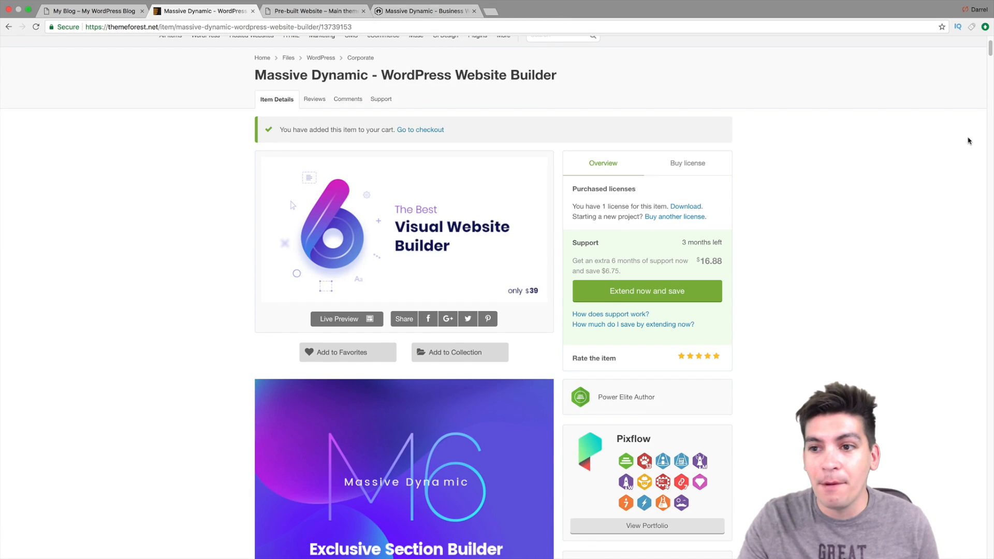
scroll(up, 3)
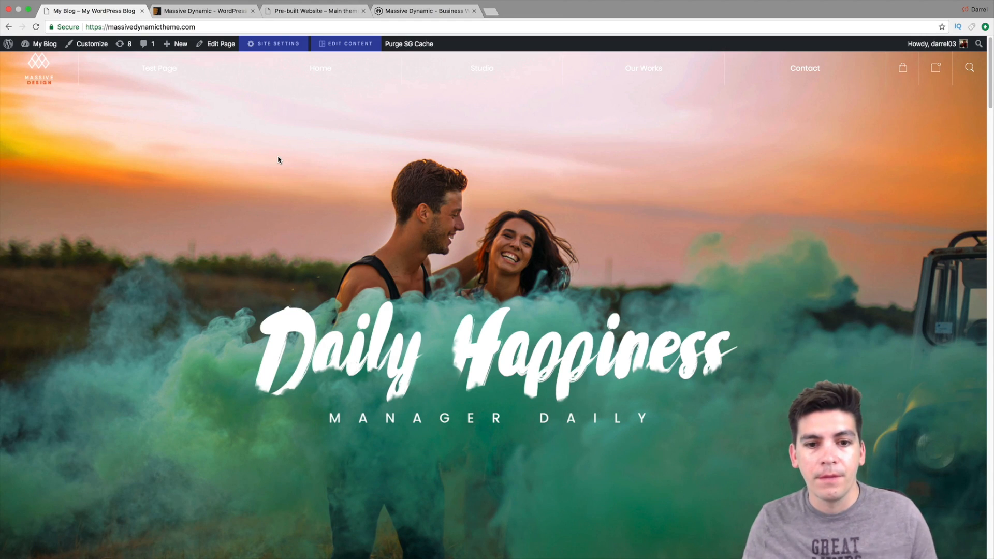
mouse_move(341, 274)
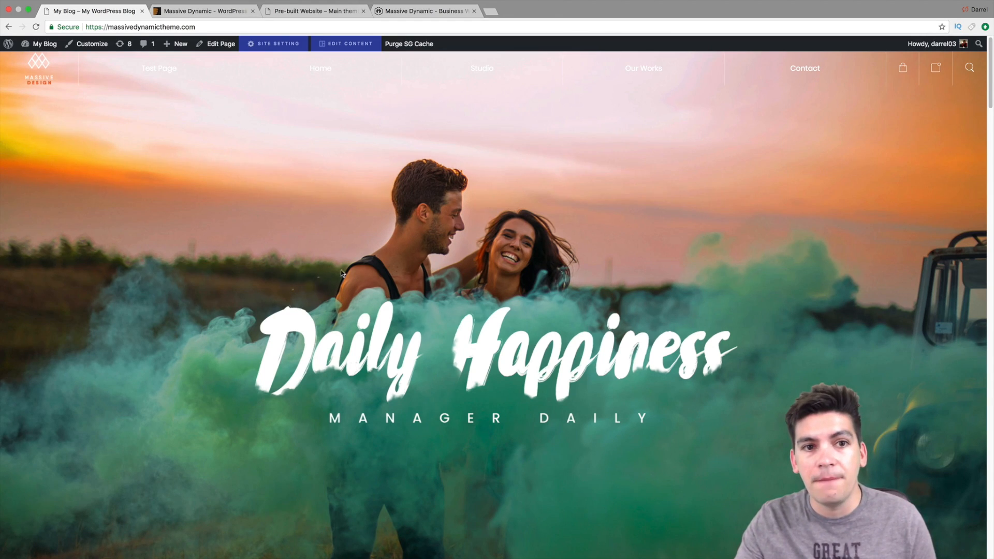
mouse_move(346, 43)
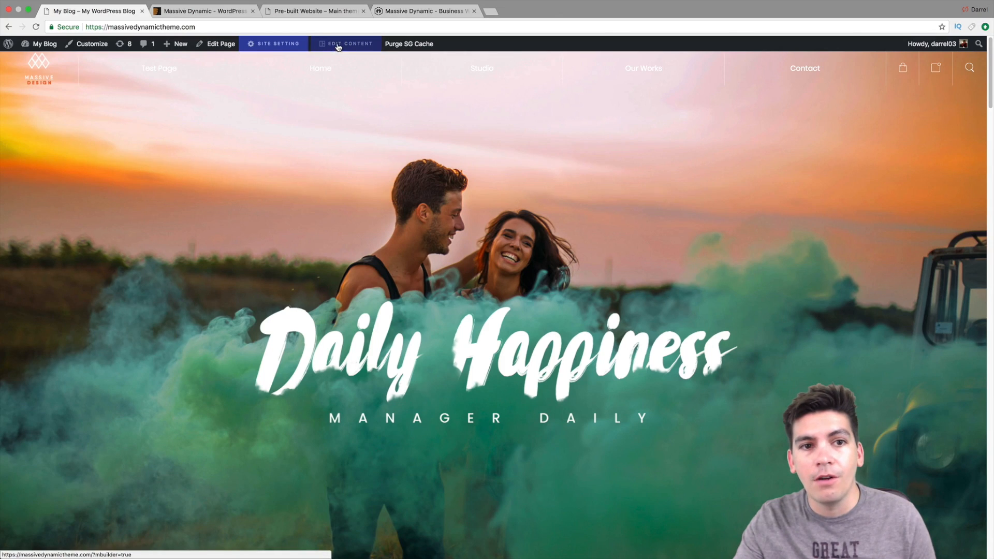
- Launch the builder editor on the Daily Happiness homepage via Edit Content
click(346, 44)
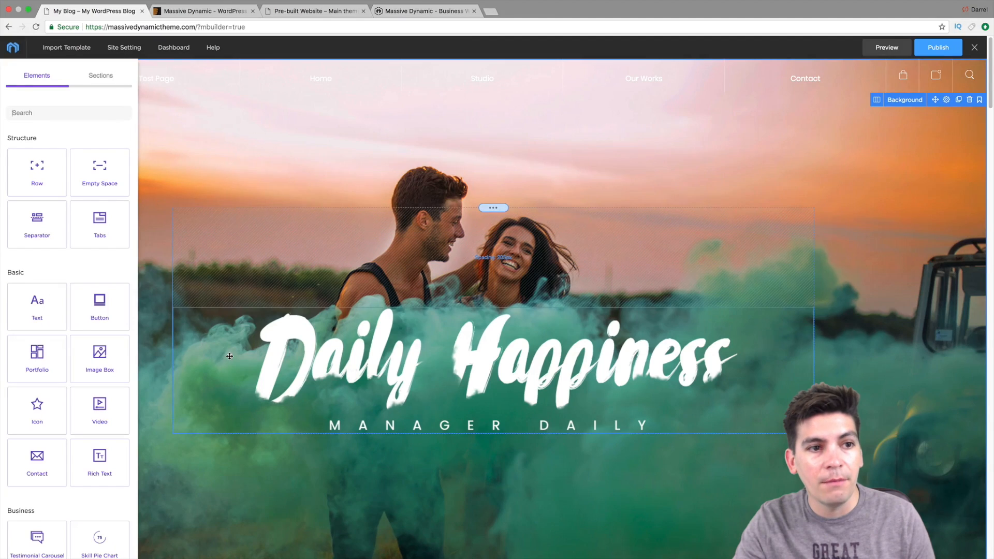
- Drag the prebuilt Keep It Your Way three-icon-box section in below Major Services from the Sections templates
scroll(down, 3)
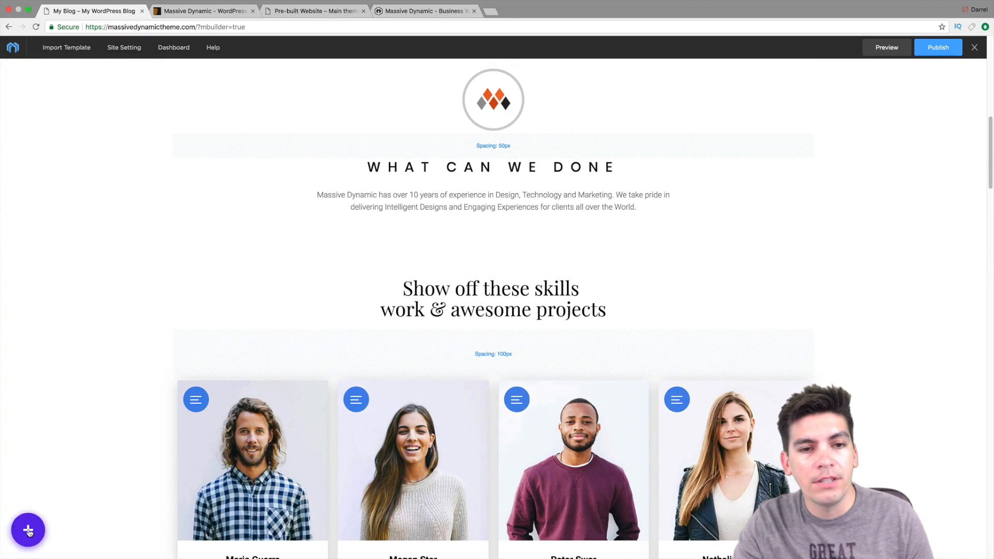
click(28, 530)
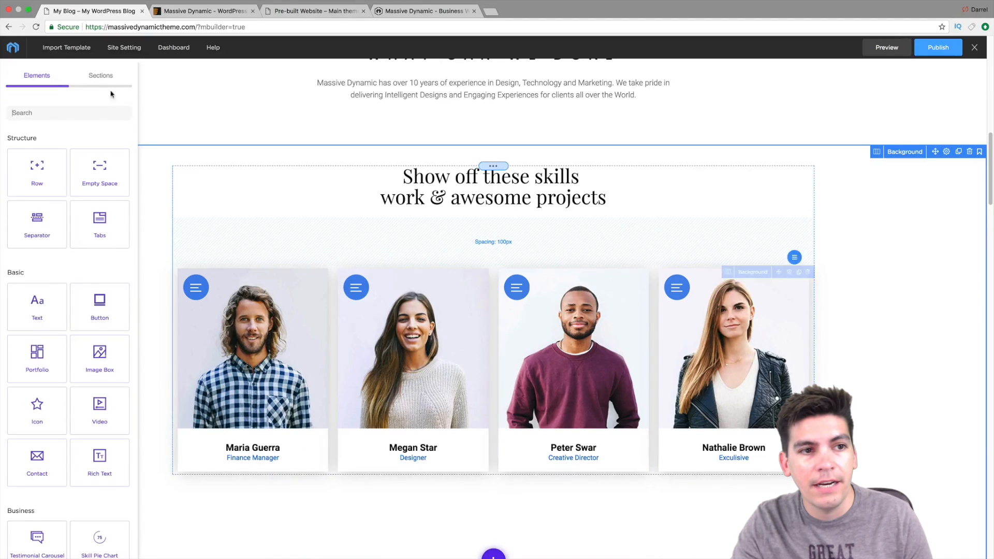
click(101, 74)
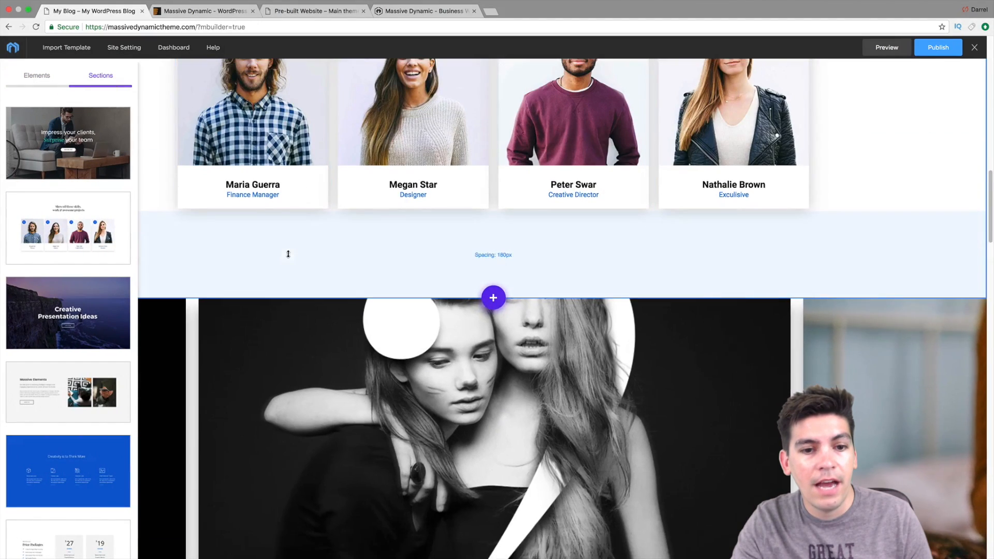
scroll(down, 3)
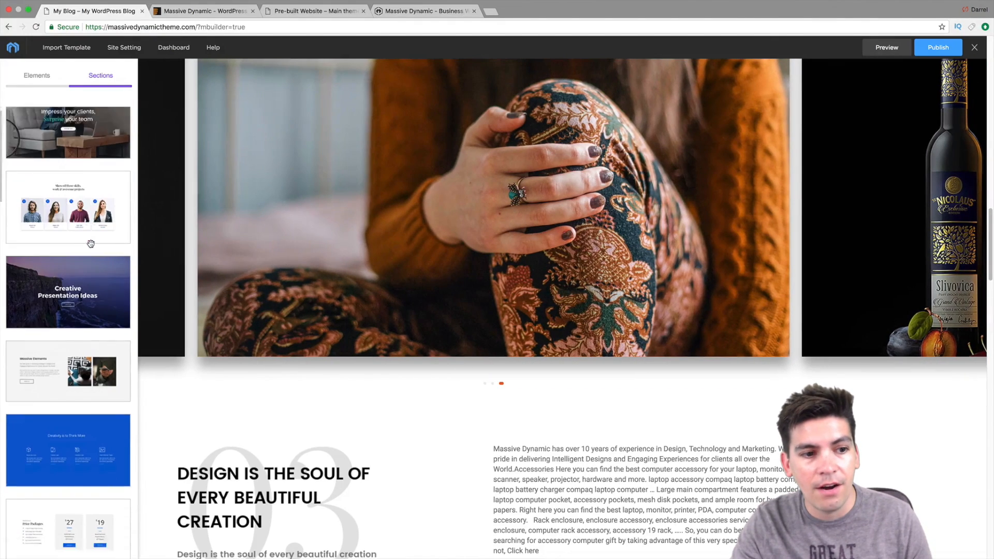
scroll(down, 3)
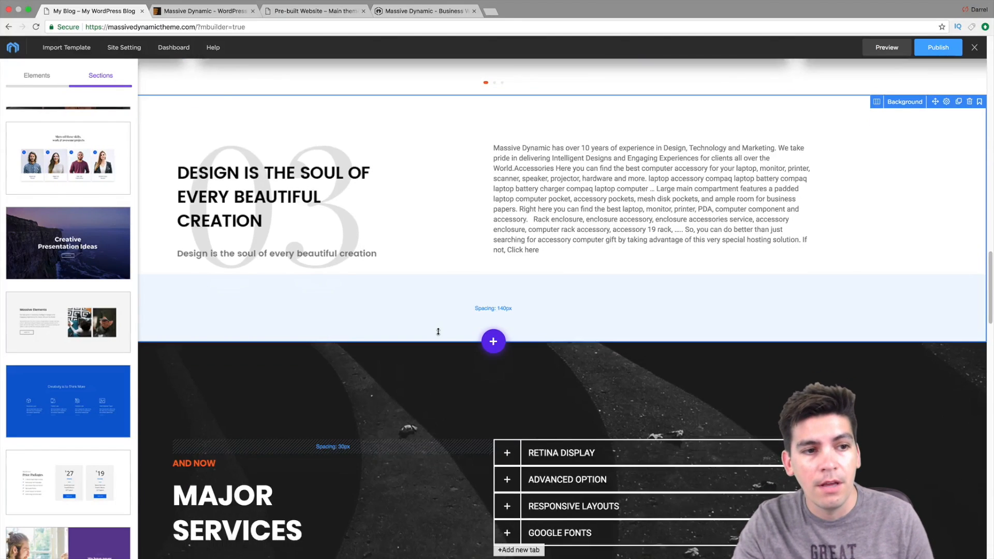
scroll(down, 3)
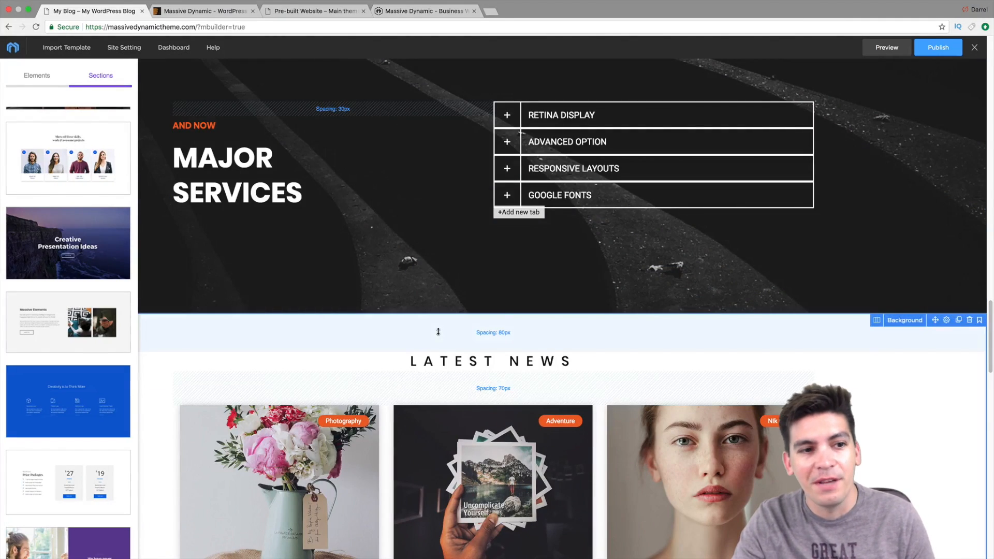
scroll(down, 3)
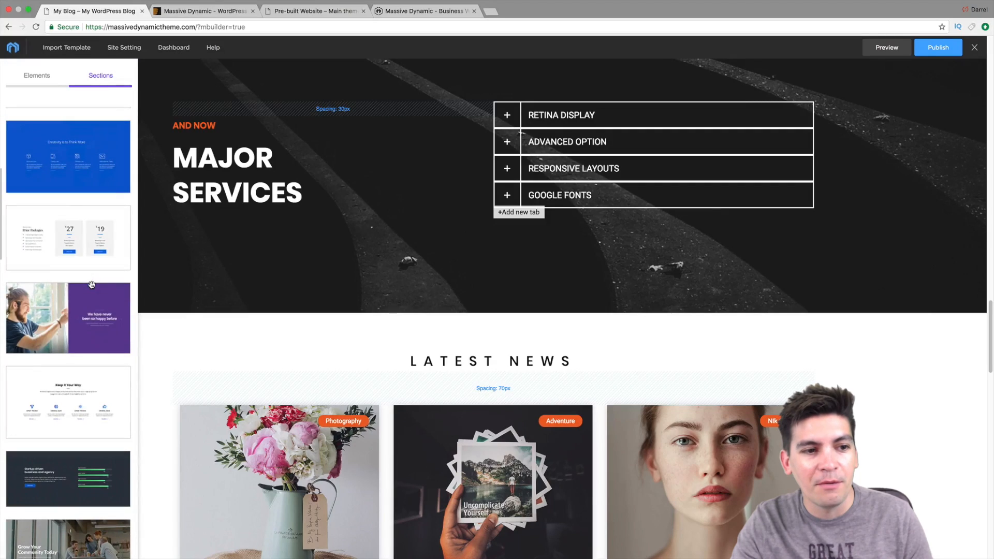
scroll(down, 3)
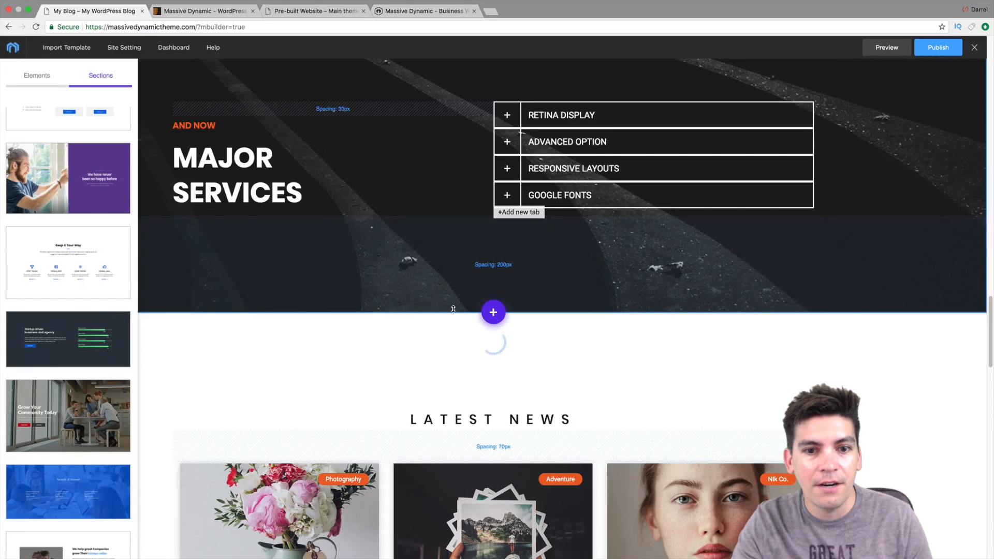
scroll(down, 3)
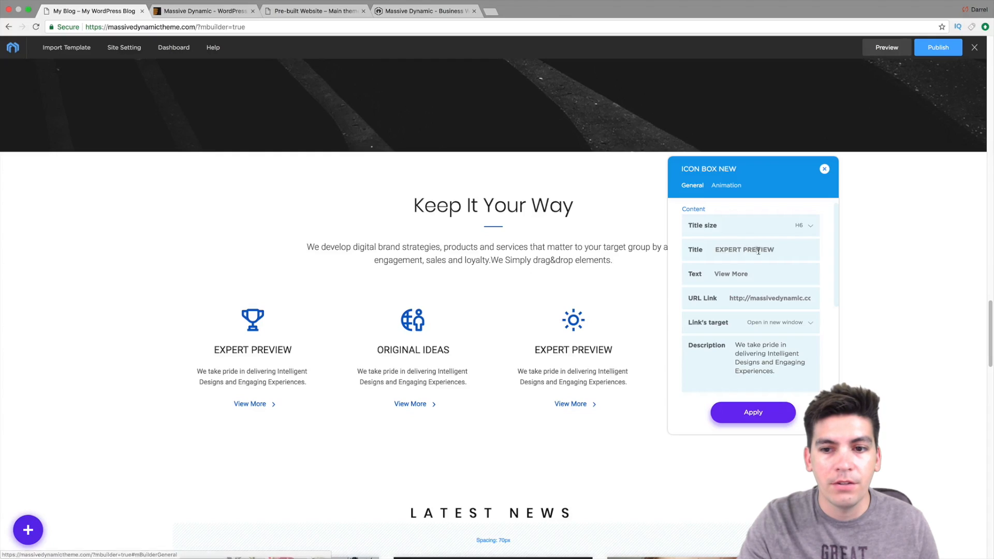
- Change the third icon box title to 'Great Experiences' and apply it
double_click(744, 250)
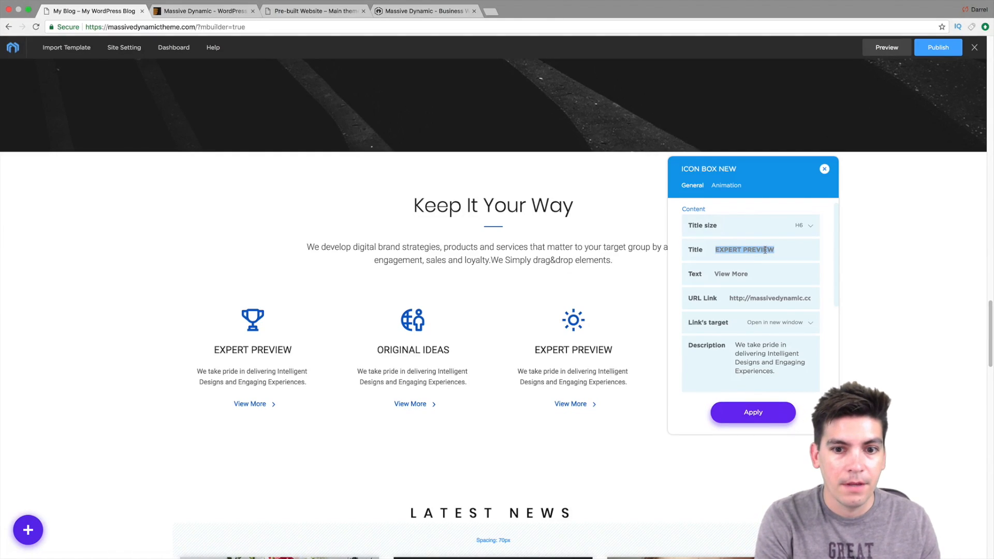
text(Great E)
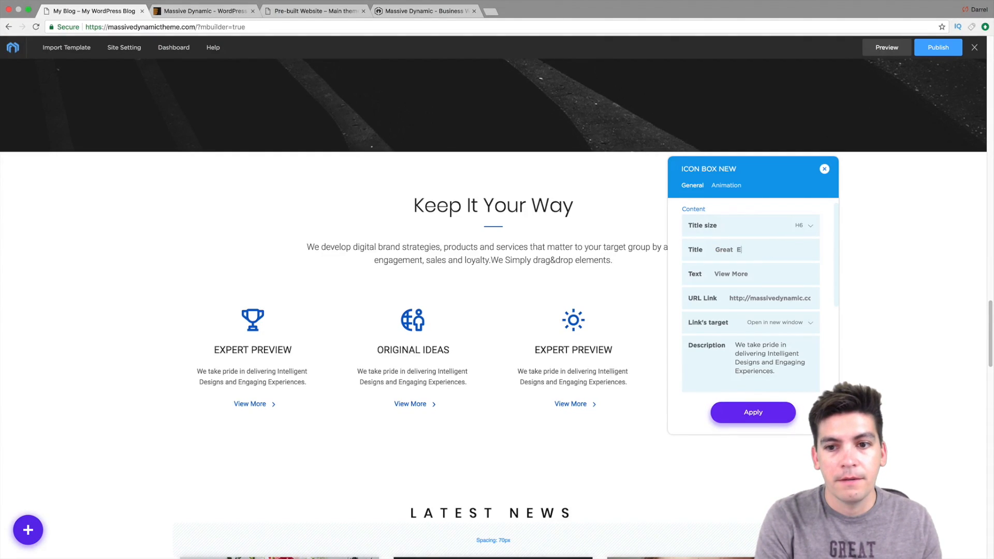
text(xperiences)
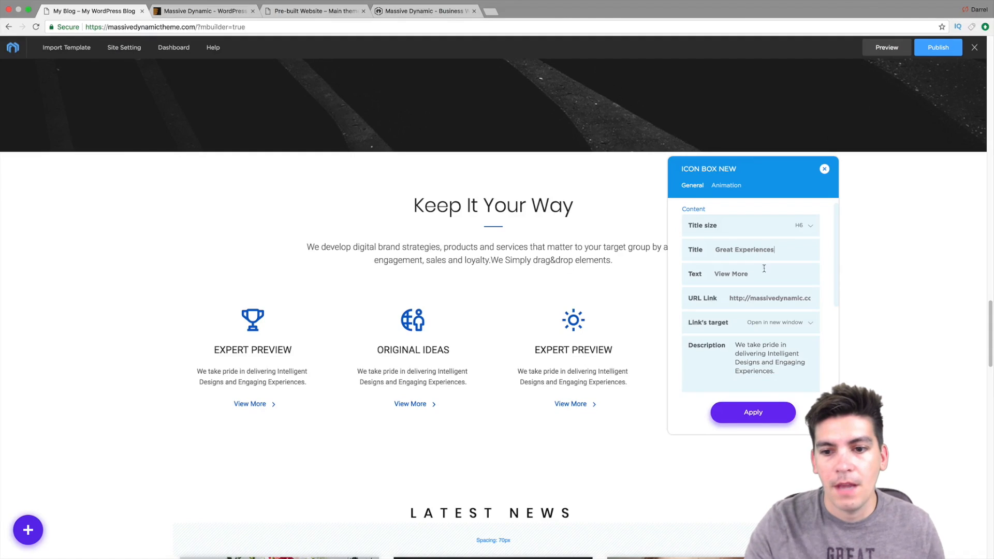
click(753, 412)
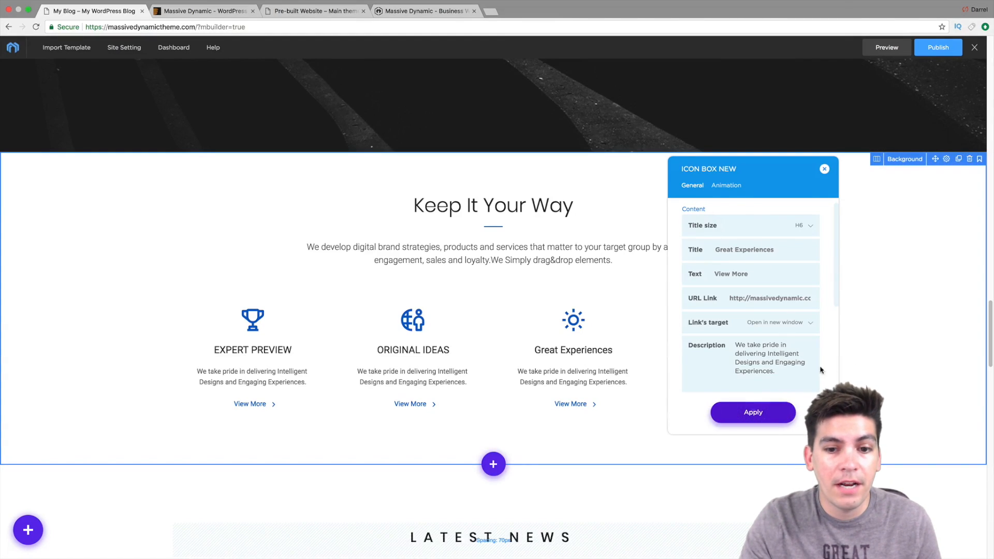
scroll(down, 3)
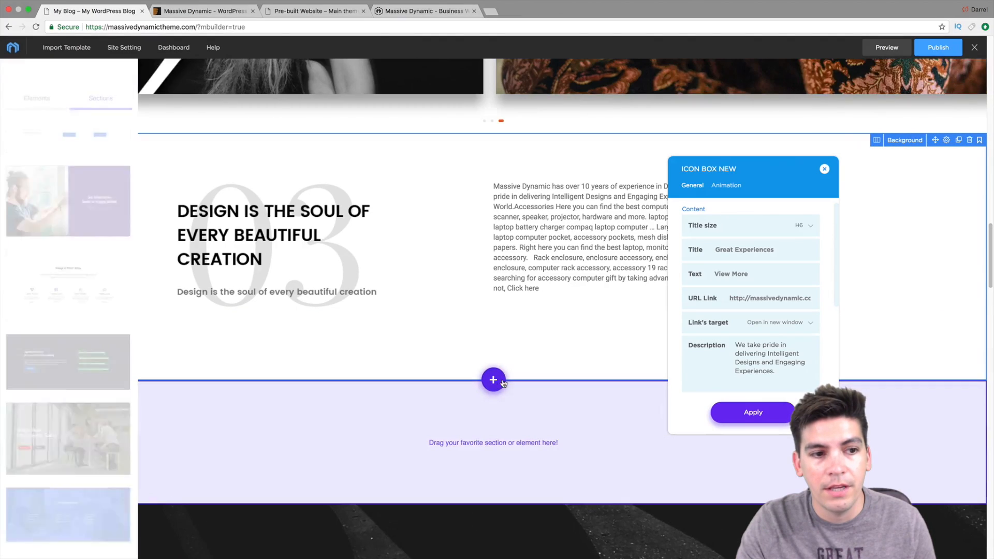
- Drop a Text element into the empty row reading 'This is the best theme ever'
click(36, 75)
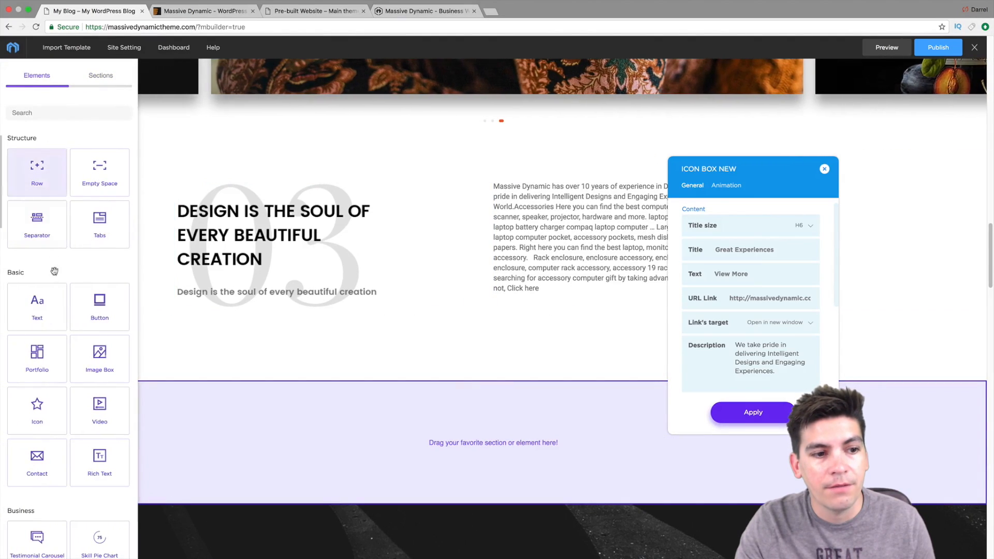
click(825, 169)
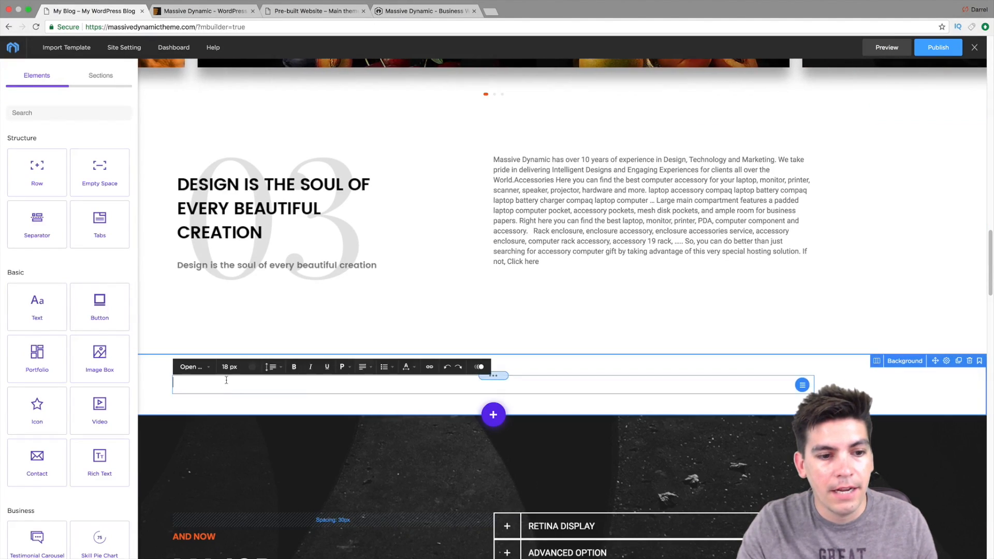
text(This is the best)
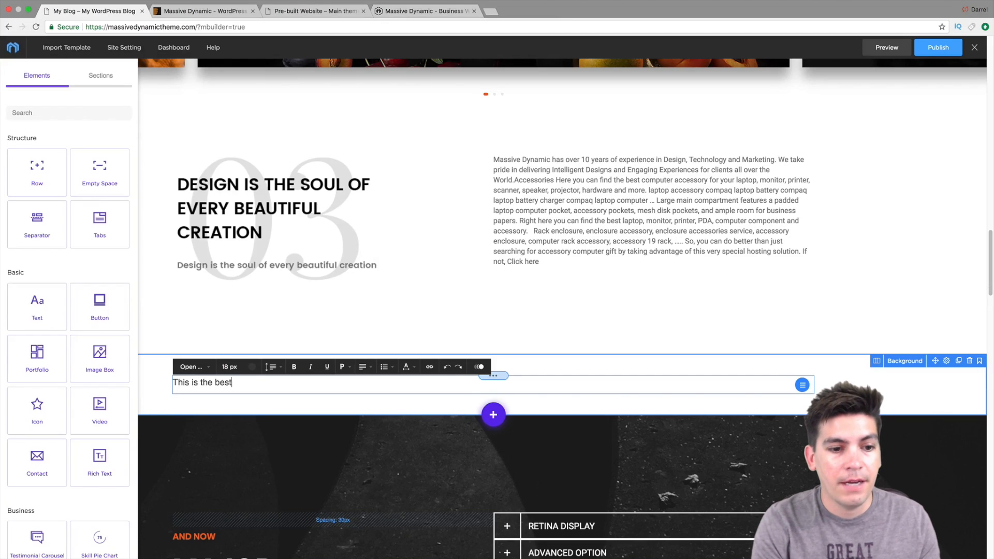
text(theme ever)
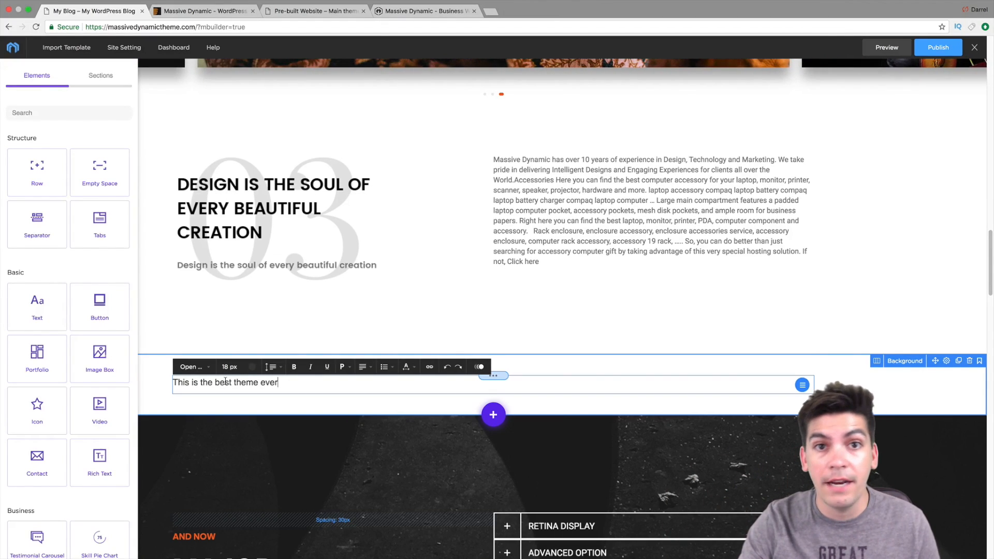
scroll(down, 3)
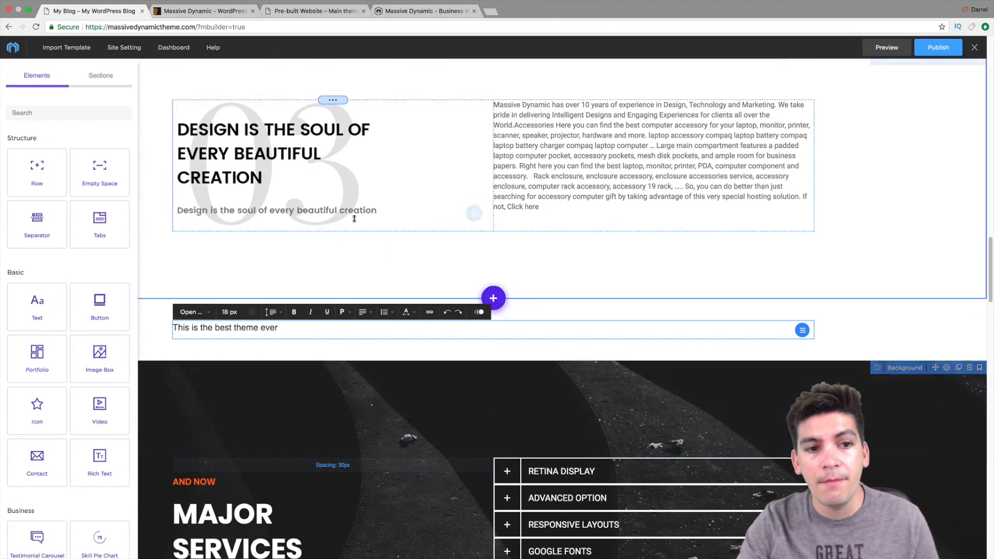
click(802, 330)
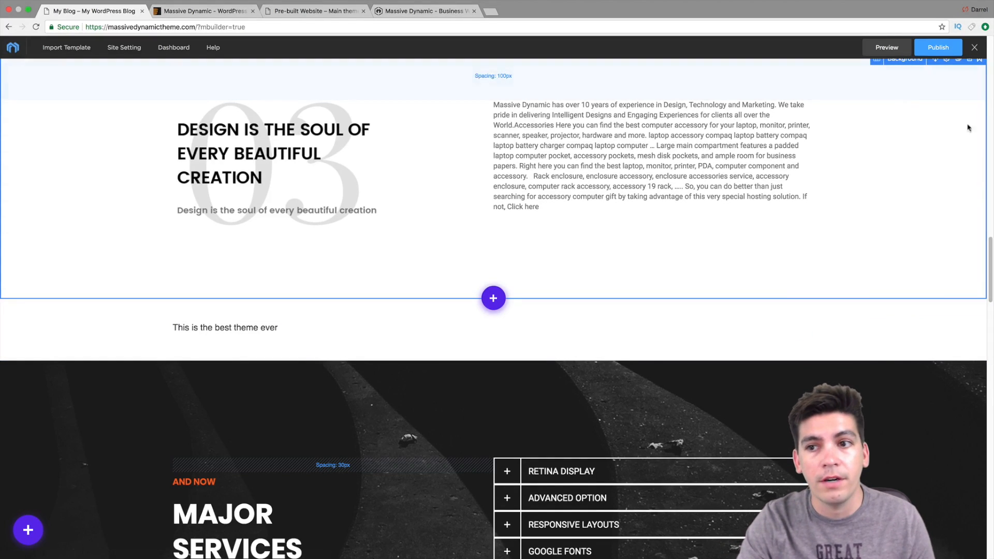
scroll(down, 3)
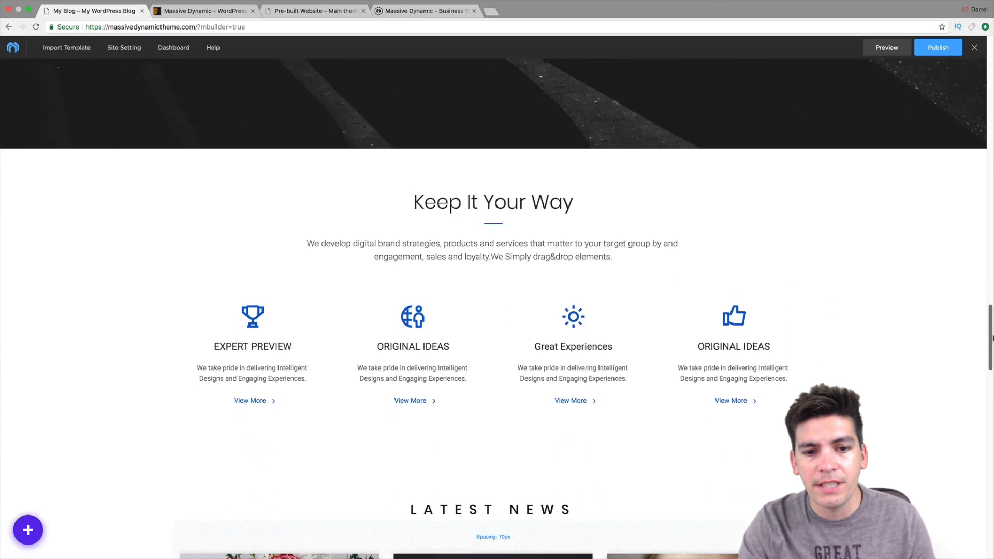
scroll(down, 3)
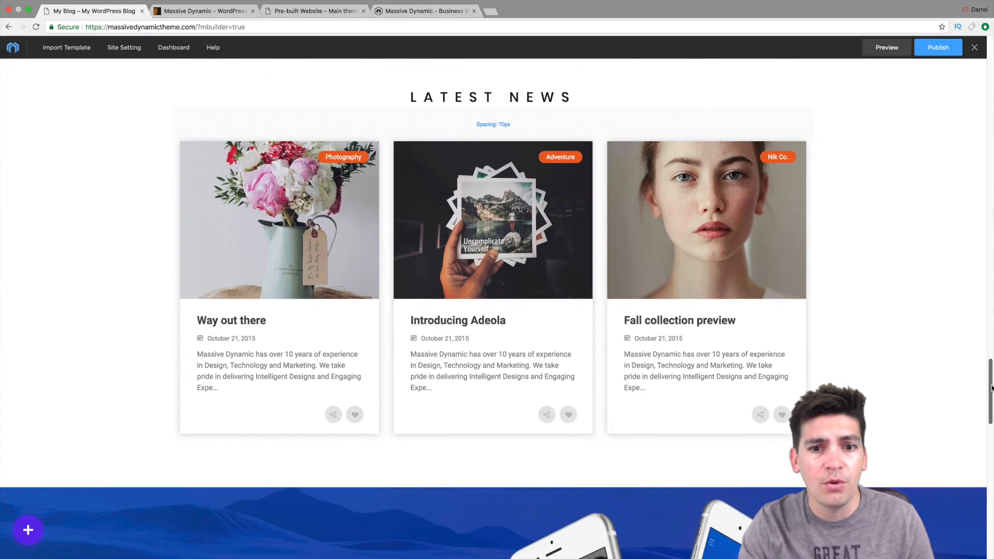
scroll(down, 3)
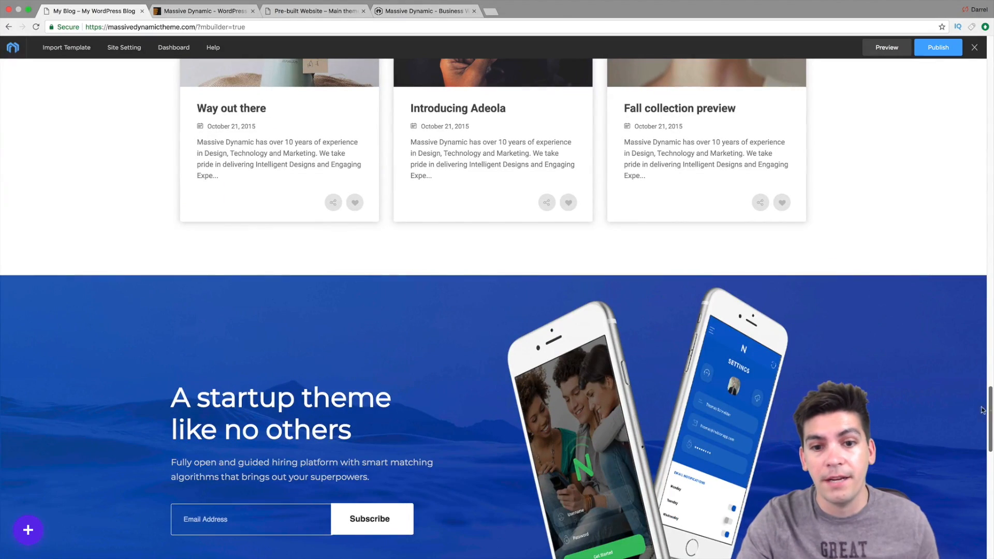
mouse_move(494, 273)
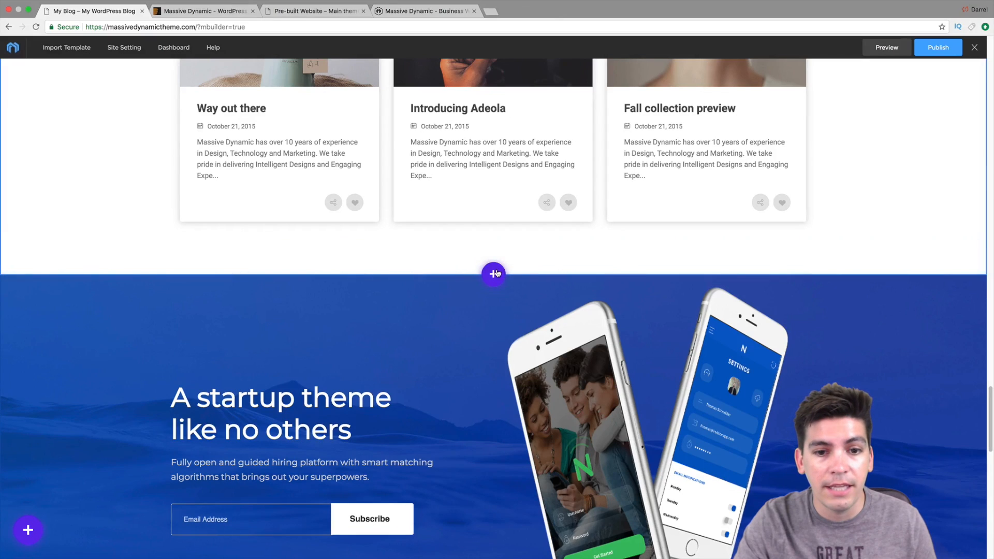
- Insert the Easy Interface / True Presentation / Flexible Charts card section below Latest News and head to Site Setting
click(493, 273)
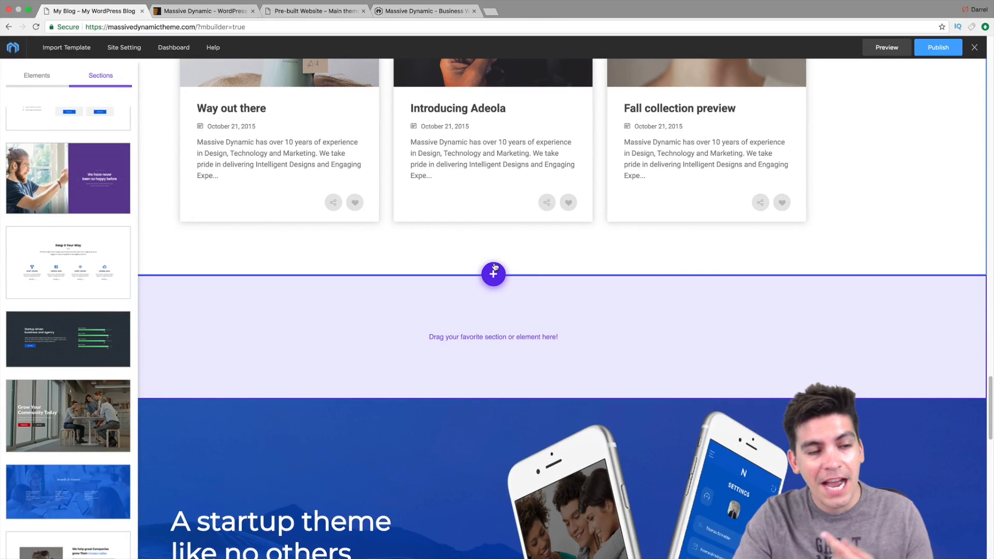
scroll(down, 3)
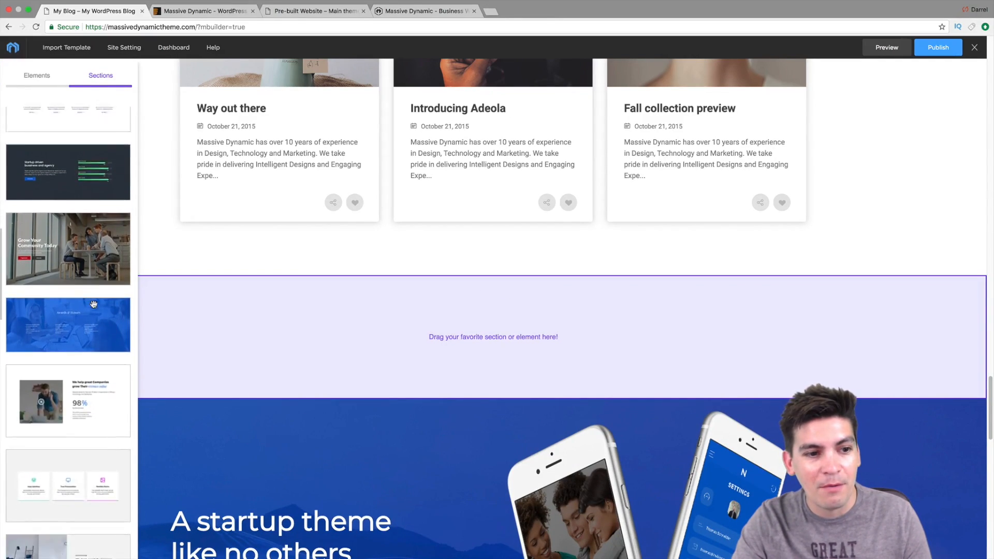
scroll(down, 3)
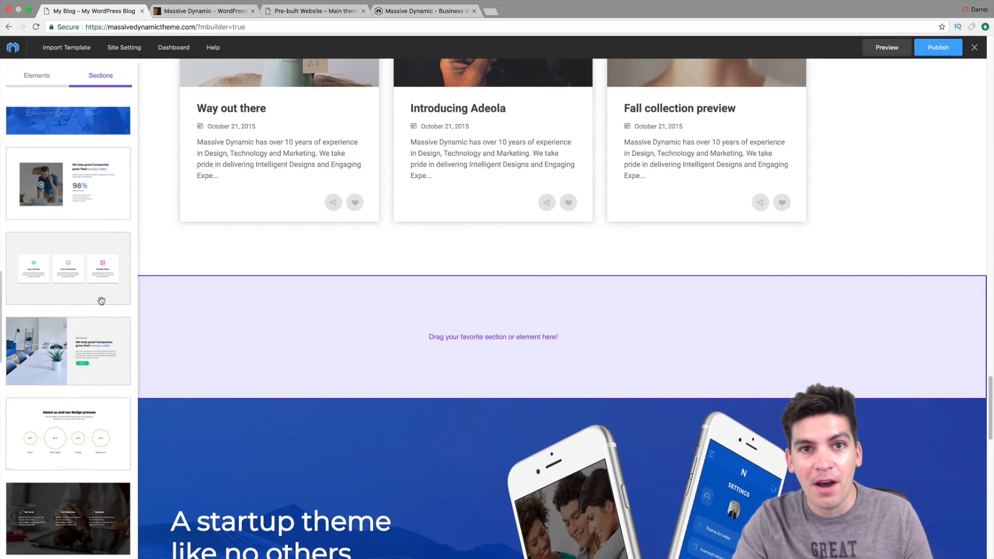
scroll(down, 3)
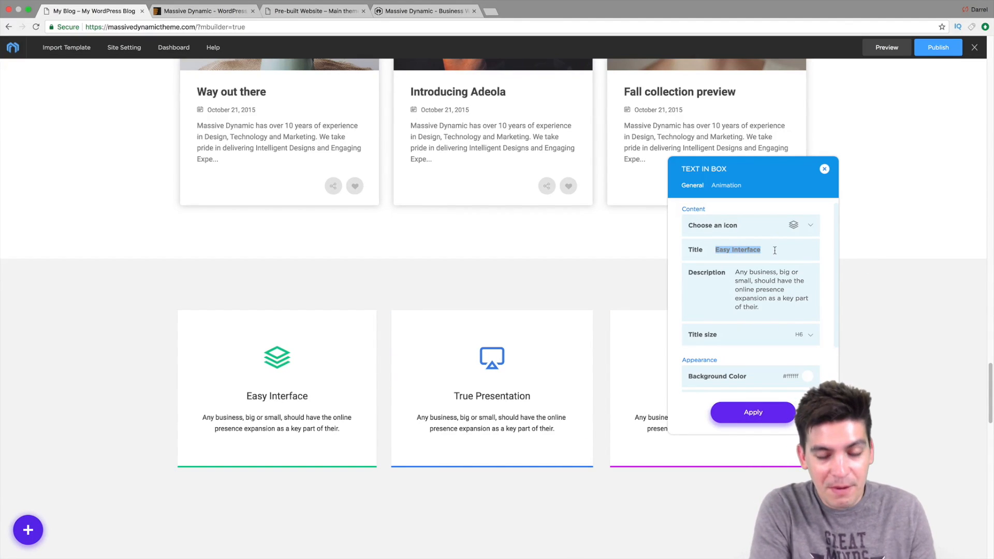
mouse_move(828, 182)
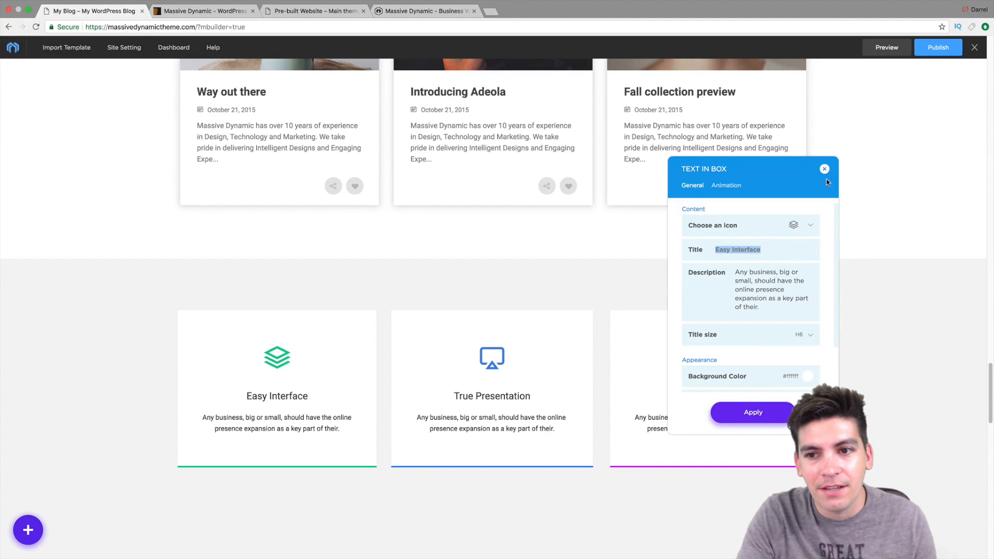
click(824, 169)
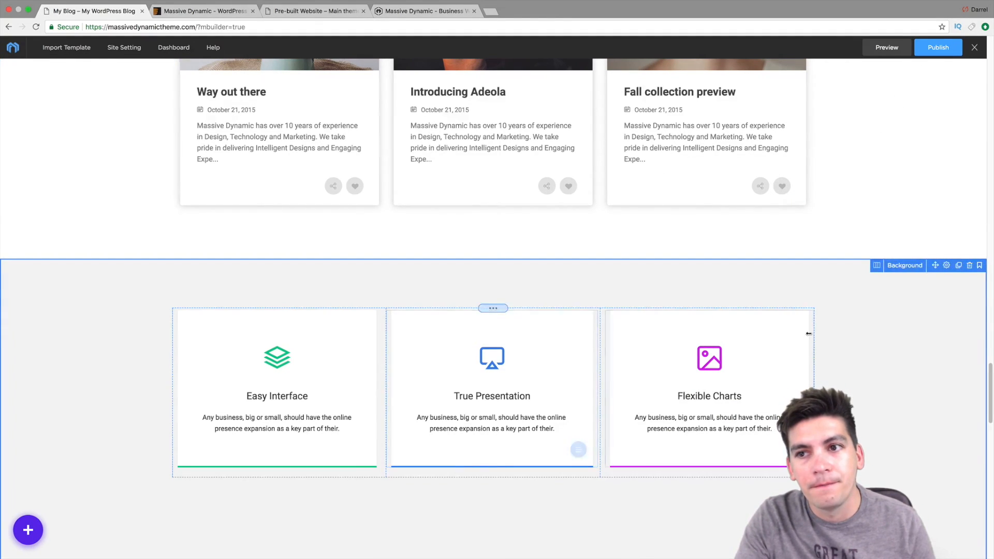
scroll(up, 3)
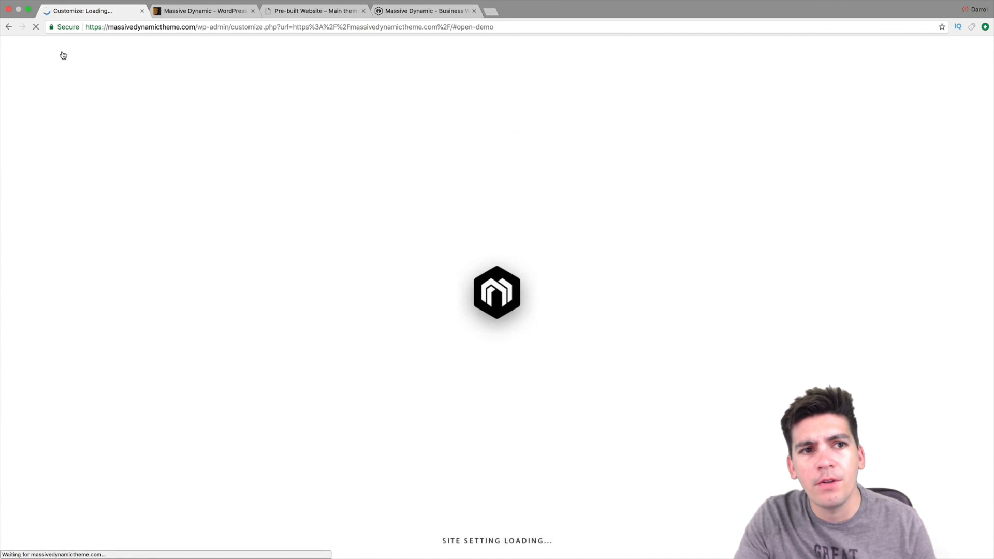
- Show the Massive Dynamic product page scrolled to its $130 free extensions bundle
click(203, 11)
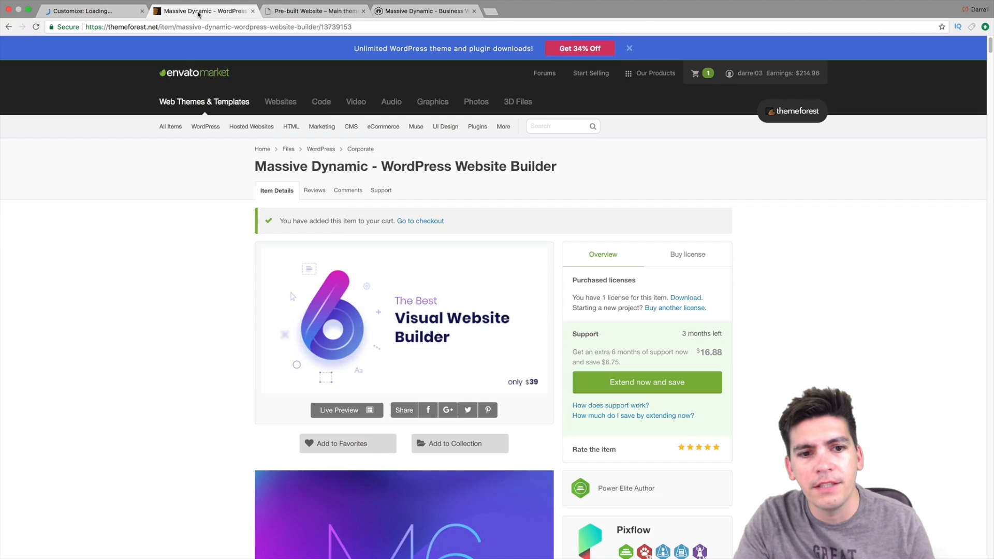
scroll(down, 3)
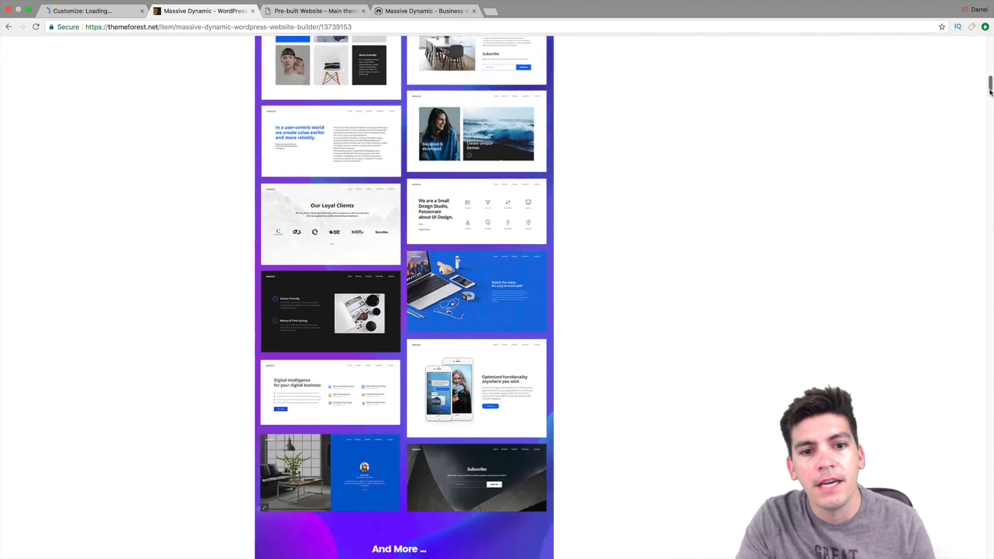
scroll(down, 3)
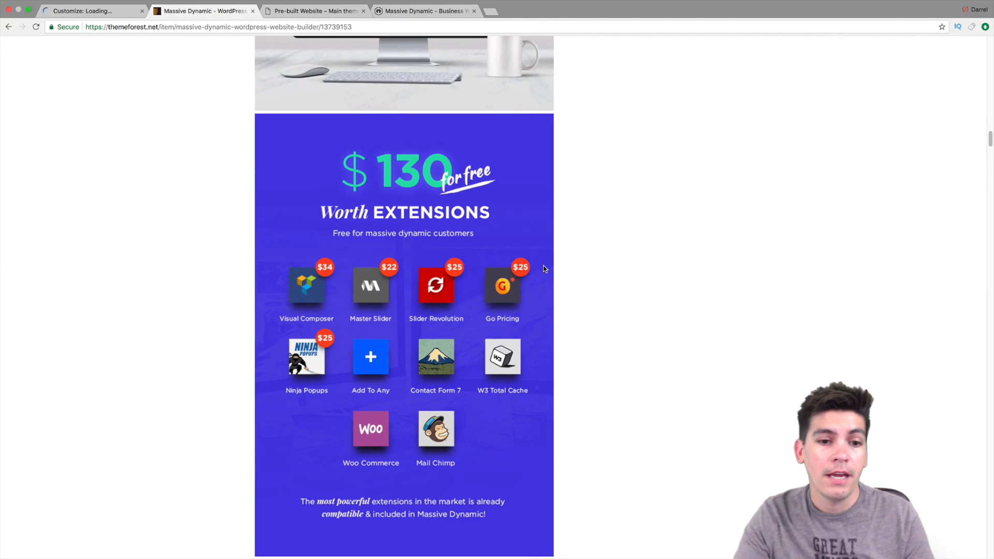
mouse_move(394, 317)
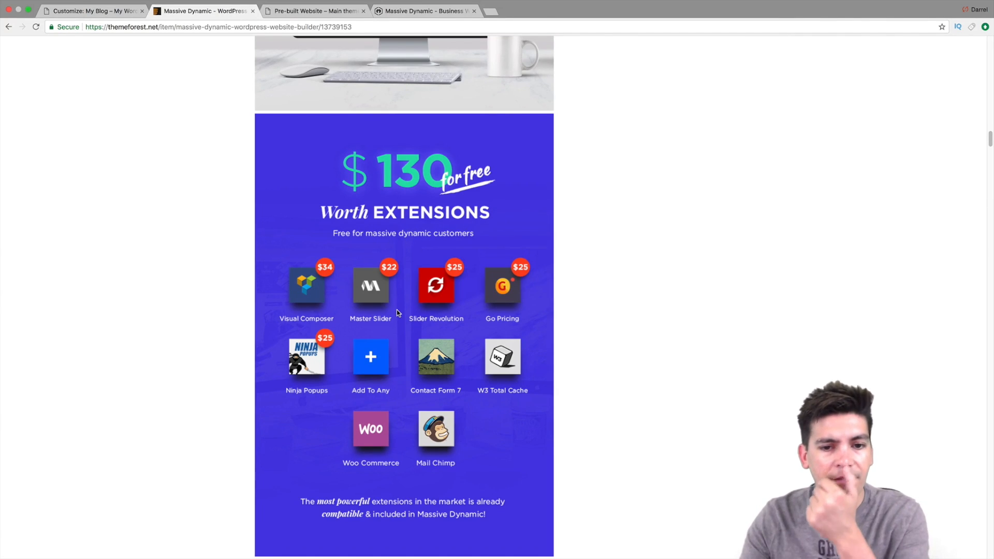
mouse_move(236, 107)
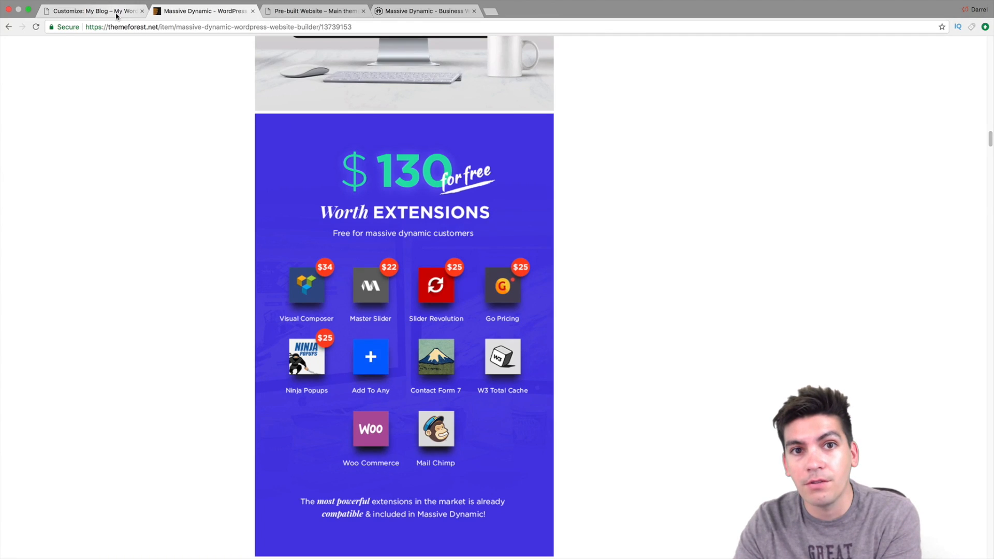
- Browse the Pick Your Template gallery of prebuilt demo sites in the customizer
click(89, 10)
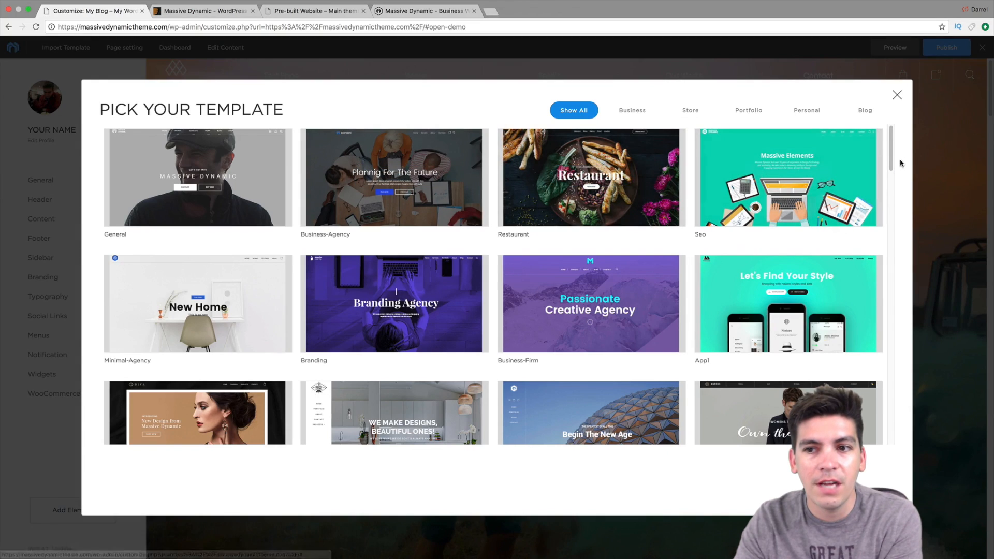
scroll(down, 3)
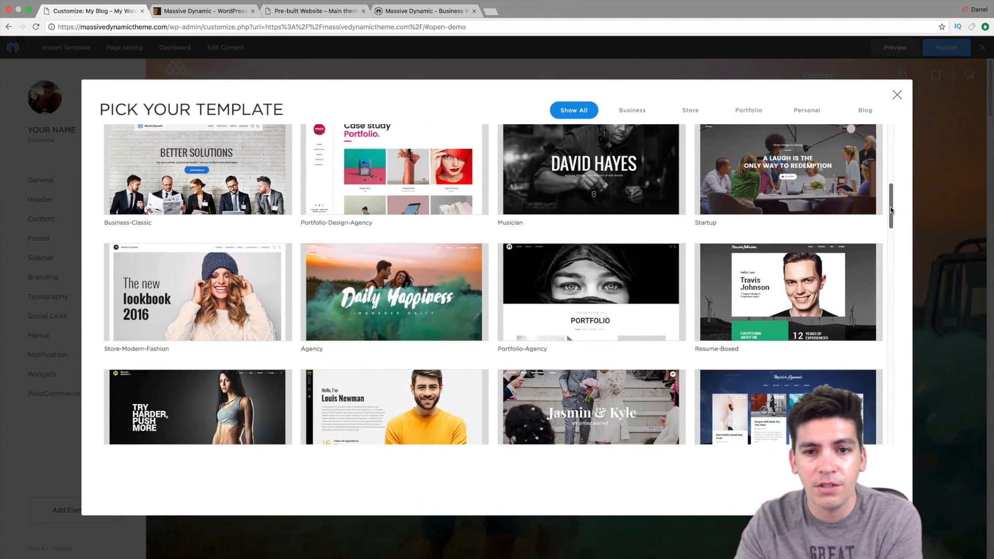
scroll(down, 3)
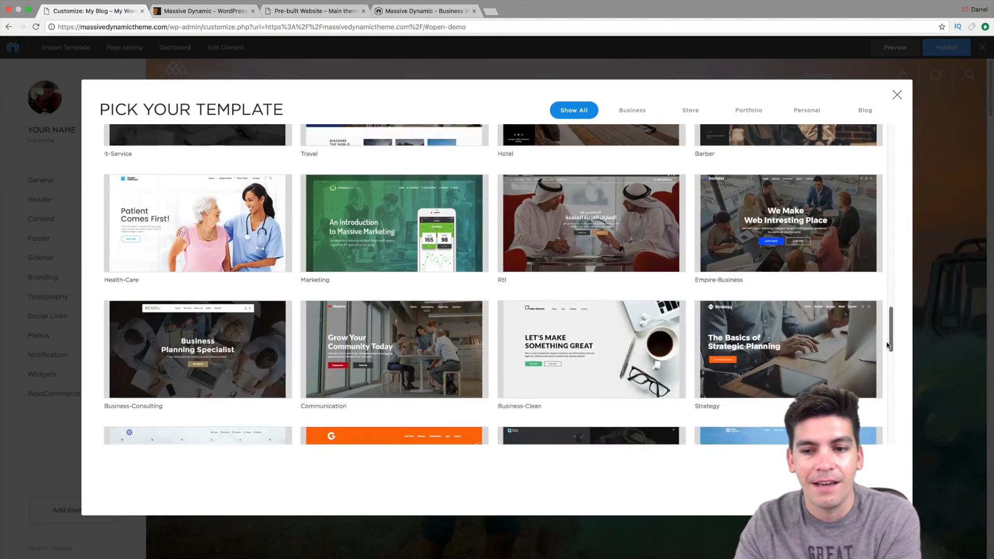
scroll(down, 3)
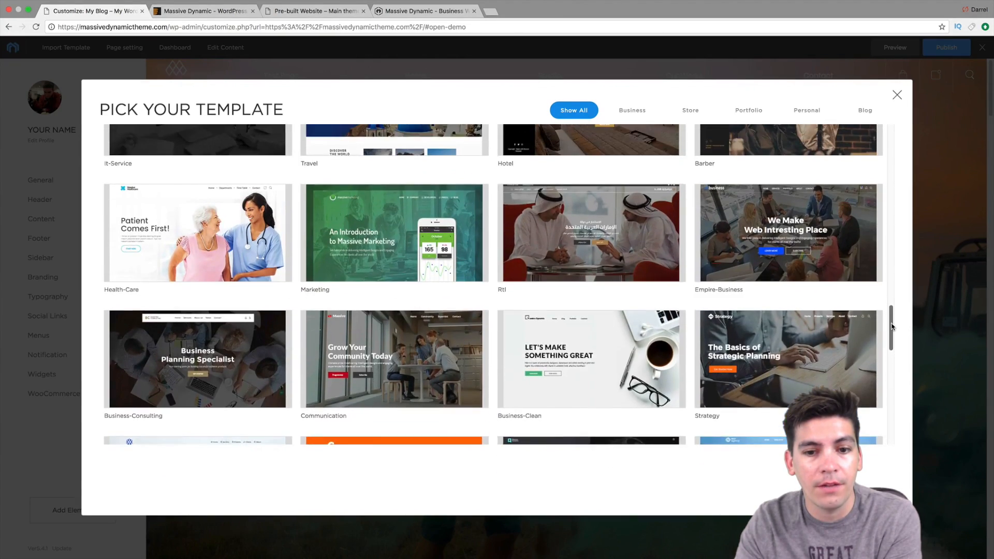
scroll(up, 3)
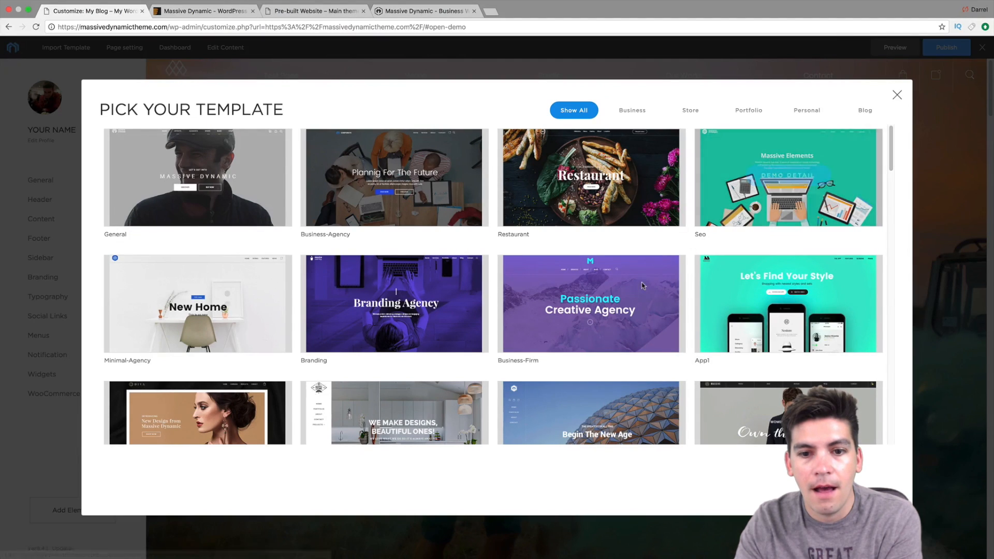
- Choose the Business-Firm demo, confirm 'Yes, I'm sure about this' and start Import Template
click(589, 303)
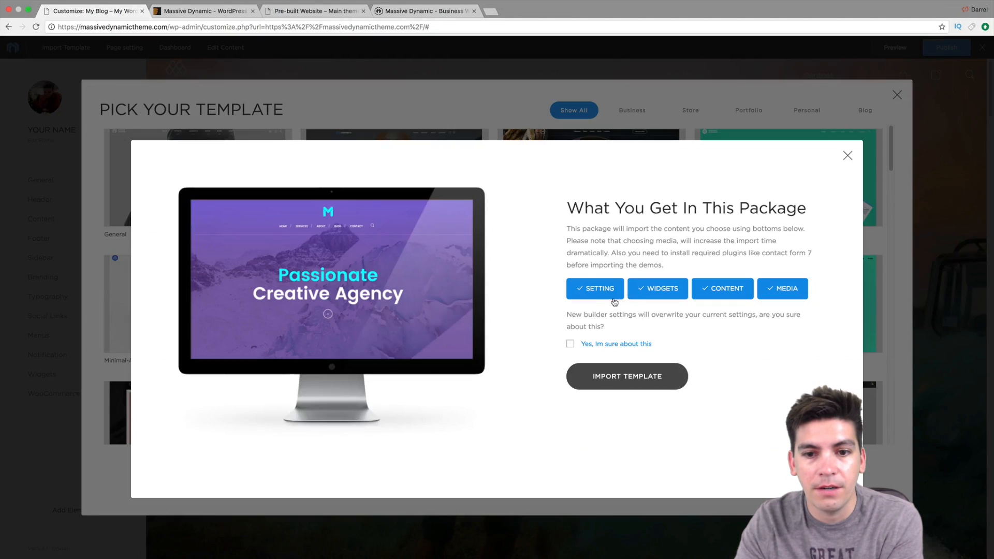
mouse_move(656, 338)
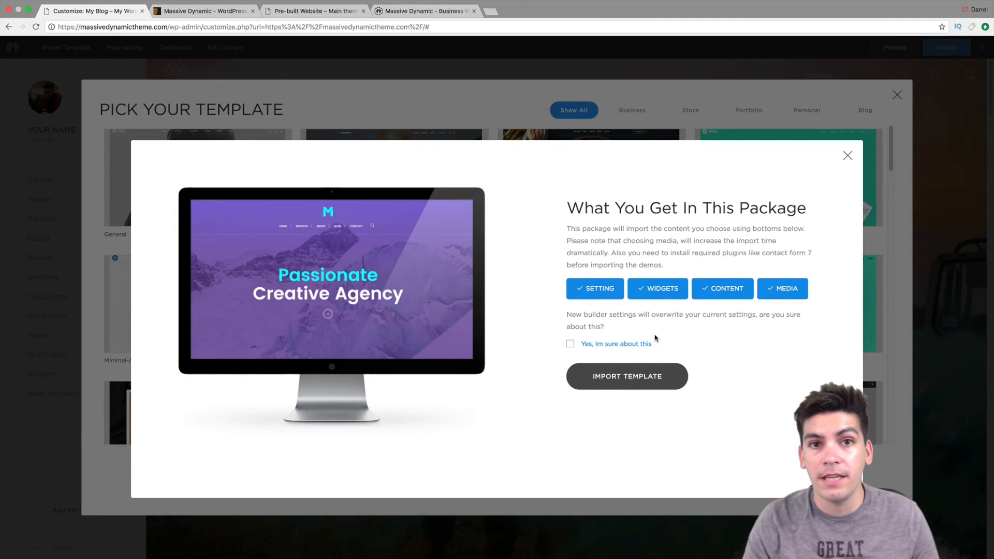
mouse_move(622, 342)
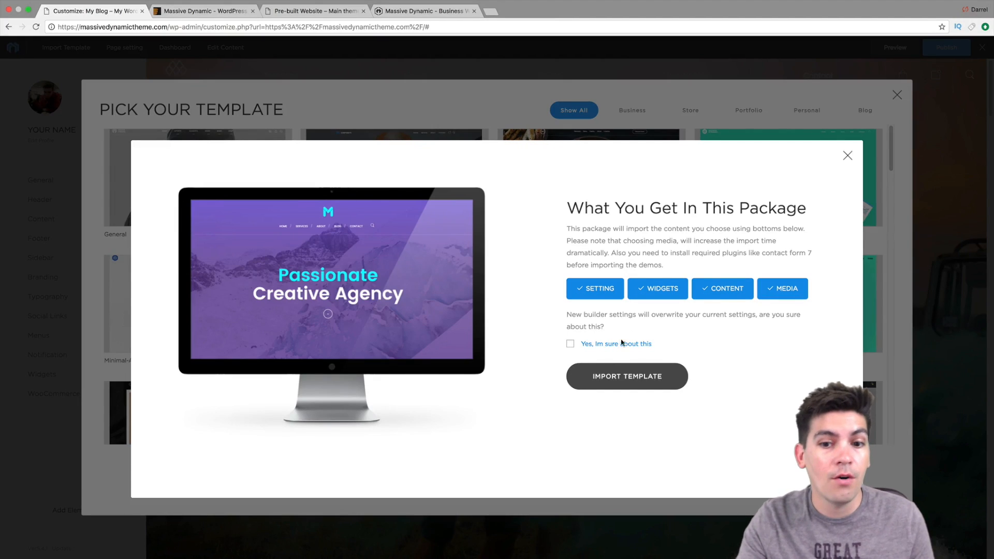
click(627, 376)
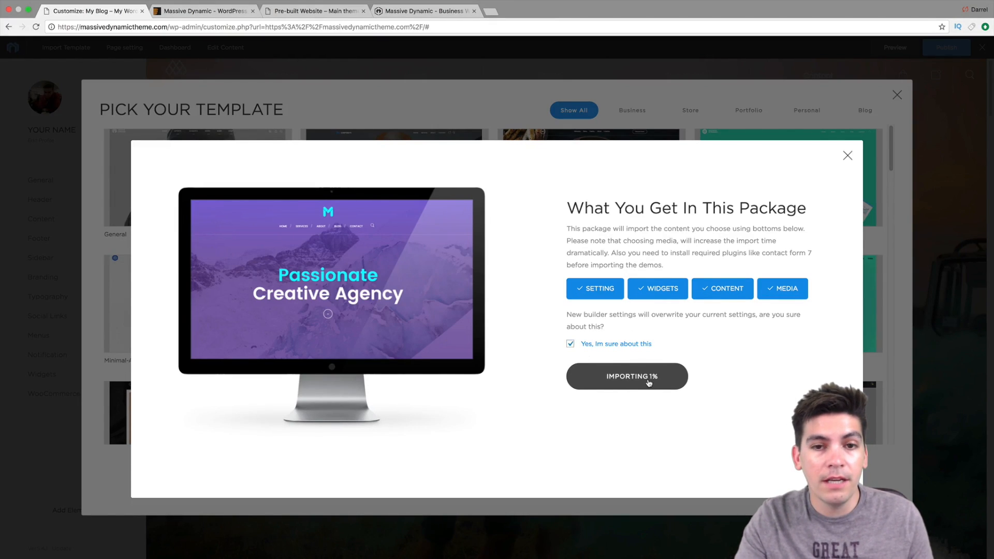
mouse_move(709, 380)
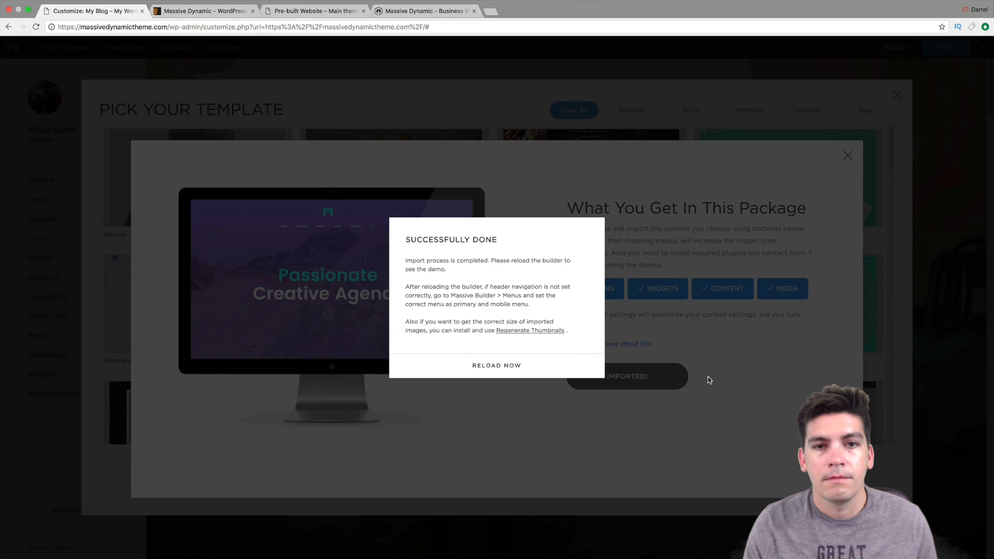
mouse_move(697, 378)
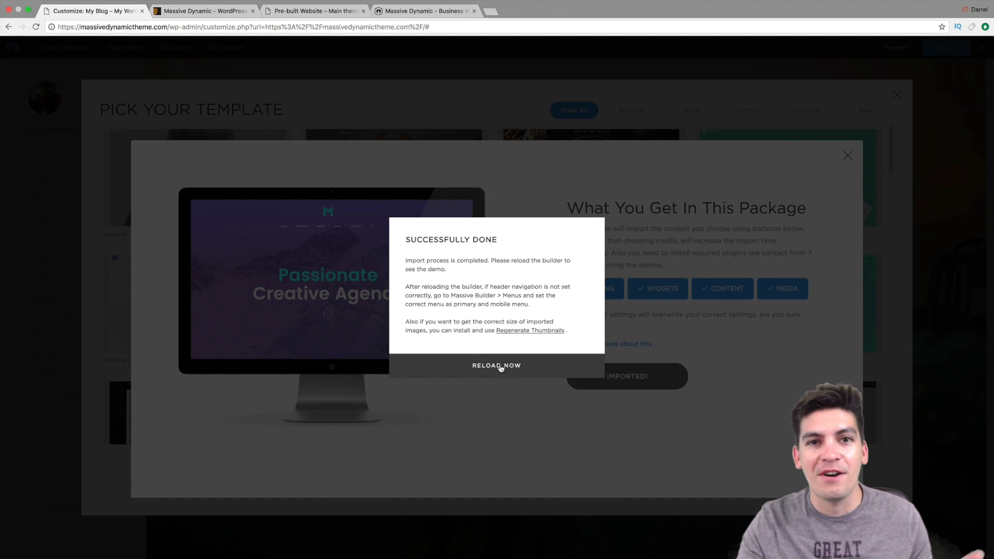
- Reload the builder from the Successfully Done dialog to show the imported agency demo
click(496, 365)
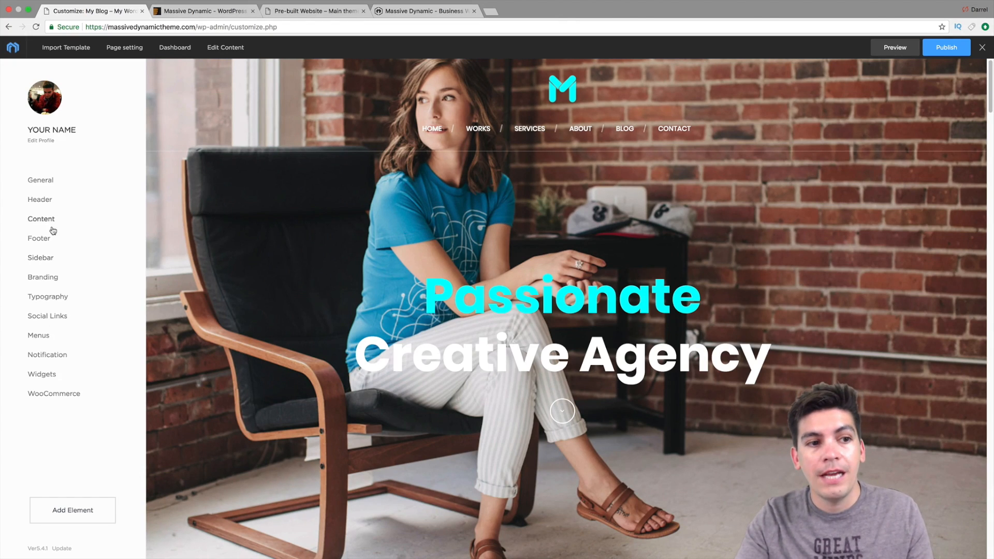
mouse_move(38, 239)
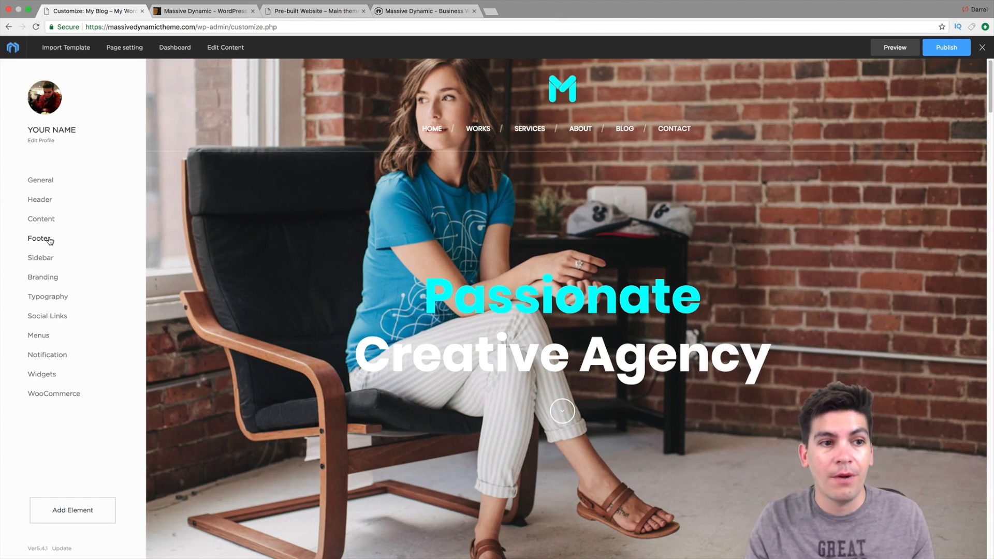
mouse_move(42, 218)
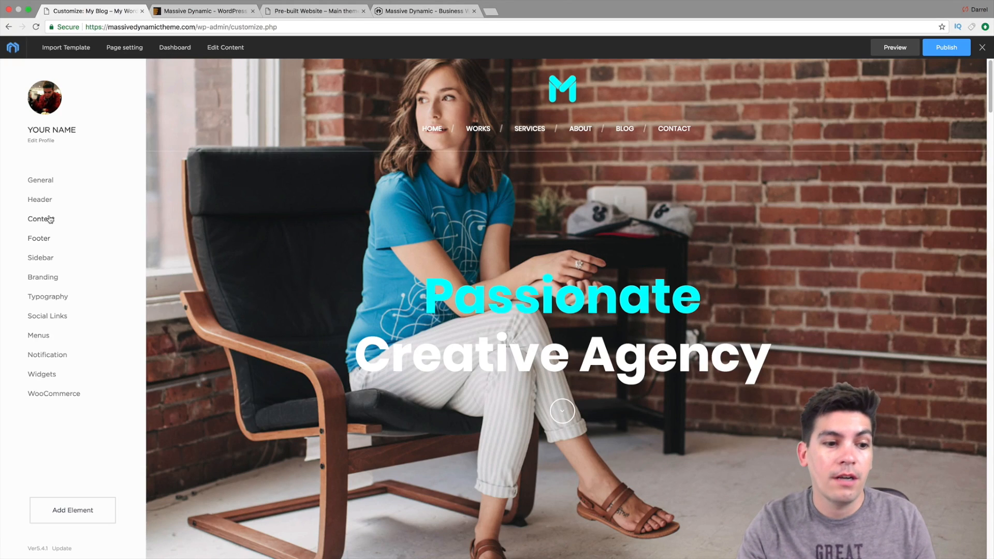
mouse_move(218, 230)
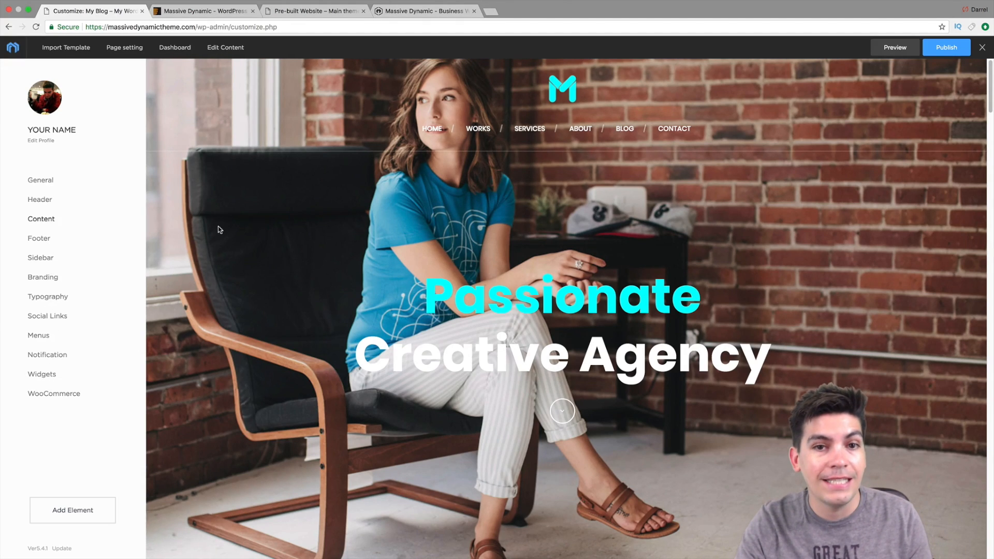
scroll(down, 3)
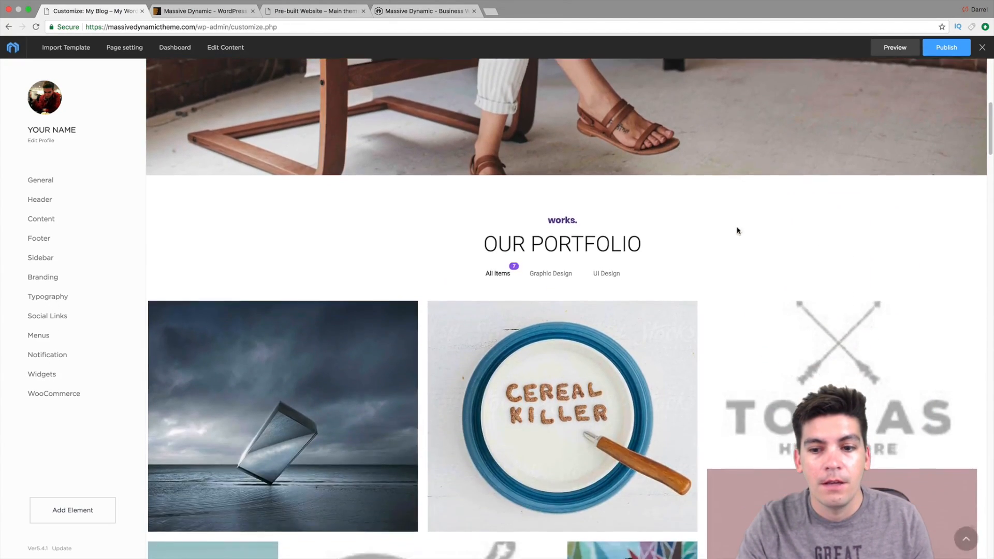
scroll(down, 3)
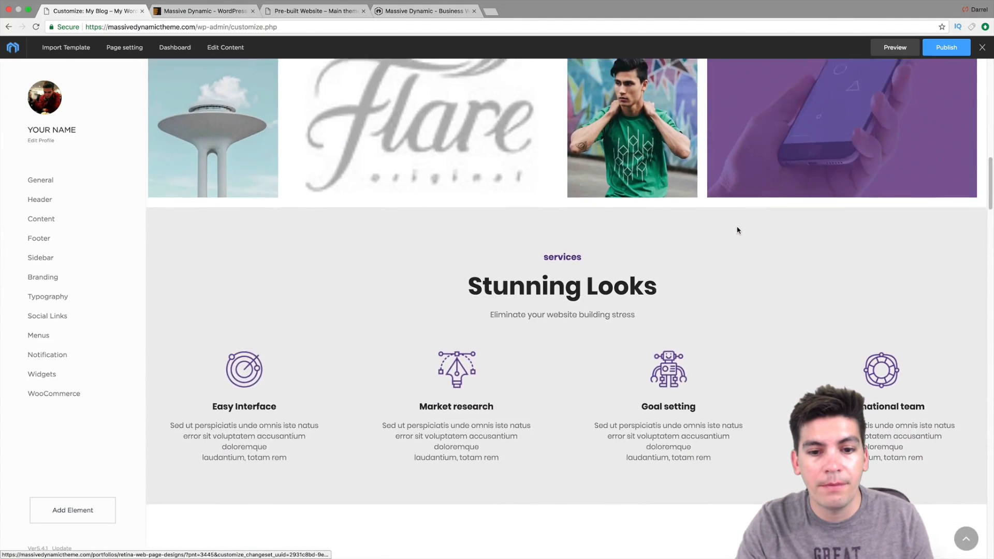
scroll(down, 3)
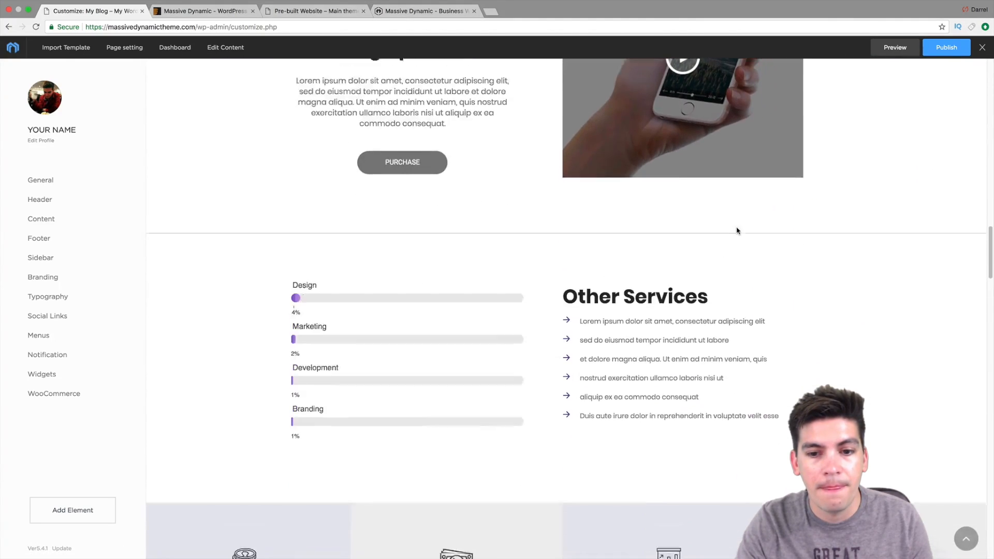
scroll(down, 3)
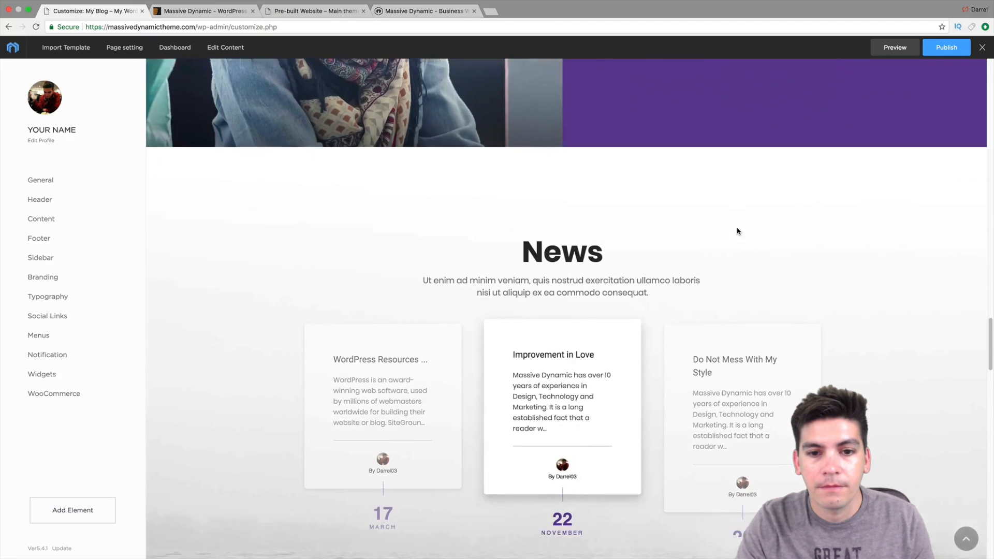
scroll(up, 3)
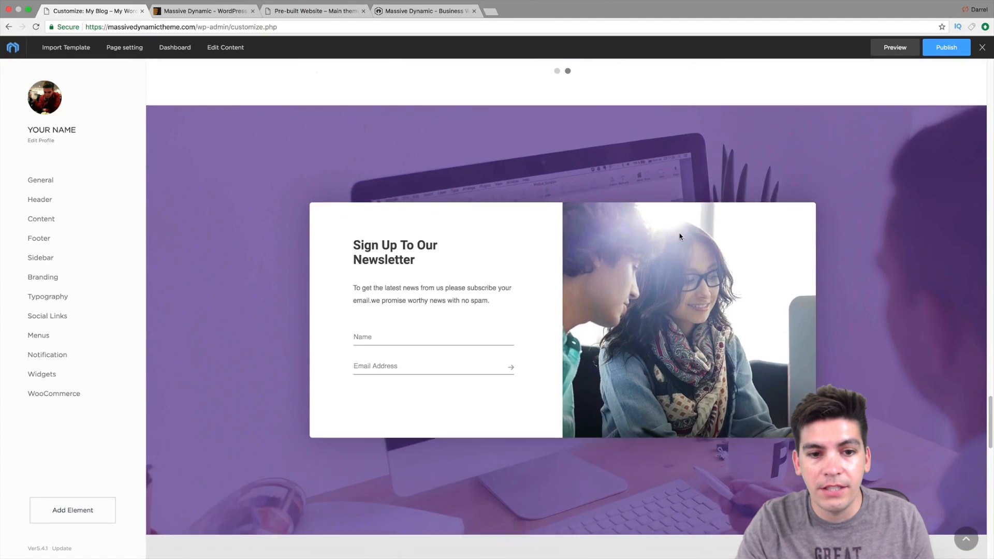
scroll(down, 3)
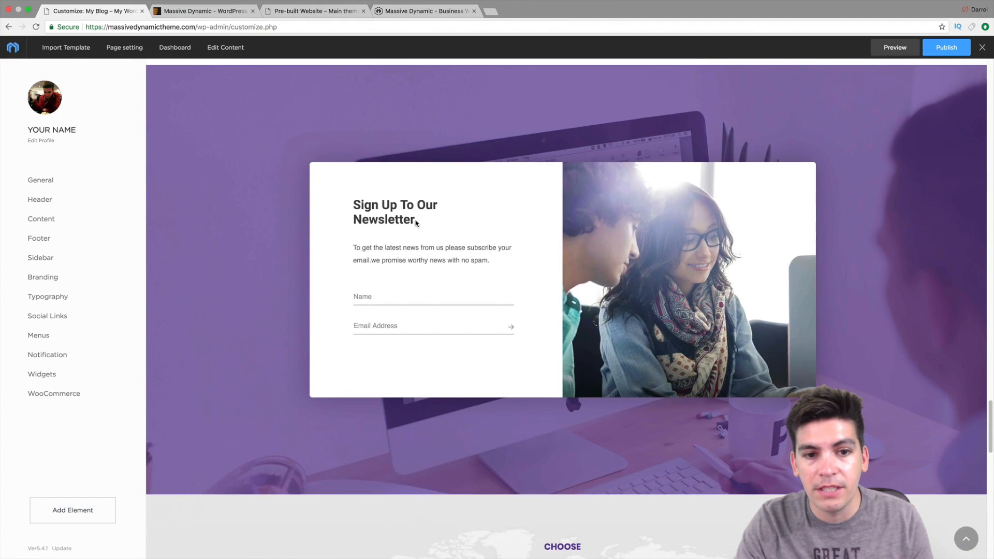
double_click(384, 220)
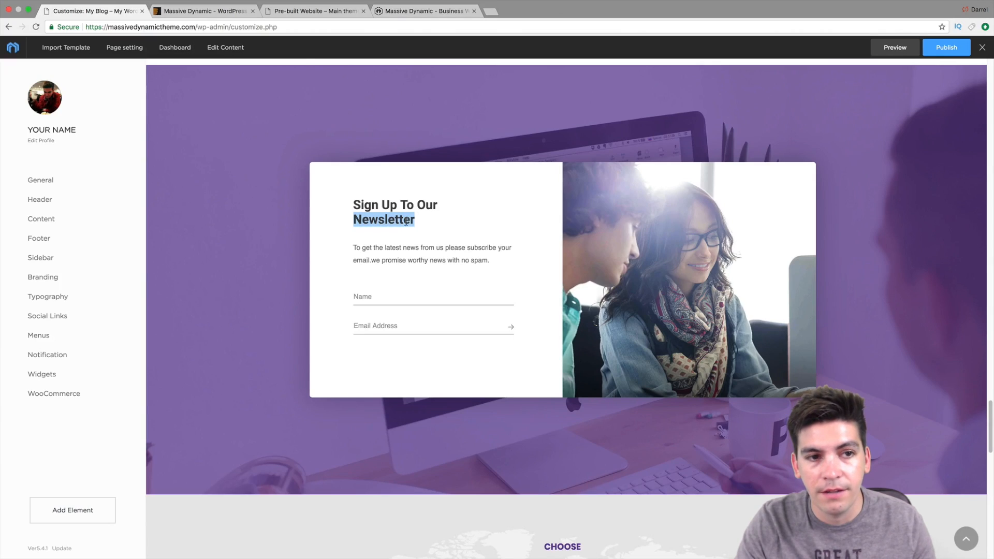
click(946, 47)
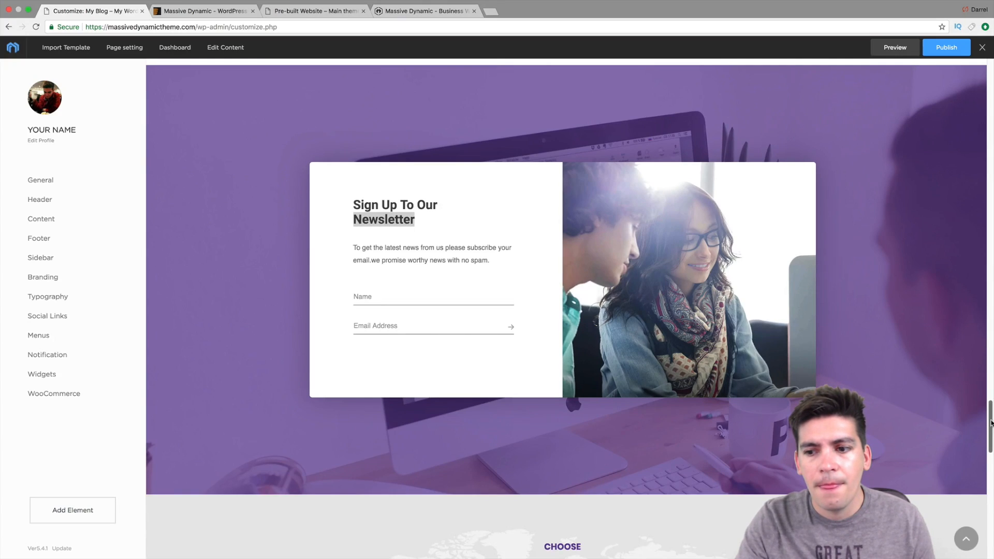
scroll(down, 3)
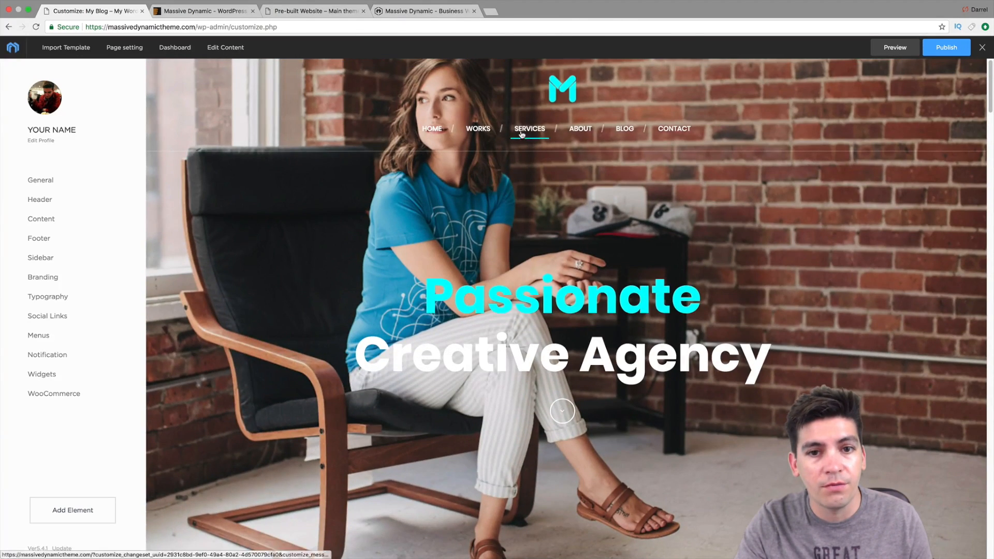
- Browse Header options via Drop Down & Mega Menu, then land on Header Layout settings
click(40, 199)
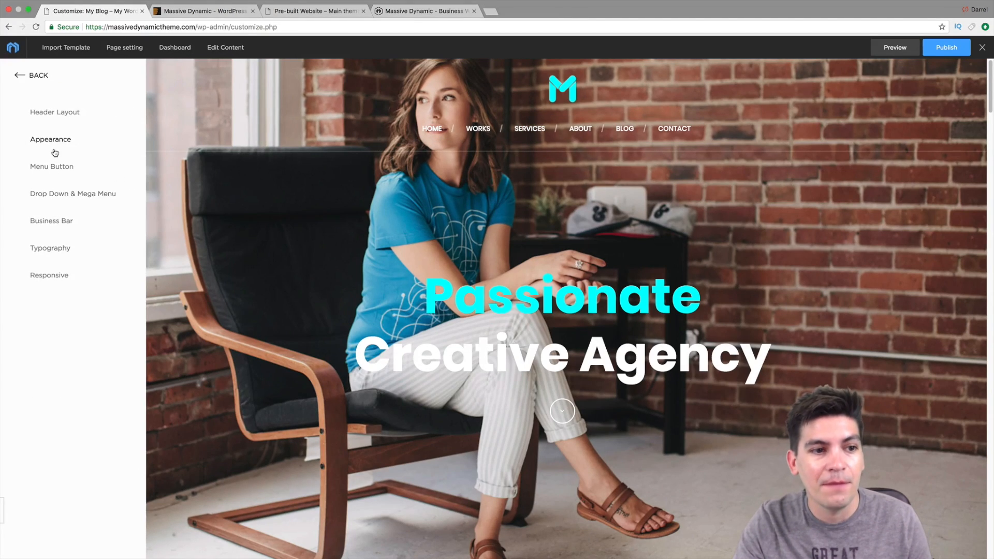
click(73, 193)
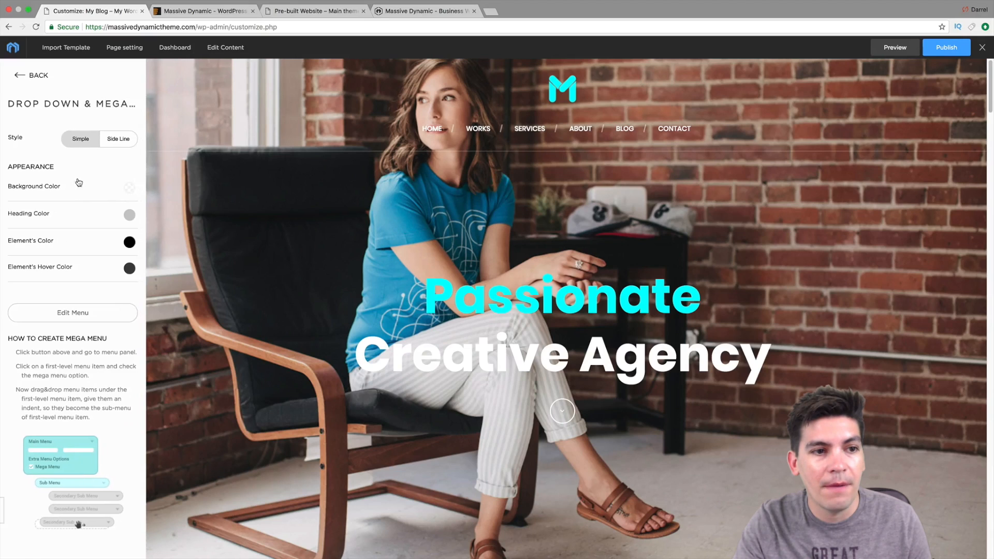
click(32, 74)
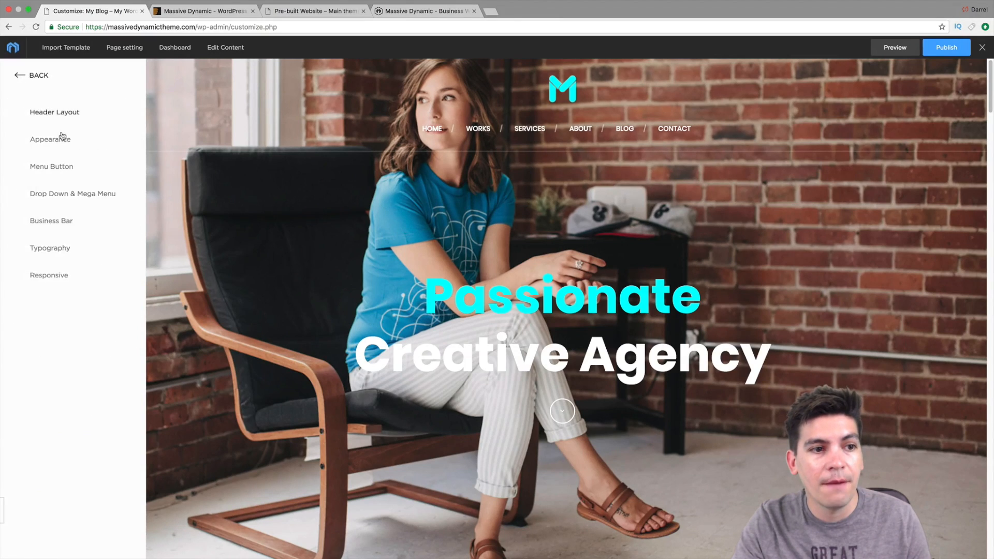
click(55, 112)
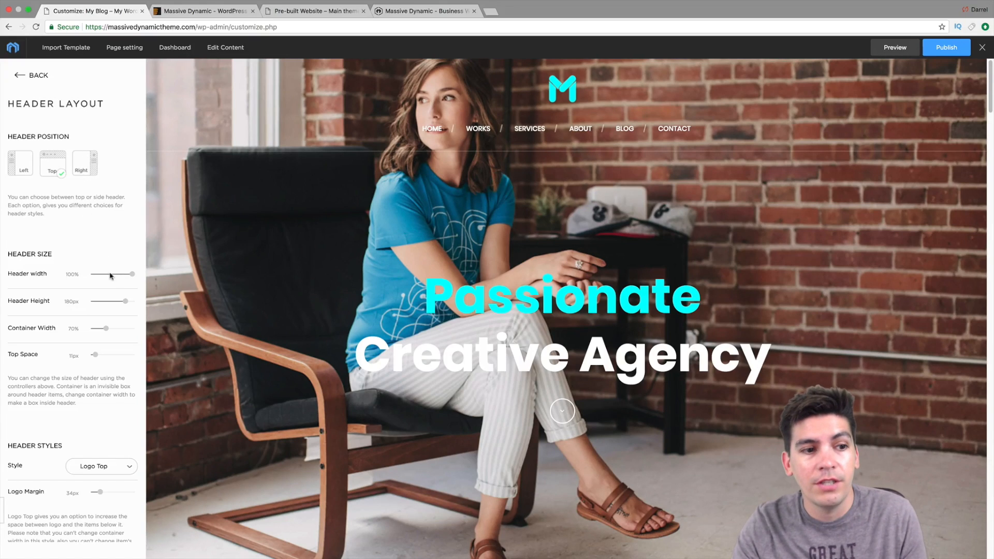
- Try header styles Gather, Logo Top and Modern, settling on Block
scroll(down, 3)
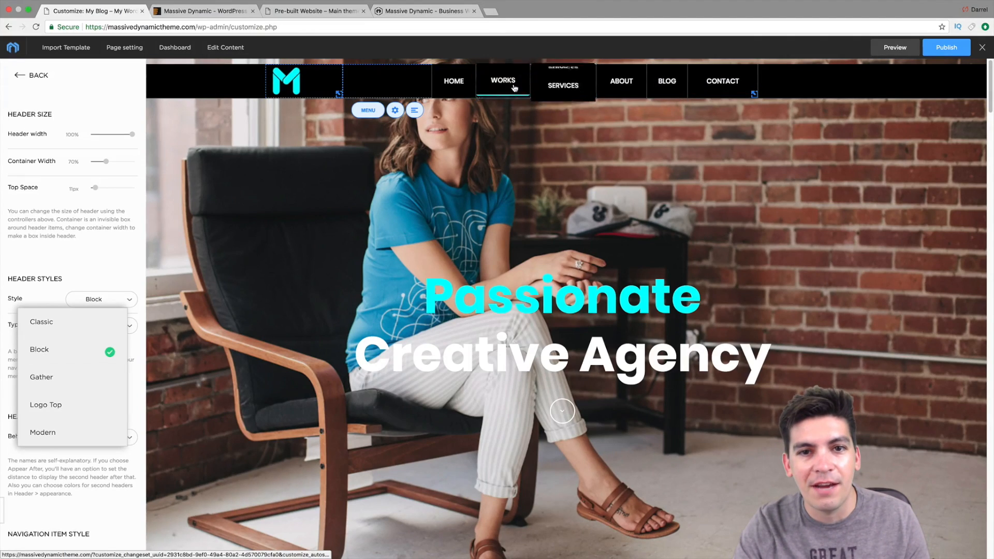
mouse_move(42, 377)
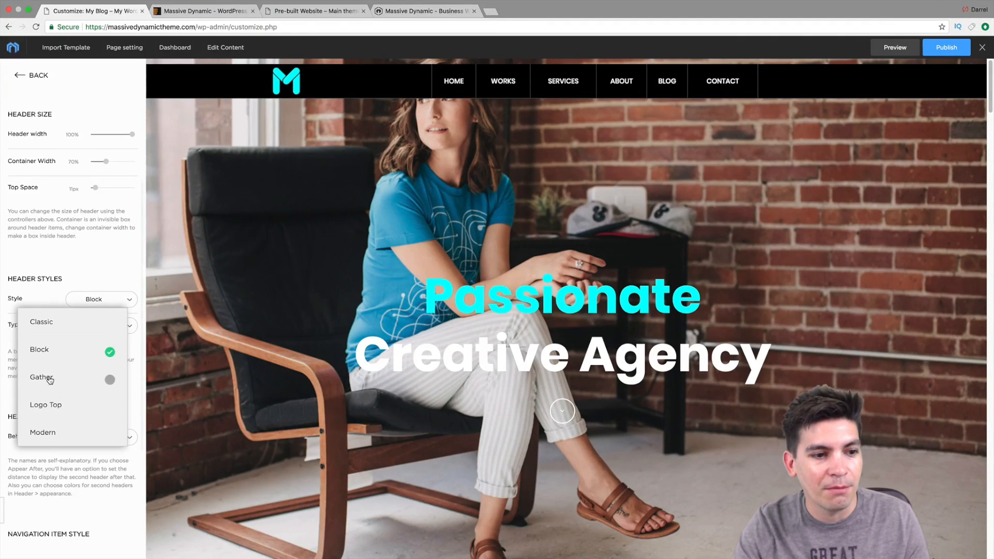
click(41, 377)
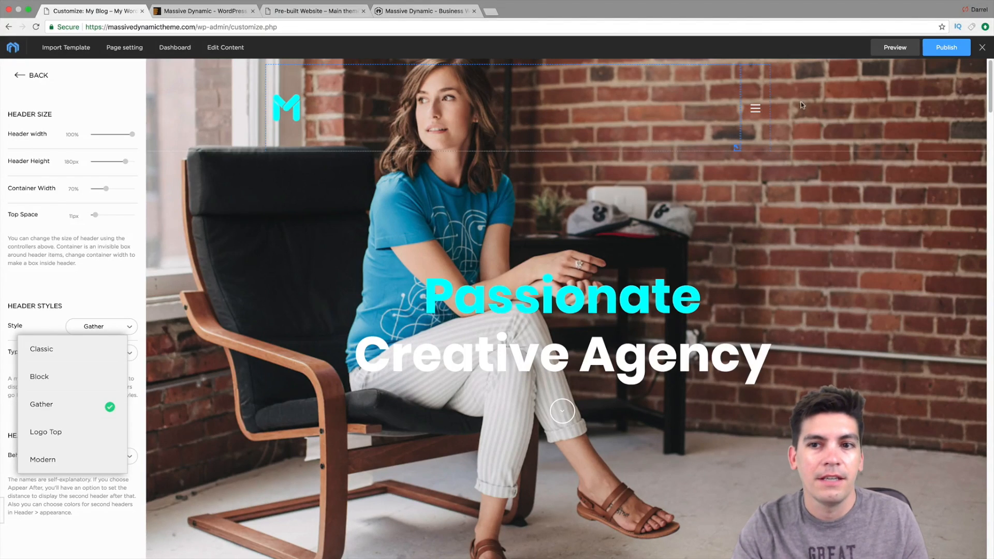
click(46, 432)
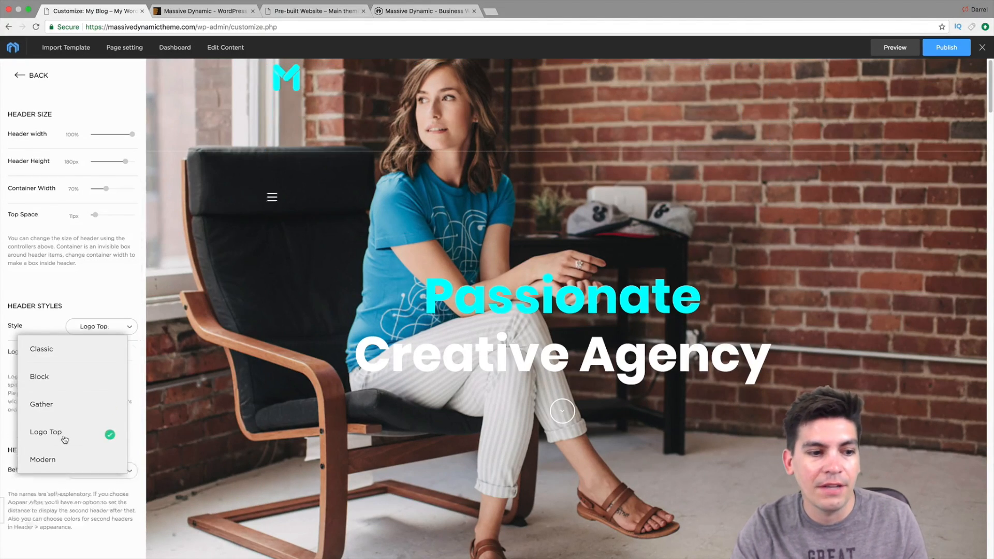
click(45, 432)
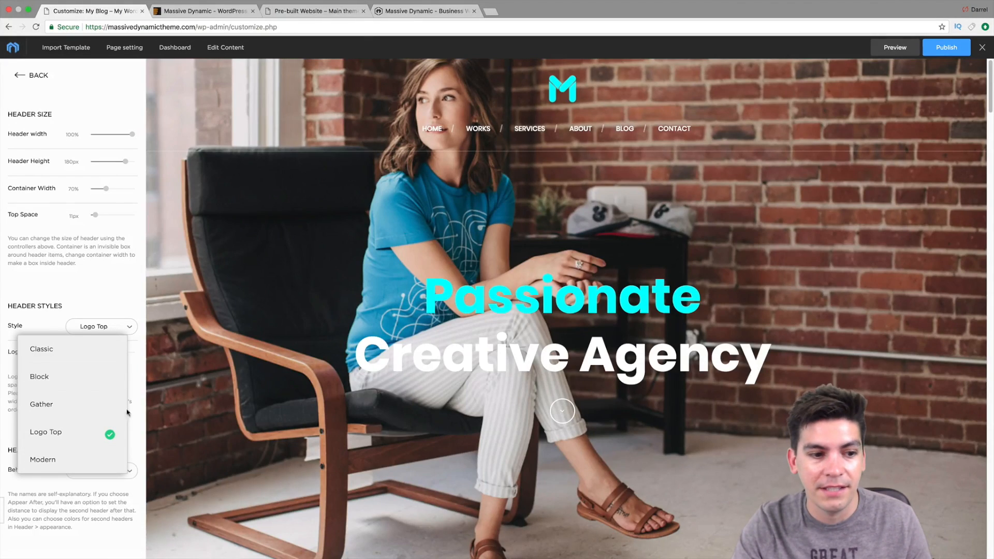
click(43, 460)
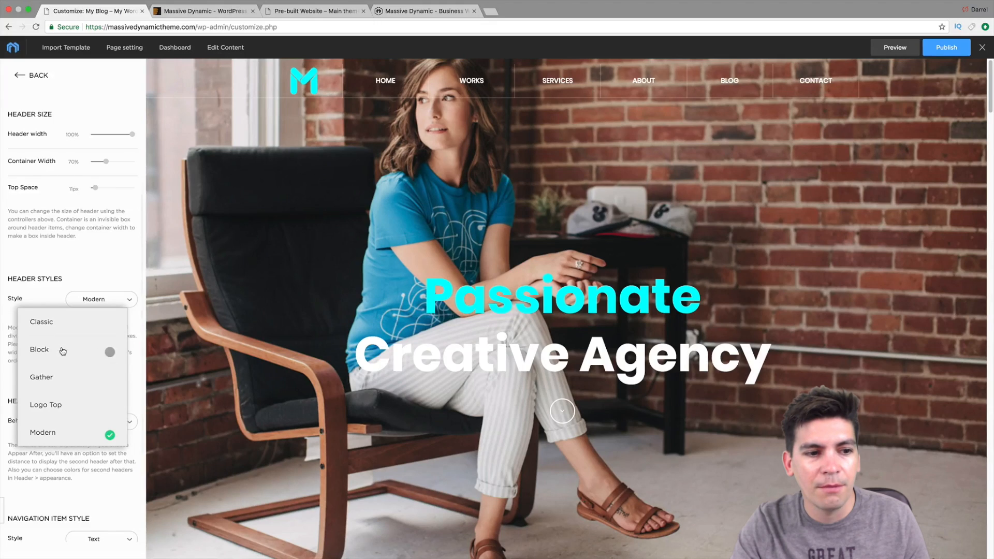
click(39, 349)
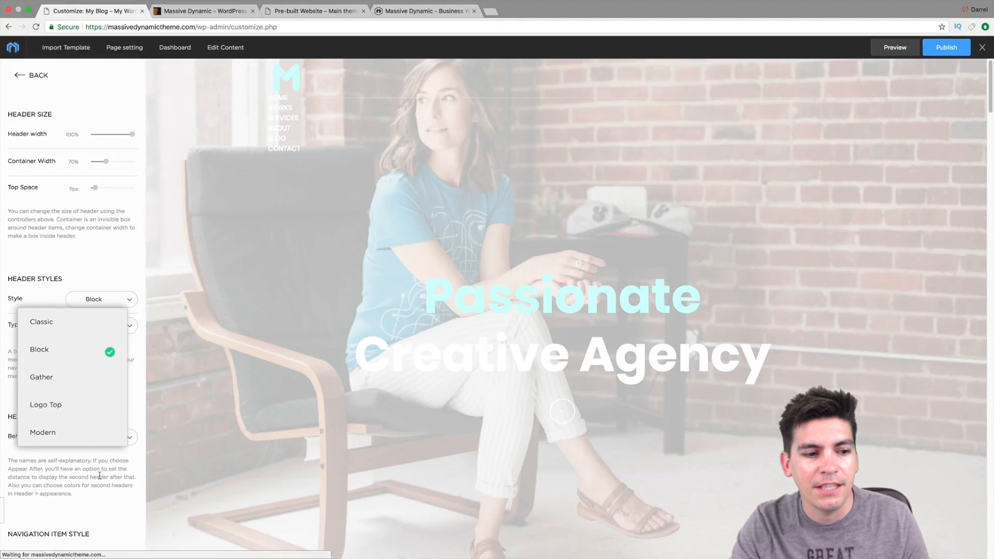
click(39, 349)
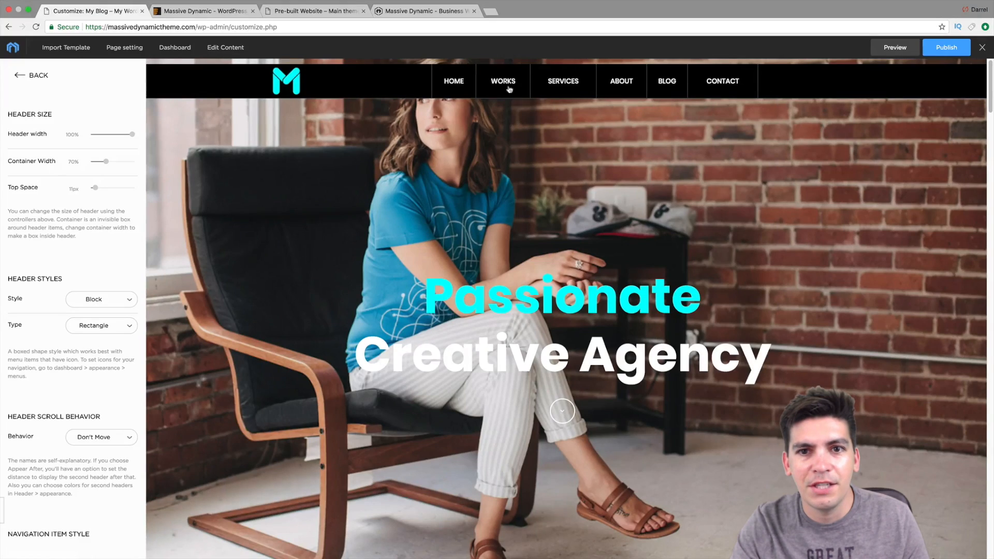
- Return to the header option groups and switch to the Massive Dynamic product page
scroll(down, 3)
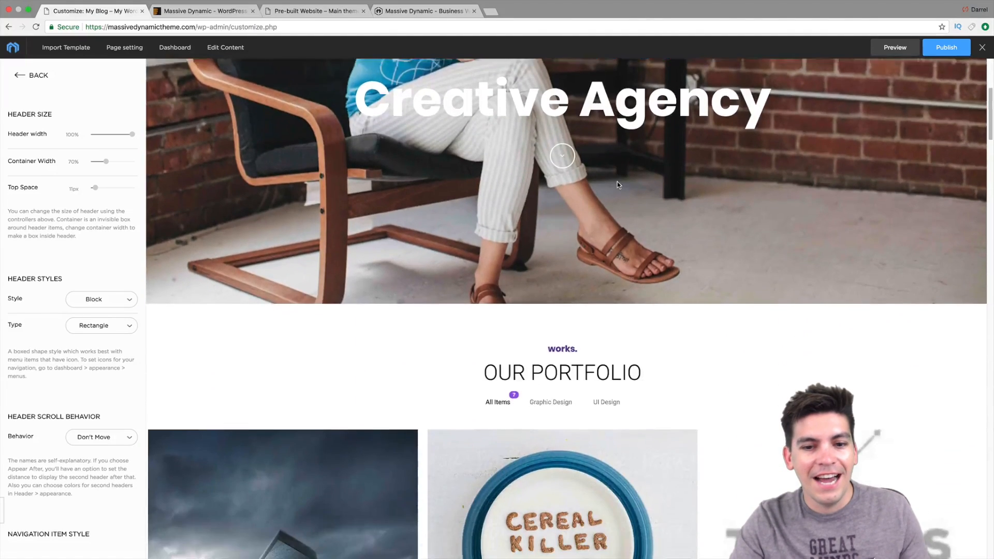
scroll(down, 3)
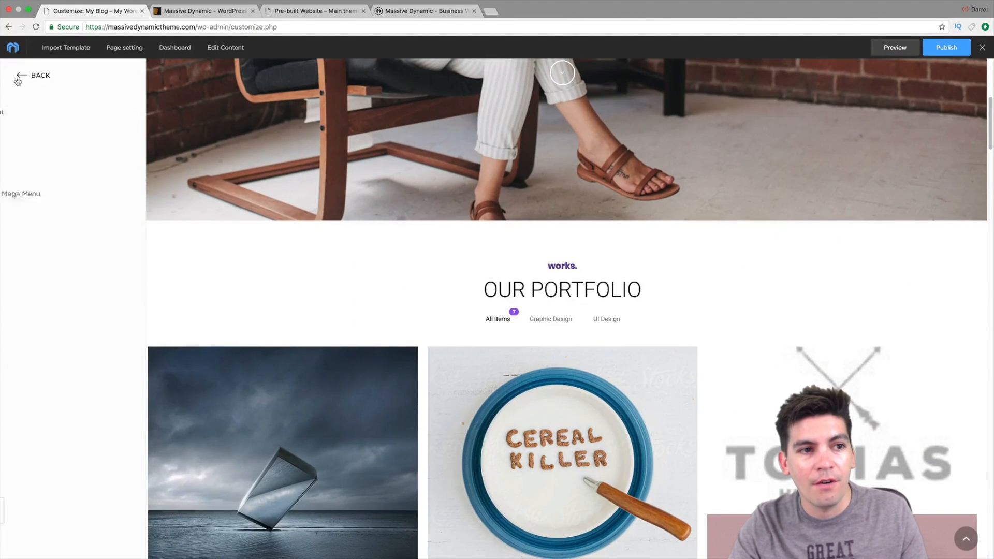
click(41, 75)
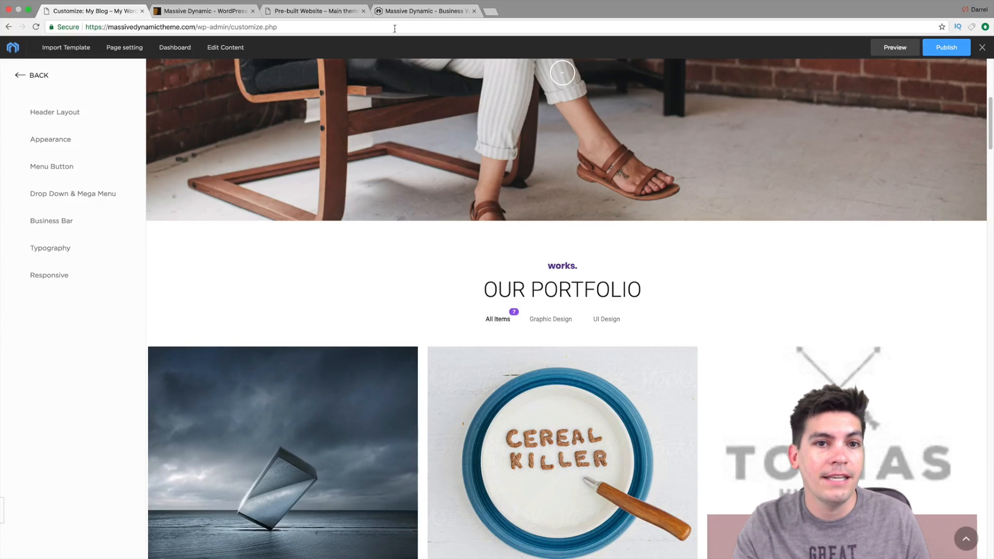
click(423, 10)
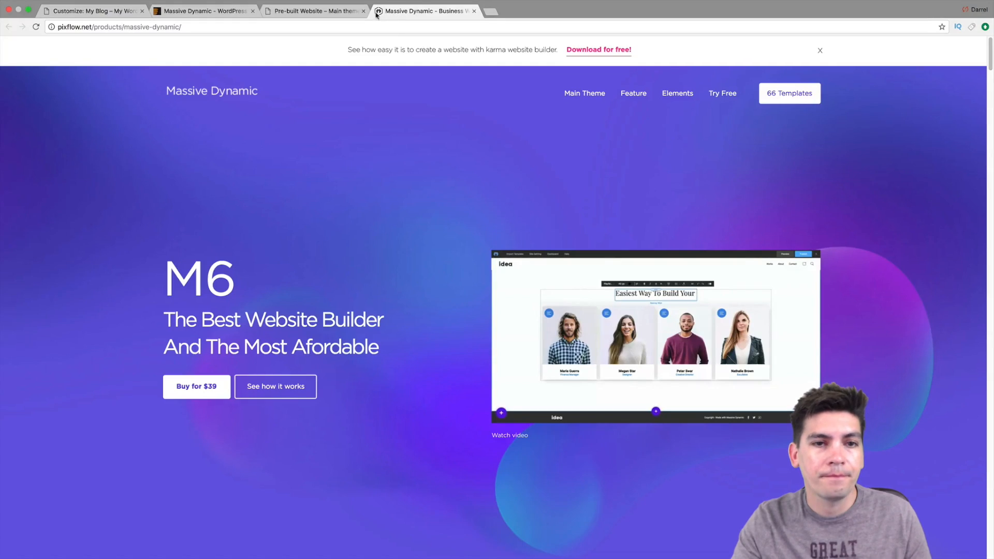
- On the demo site, view Shop Categories and a product's detail page
click(314, 10)
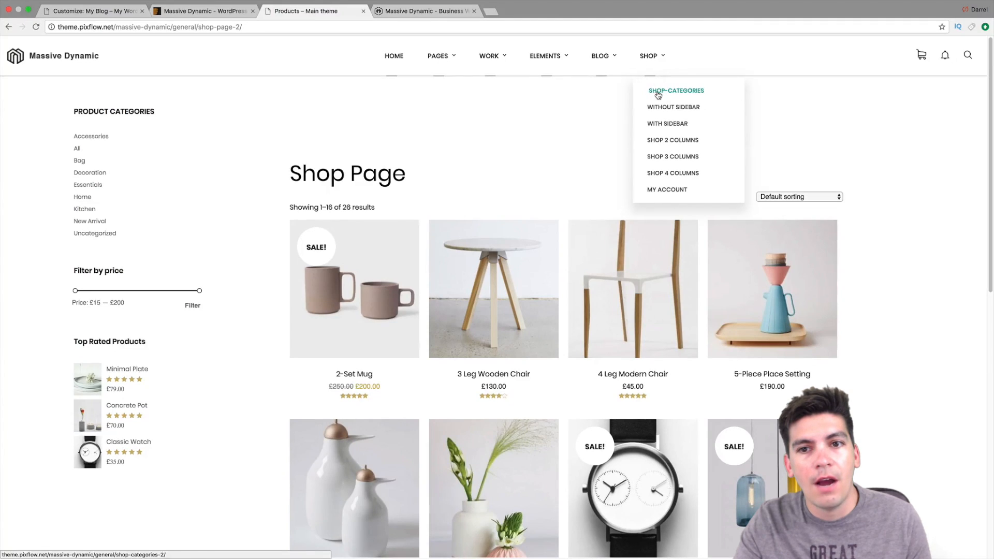
click(677, 90)
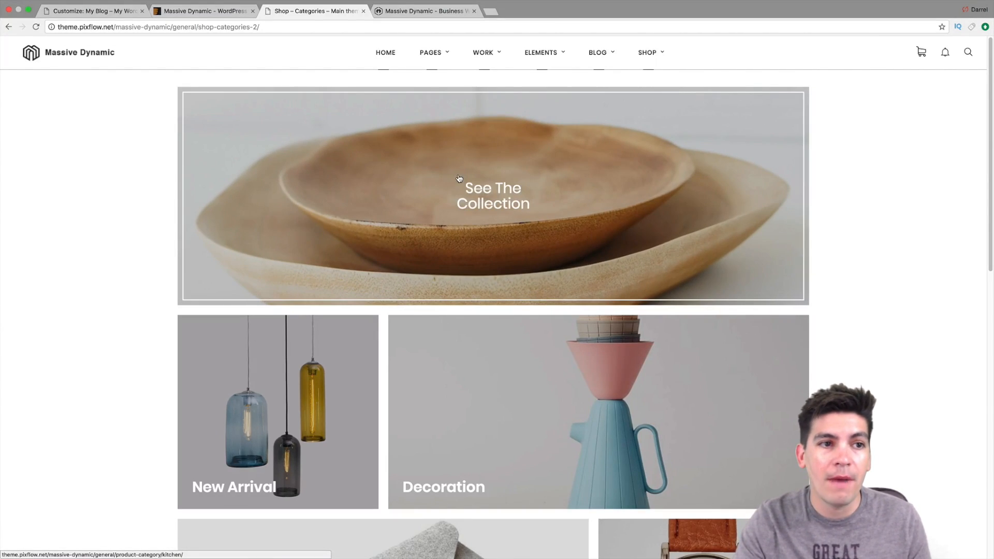
scroll(down, 3)
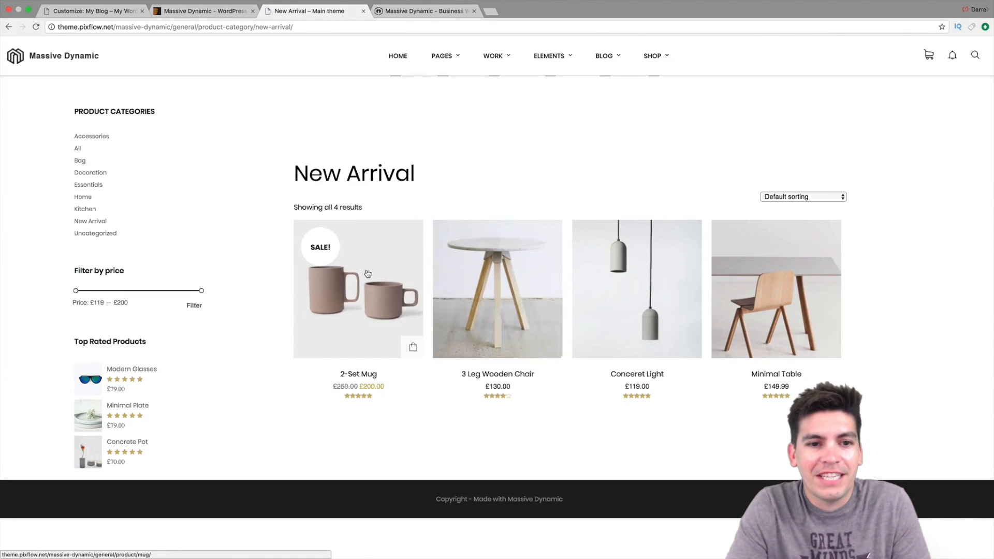
click(497, 289)
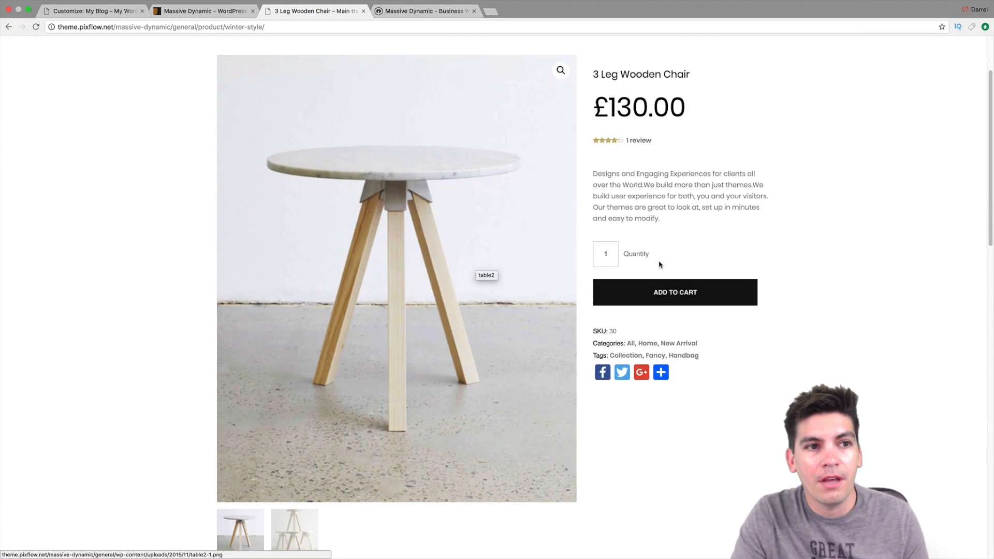
scroll(up, 3)
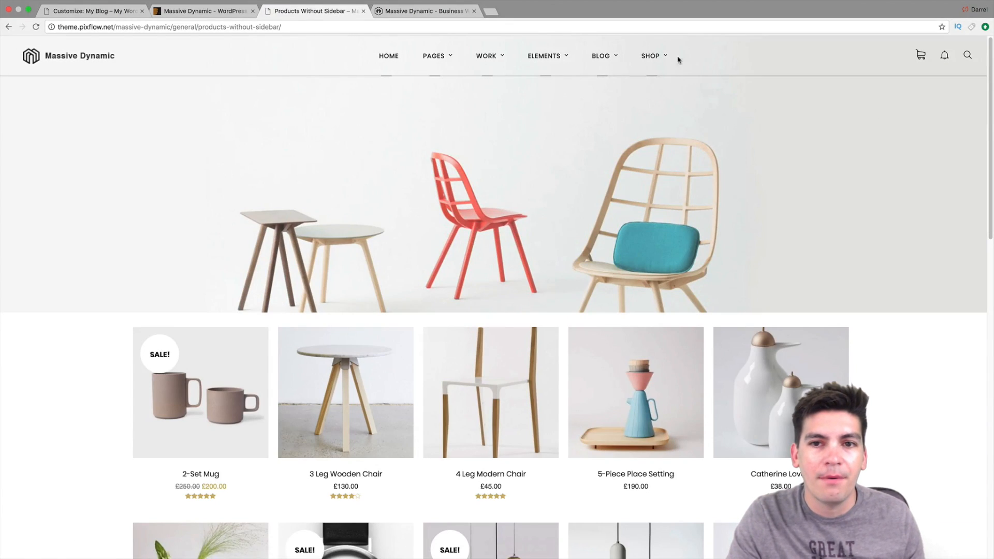
- View the 2- and 3-column shop layouts and the Concerete Light product, then return to the customizer
click(677, 140)
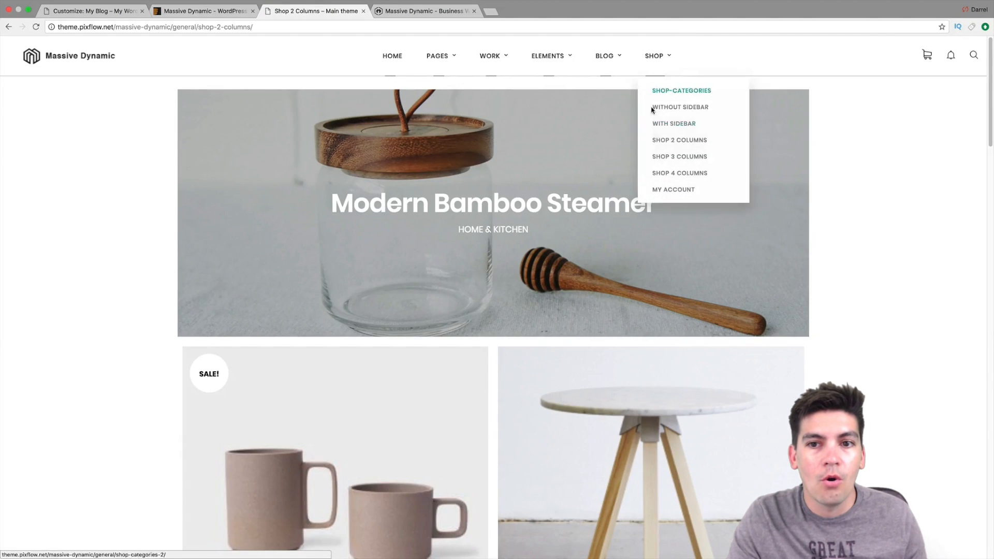
click(679, 157)
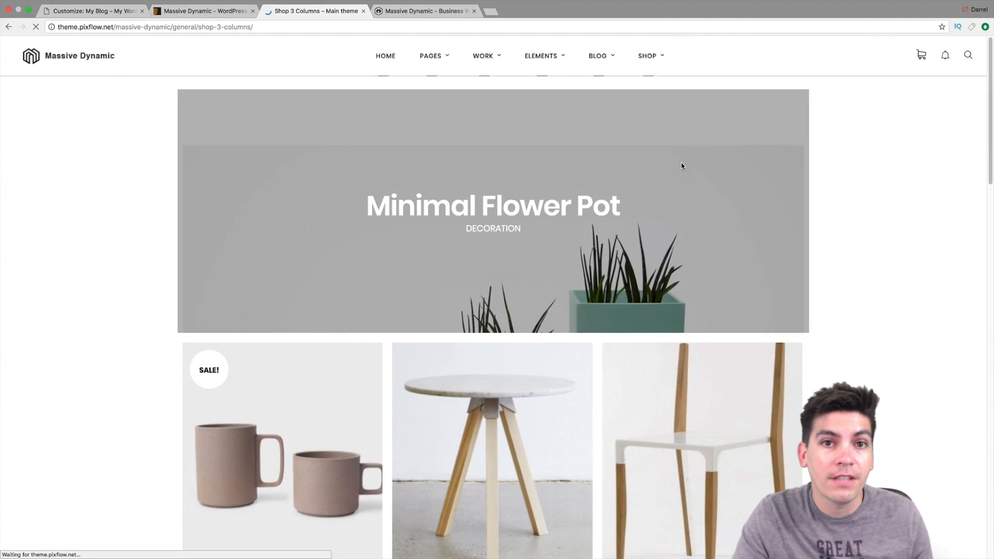
scroll(down, 3)
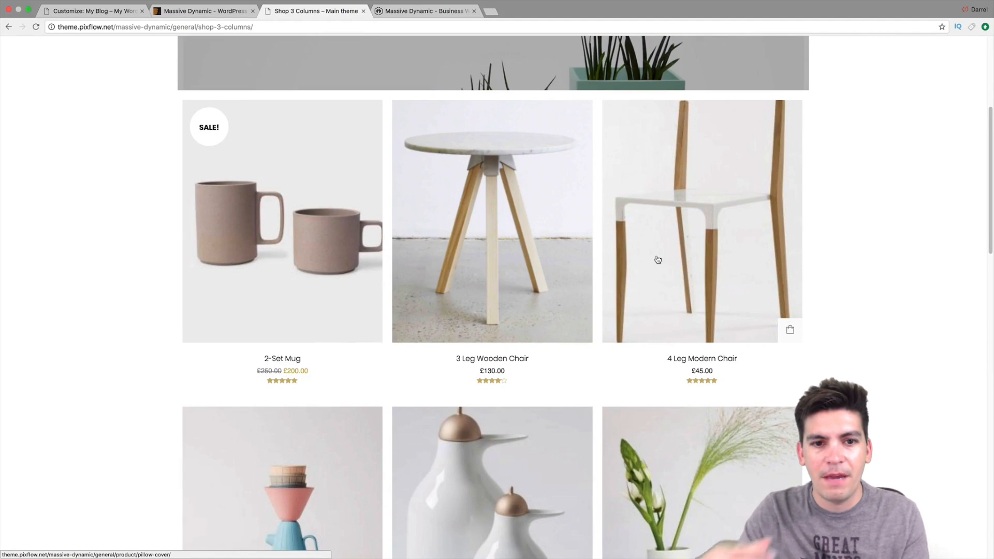
scroll(down, 3)
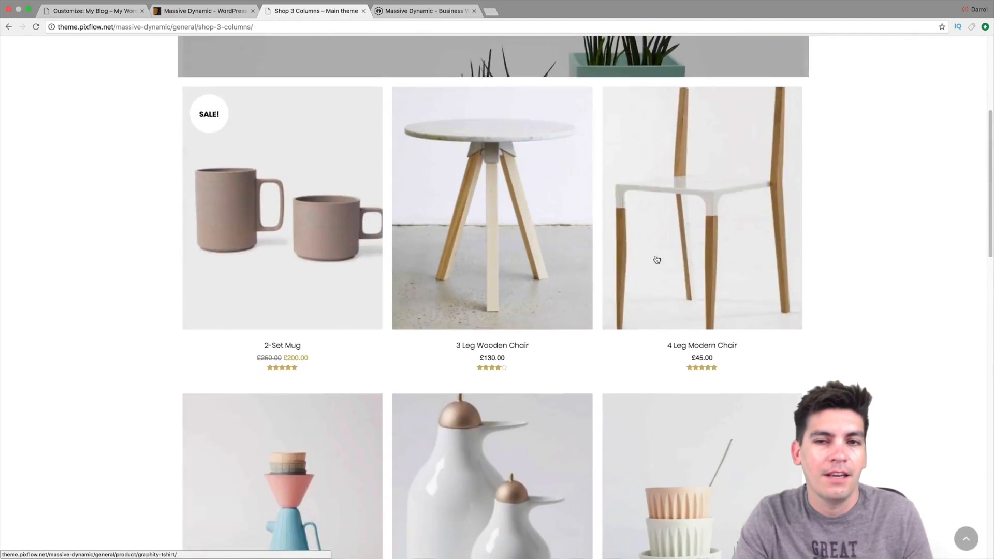
scroll(up, 3)
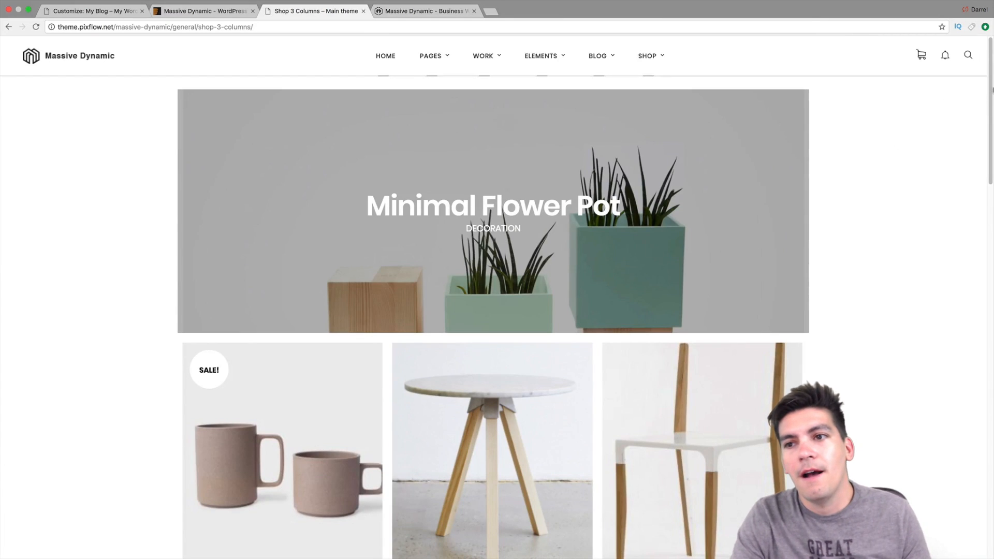
mouse_move(680, 173)
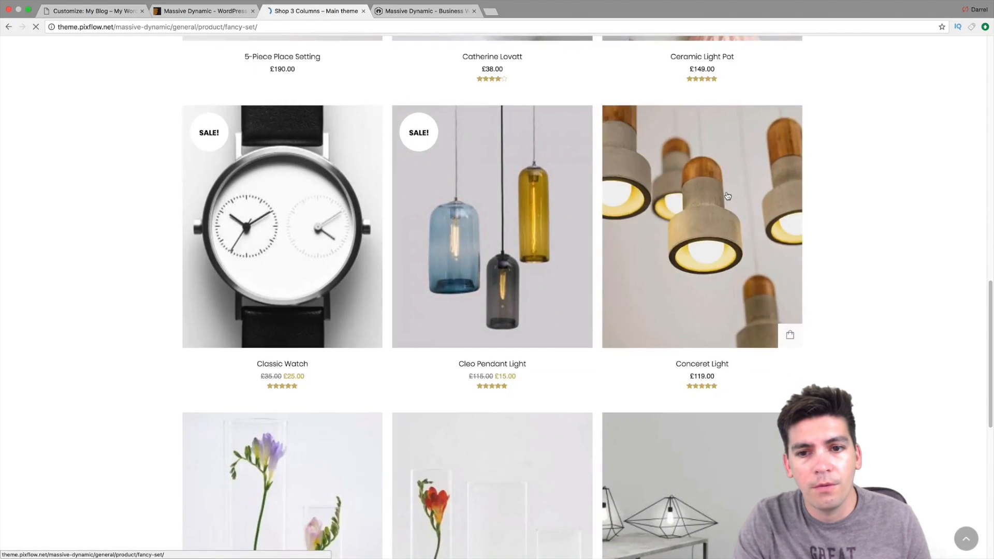
click(702, 227)
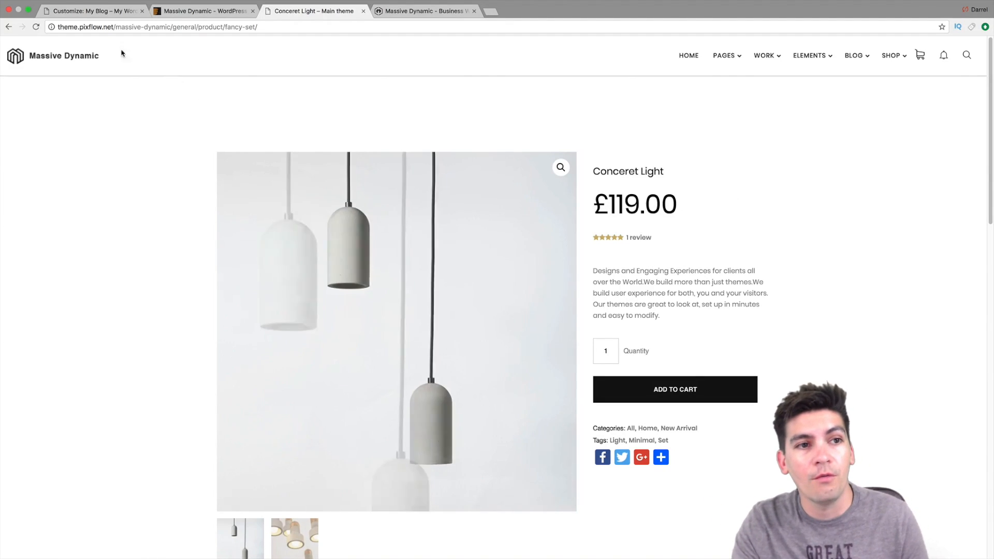
click(93, 10)
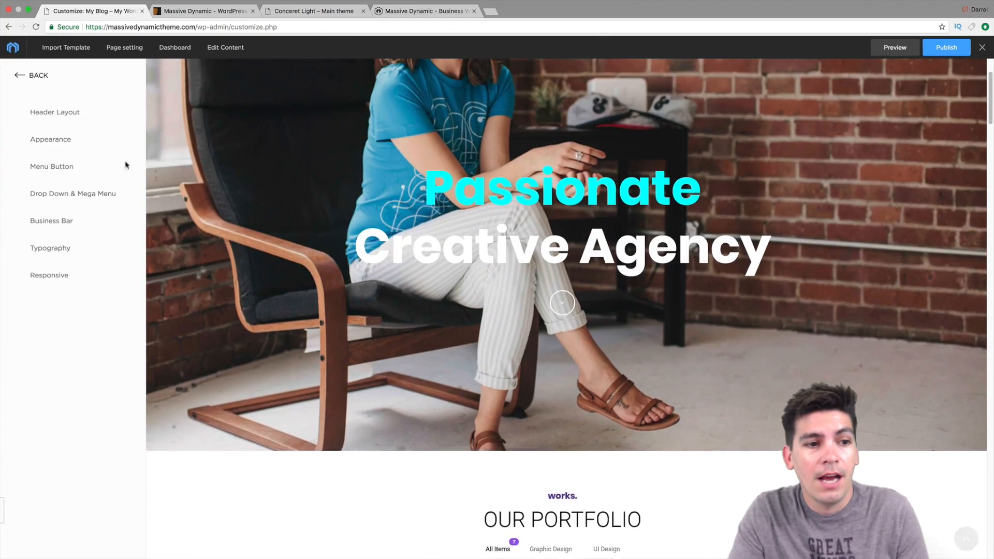
- Return to the main customizer menu, scroll the preview to services, and start closing the customizer
scroll(up, 3)
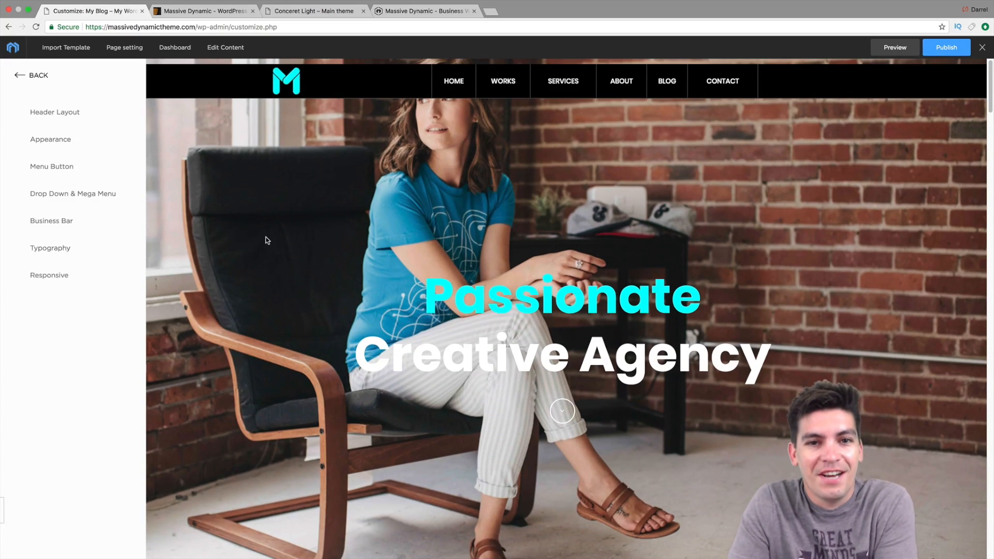
click(30, 75)
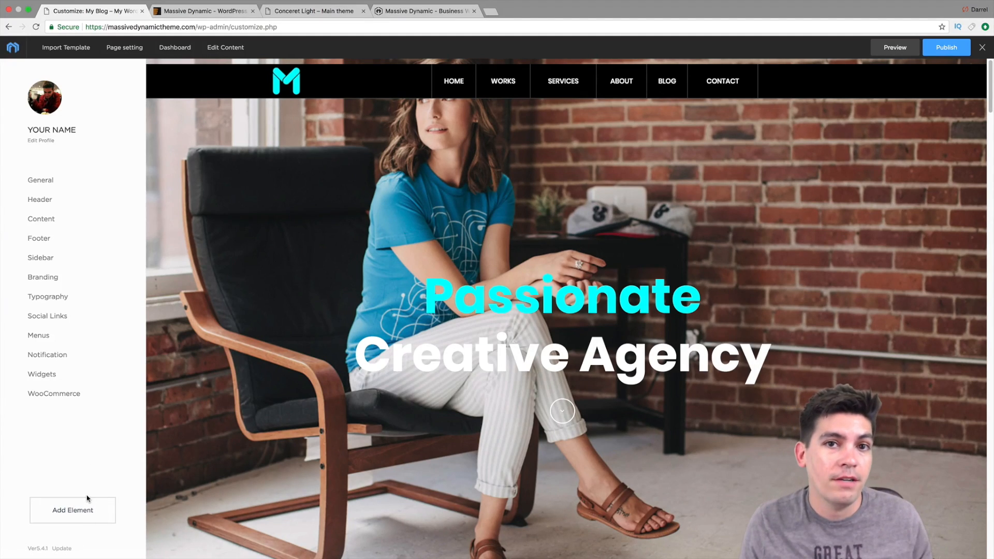
scroll(down, 3)
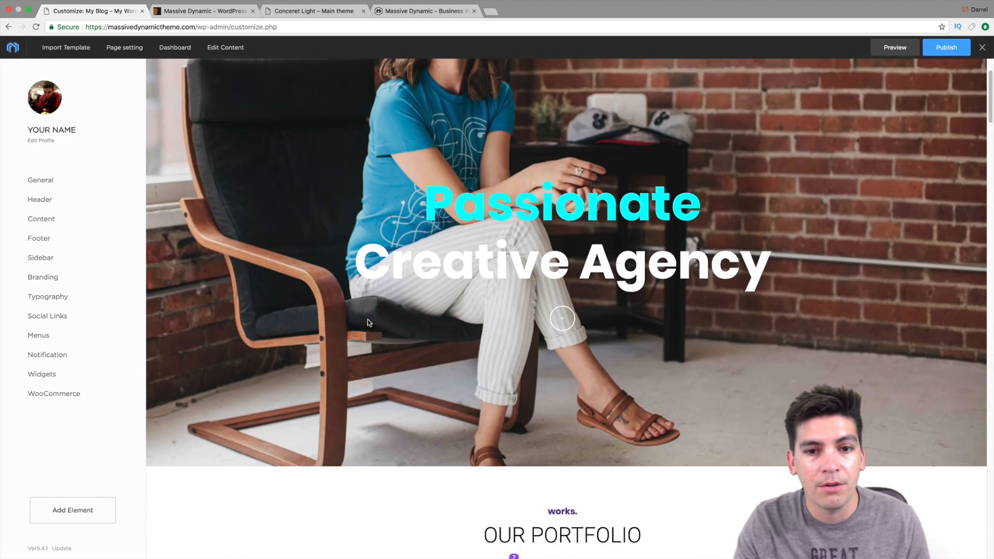
scroll(down, 3)
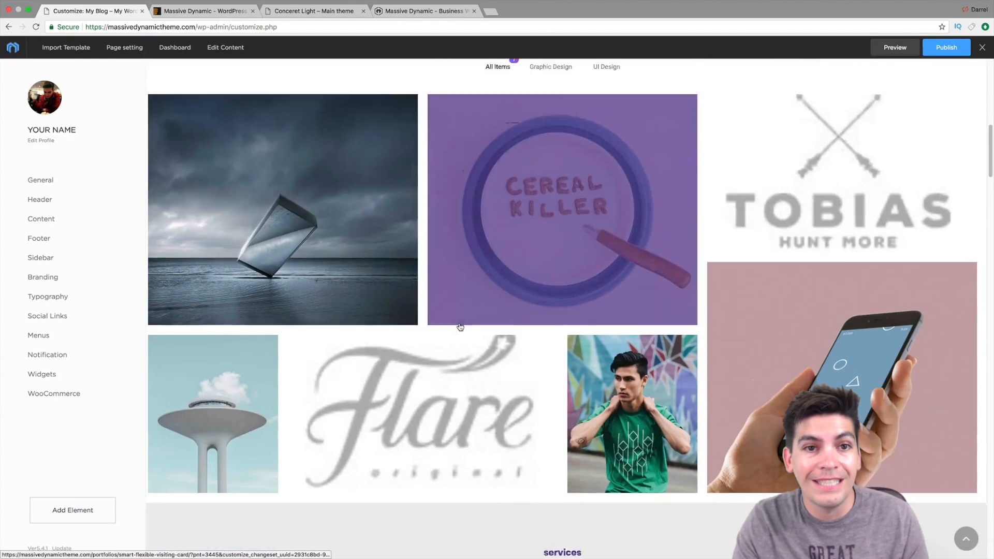
scroll(down, 3)
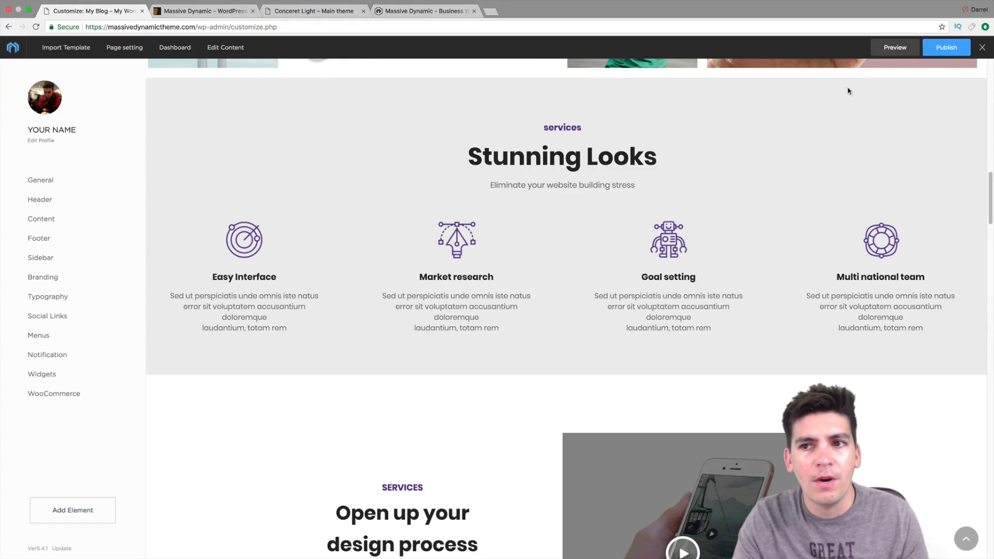
click(945, 46)
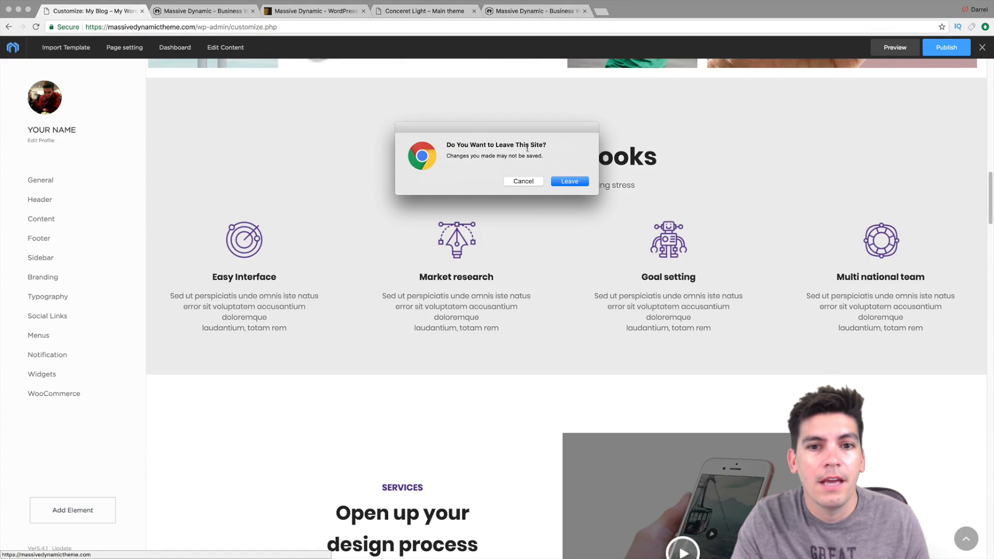
- Confirm Leave in the leave-site dialog to return to the live homepage
click(568, 180)
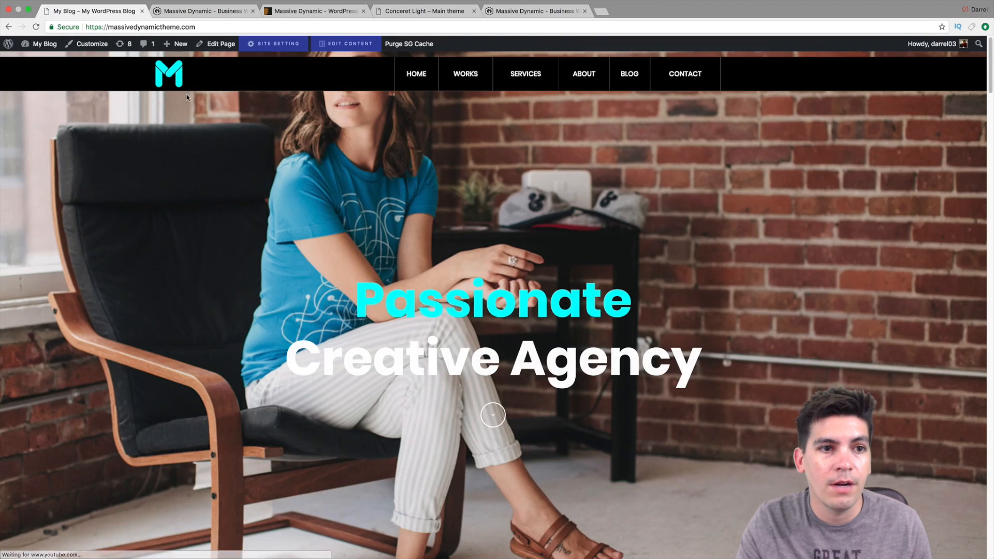
mouse_move(91, 44)
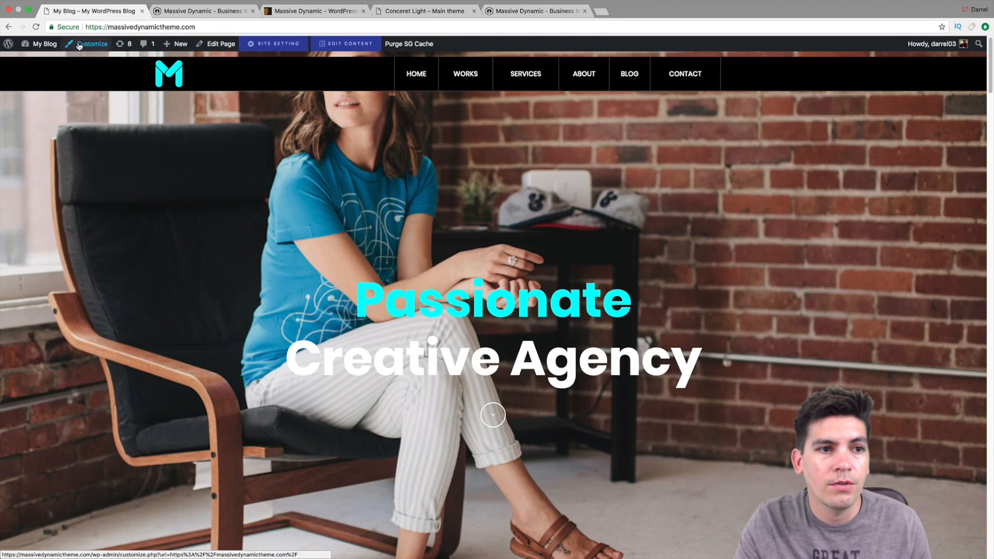
- Reopen the customizer and scroll the preview down to the footer contact form and widgets
click(93, 43)
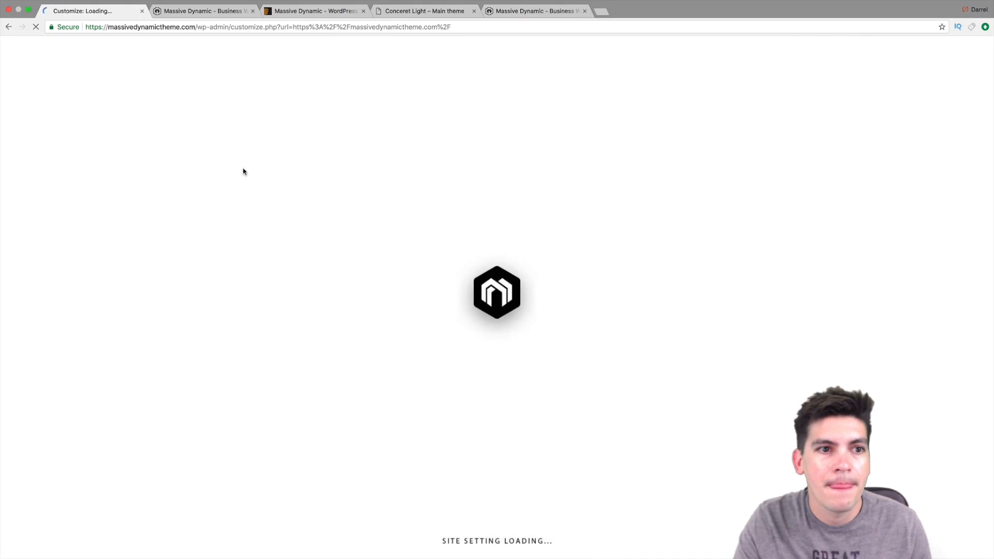
mouse_move(742, 185)
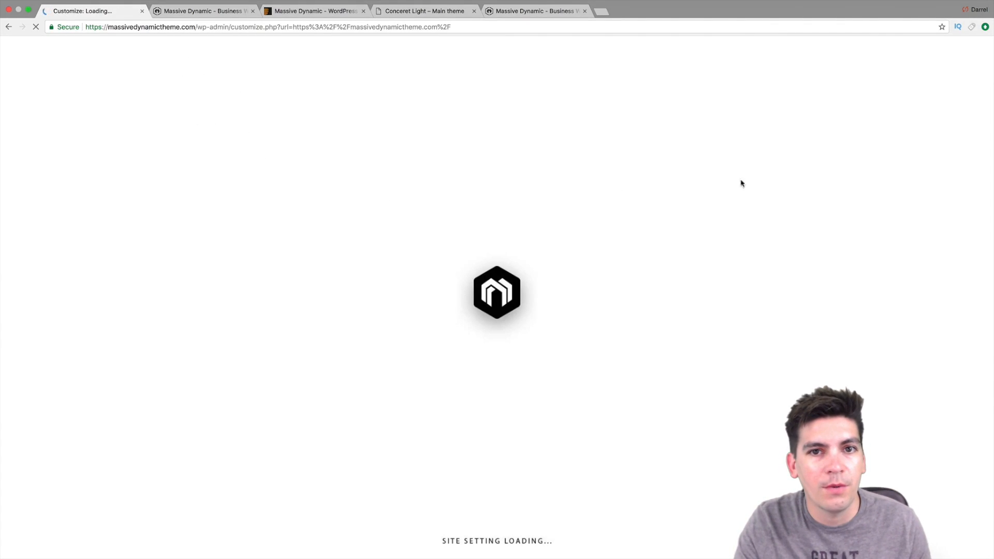
mouse_move(969, 118)
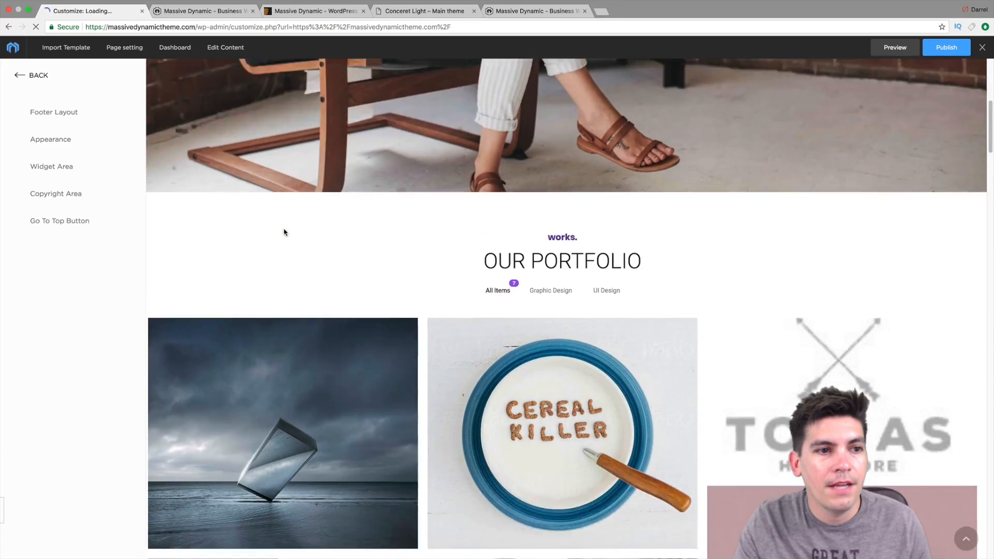
scroll(down, 3)
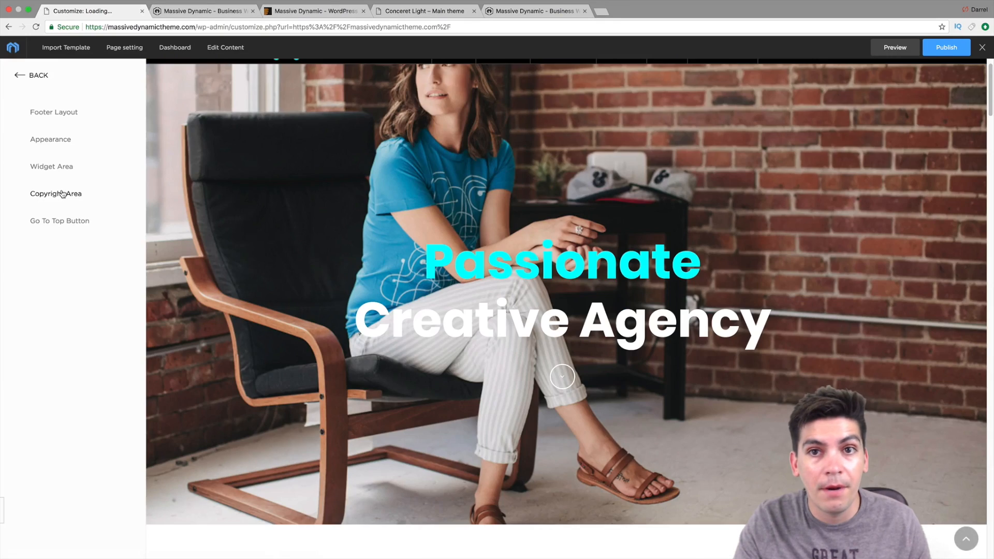
scroll(down, 3)
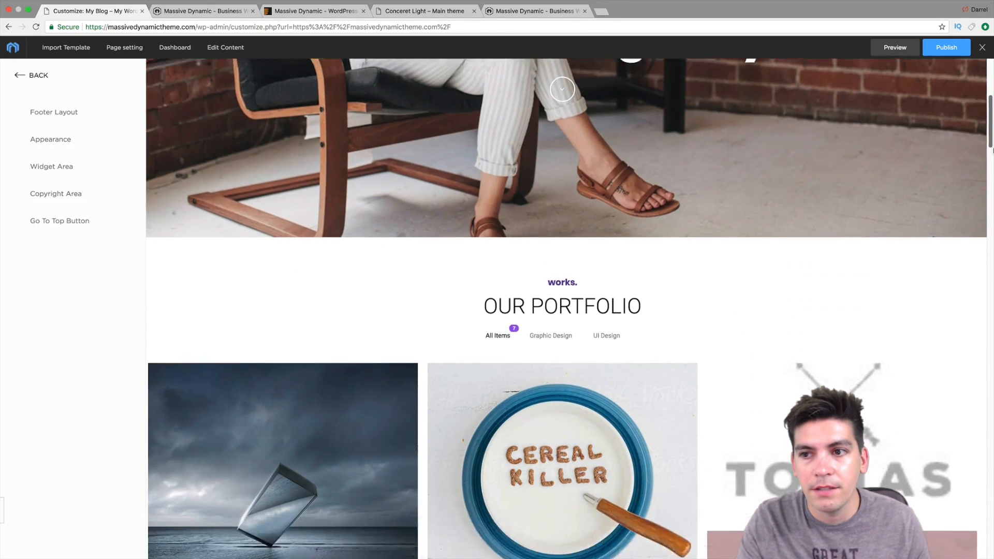
scroll(down, 3)
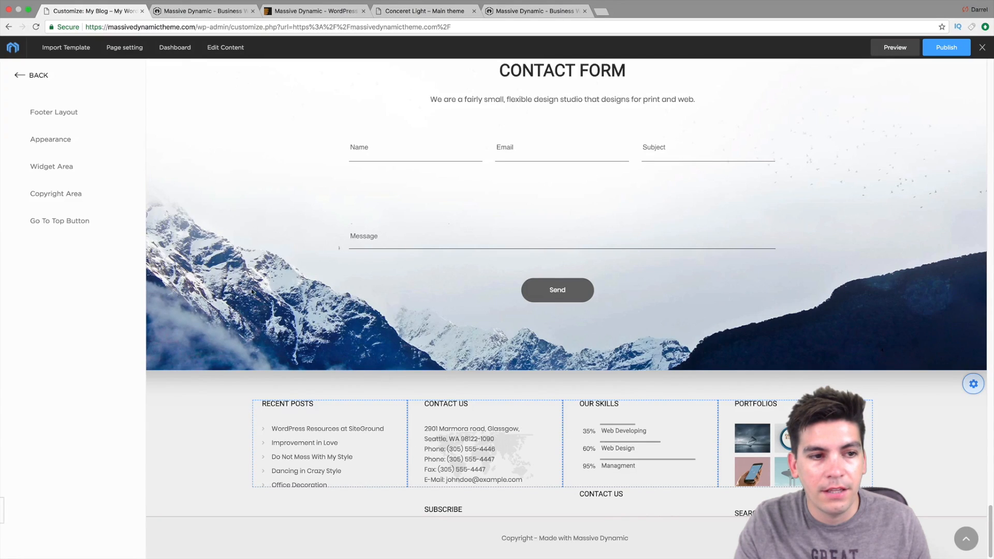
- Review footer Layout, then set Appearance widget style to Classic and toggle Footer Parallax
click(54, 112)
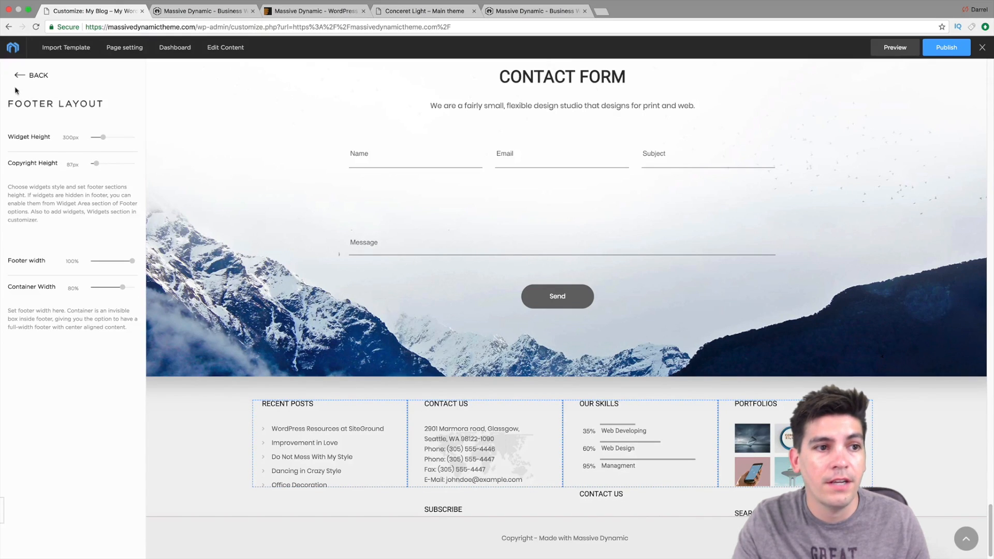
click(37, 75)
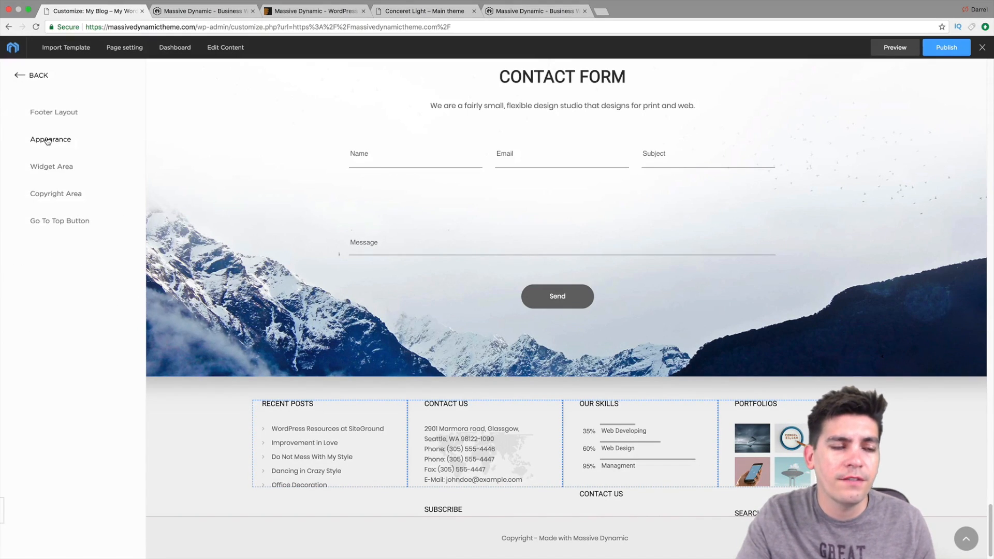
click(50, 139)
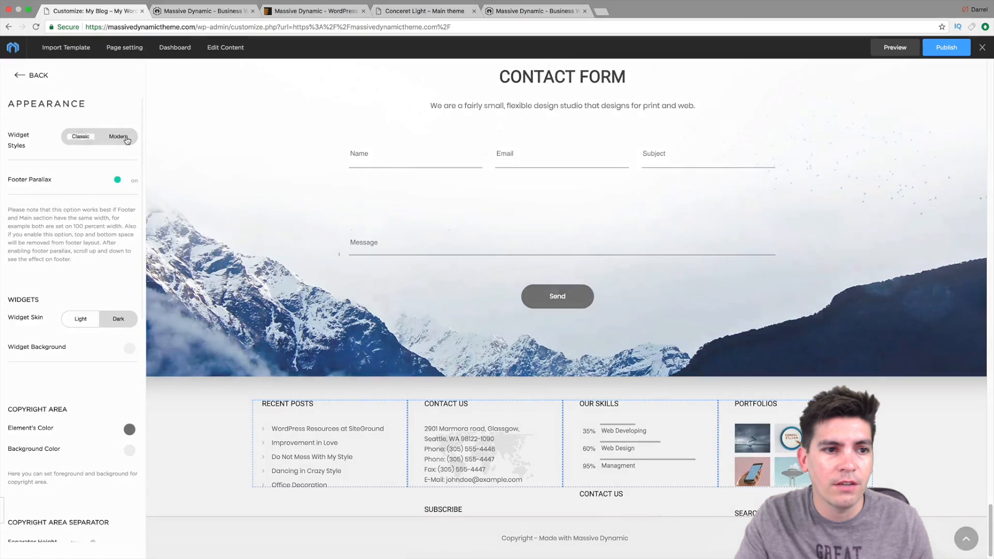
click(80, 137)
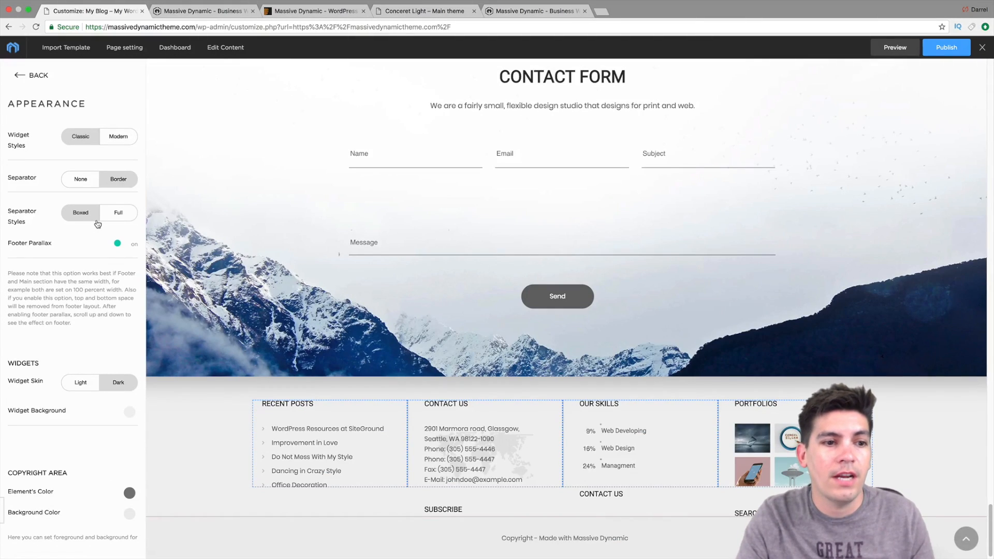
click(117, 244)
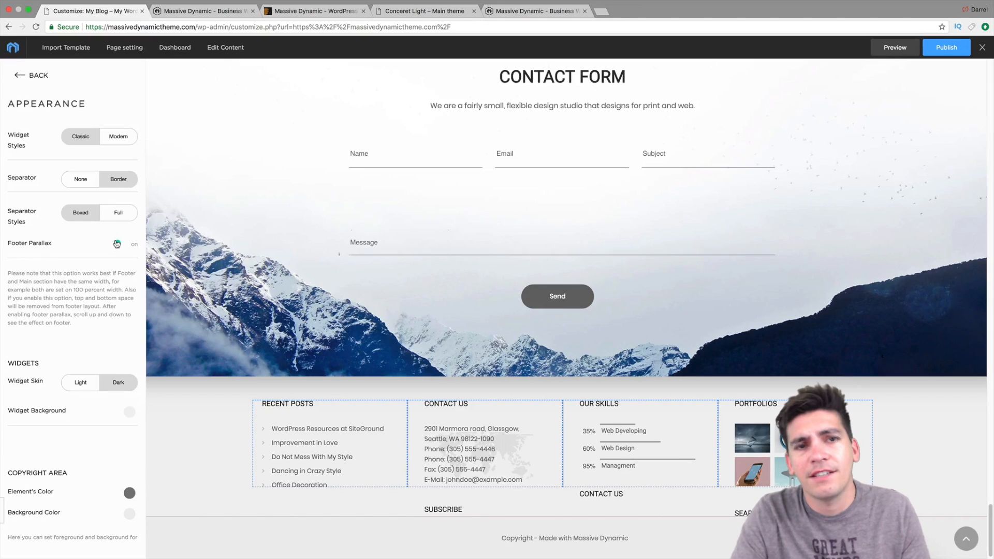
click(32, 75)
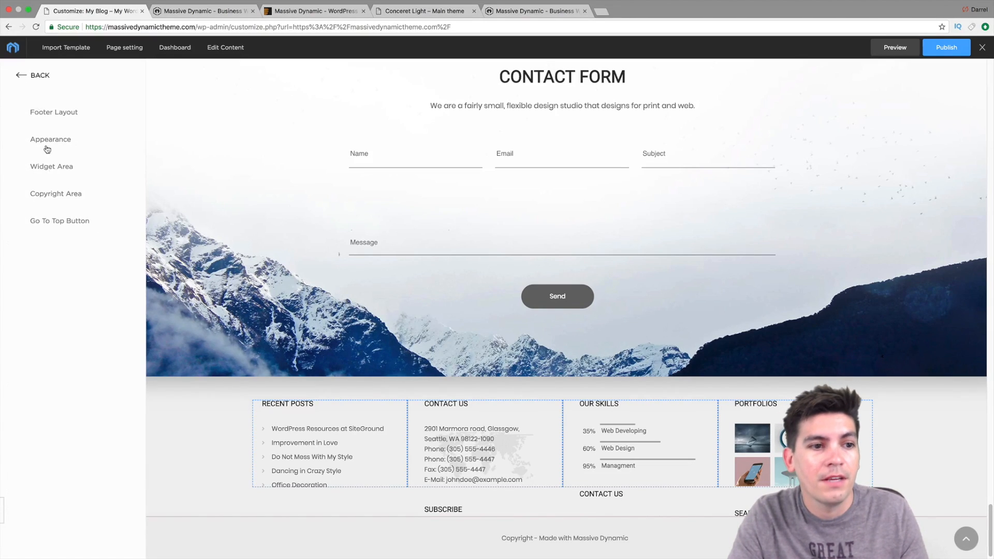
mouse_move(19, 46)
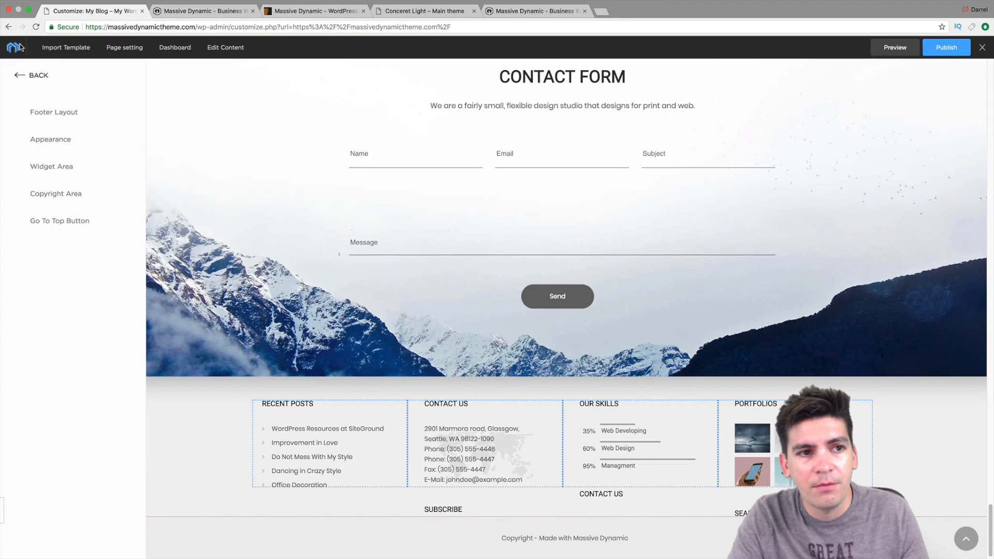
- Start leaving the customizer for the live site via the site logo
click(324, 27)
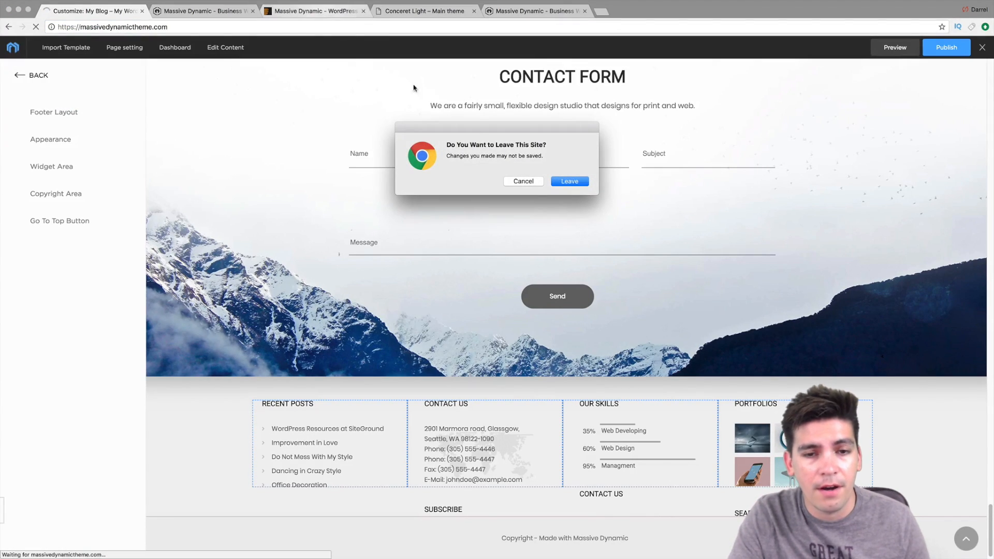
- Confirm leaving, then scroll ThemeForest's 2018 best-sellers down to Massive Dynamic at $39
click(569, 182)
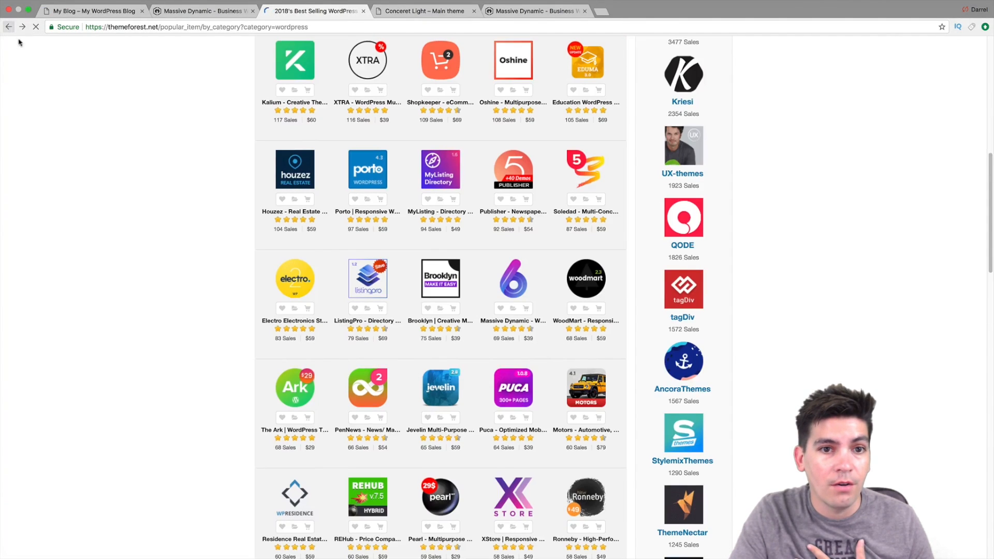
scroll(up, 3)
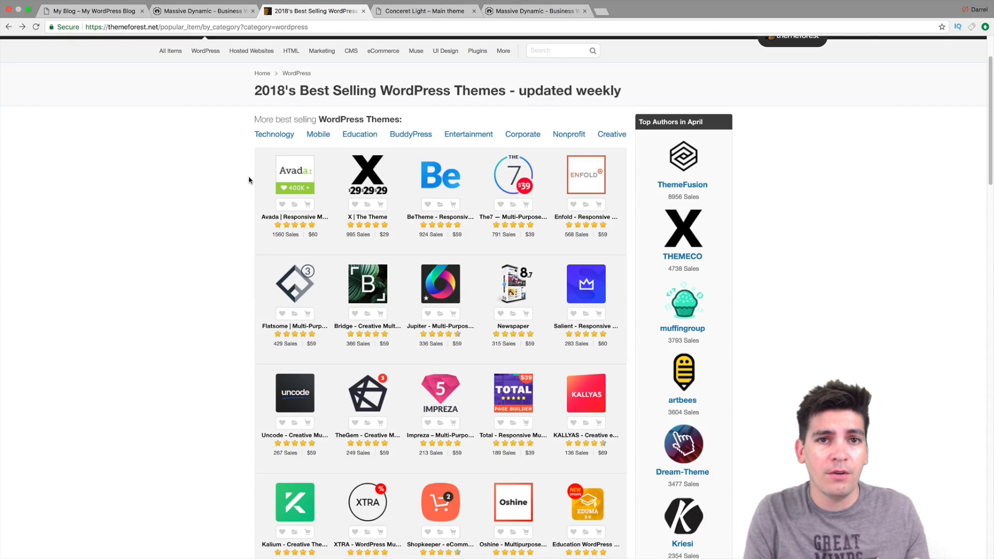
mouse_move(295, 174)
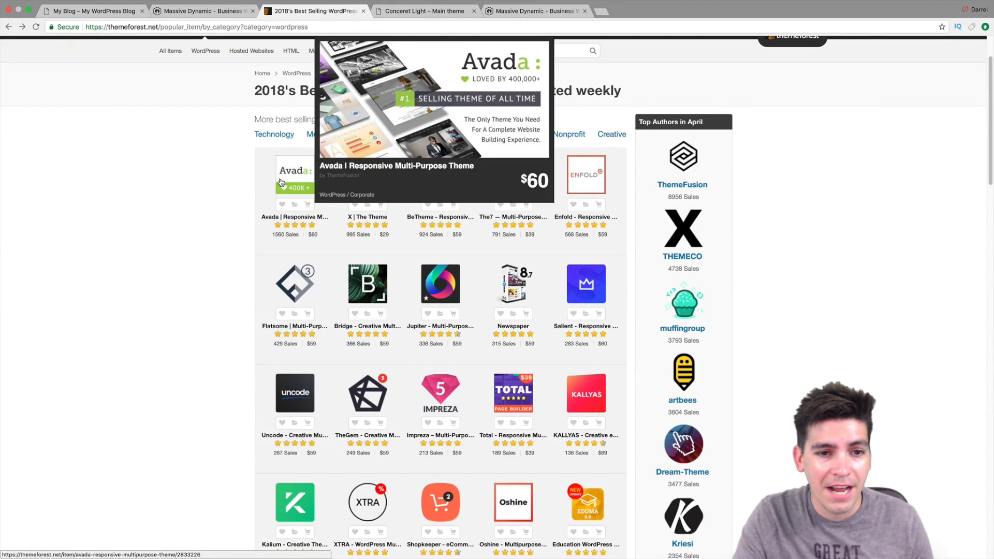
mouse_move(225, 203)
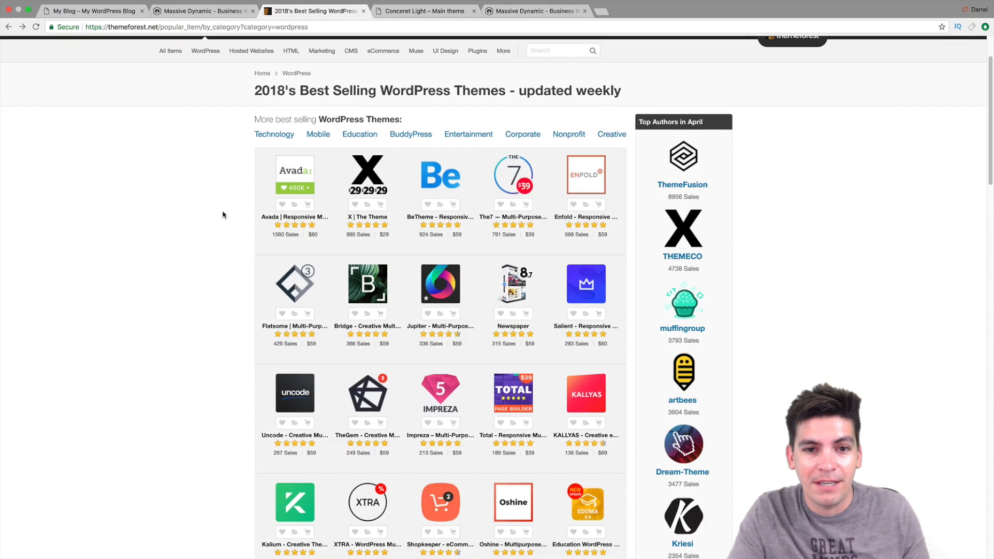
scroll(down, 3)
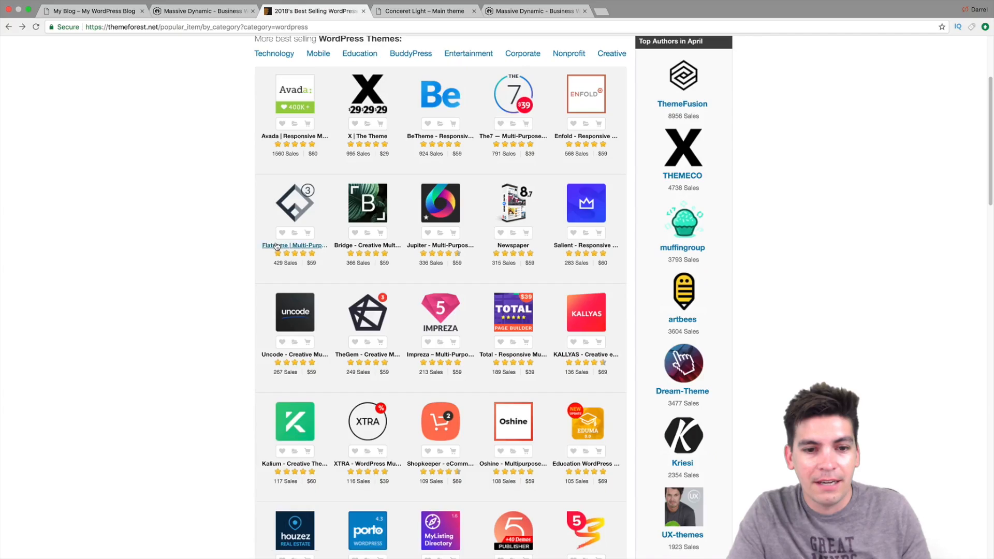
mouse_move(294, 203)
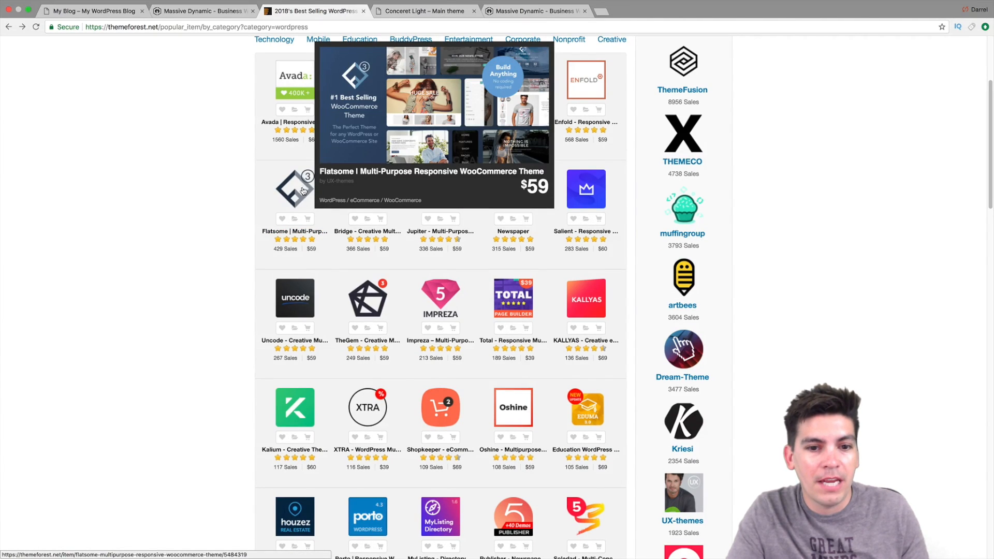
scroll(down, 3)
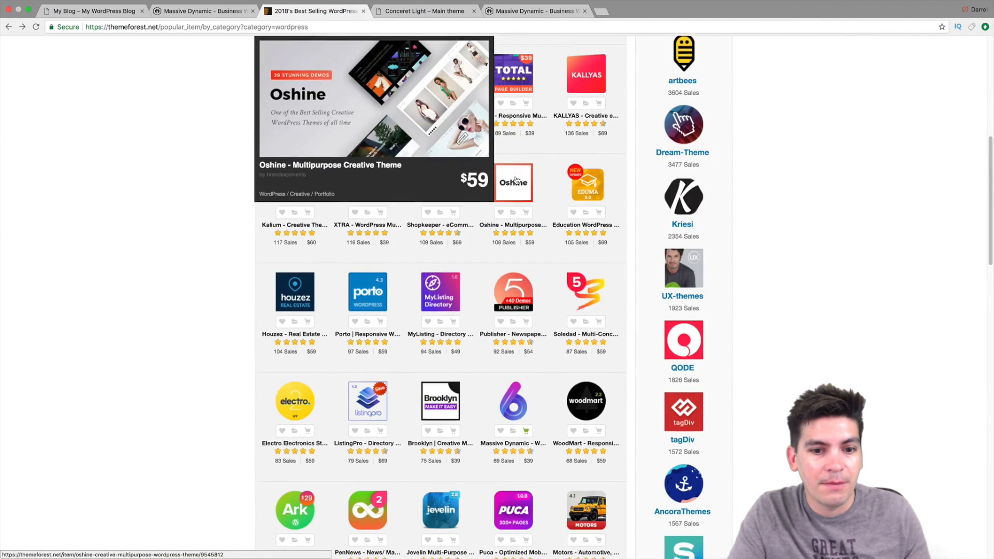
scroll(down, 3)
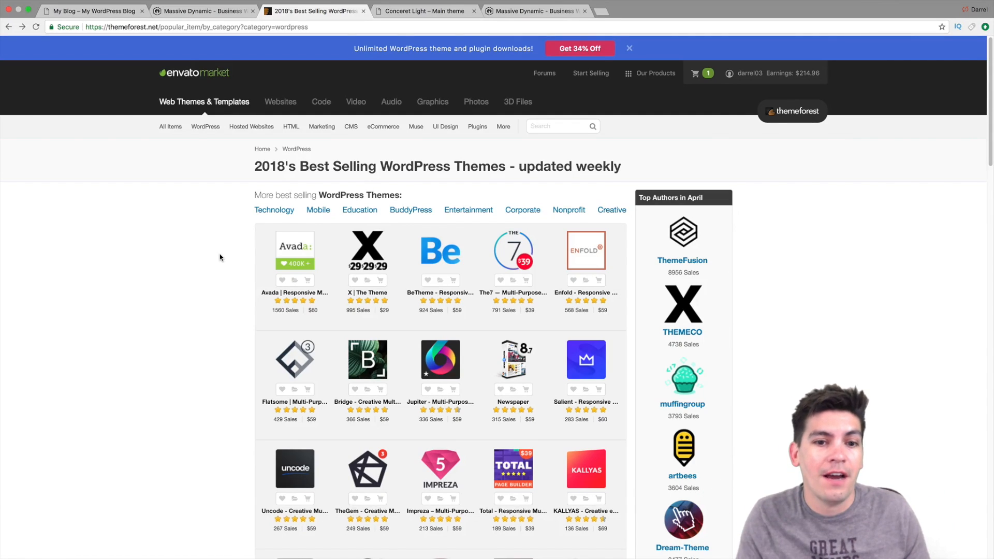
mouse_move(295, 247)
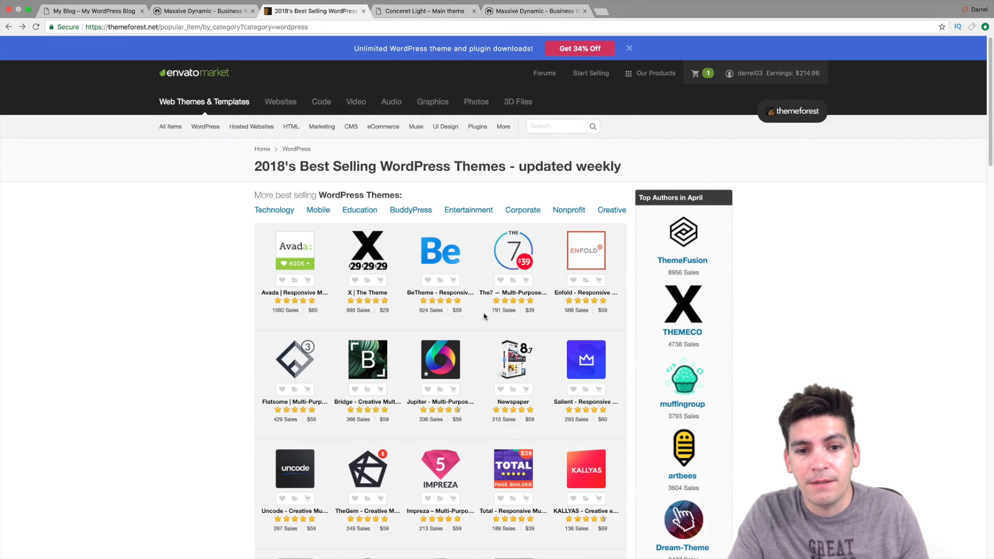
scroll(down, 3)
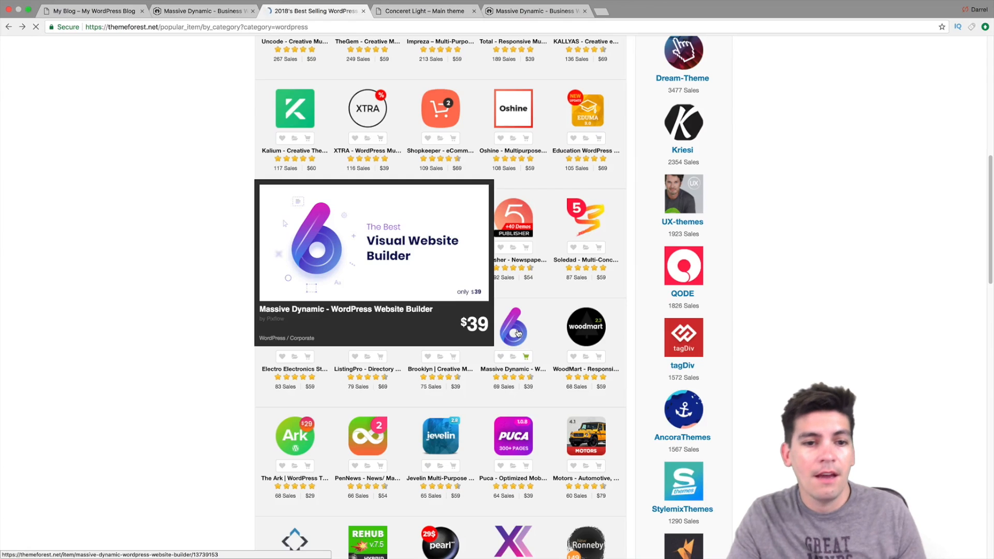
- Open Massive Dynamic's item page and scroll through demos, reviews and extensions to the Google score section
click(373, 264)
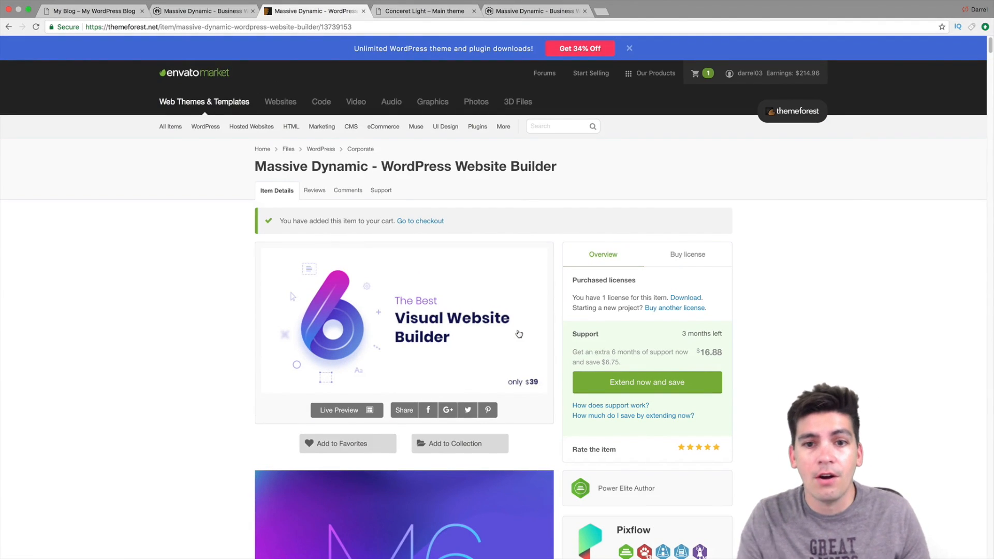
mouse_move(685, 431)
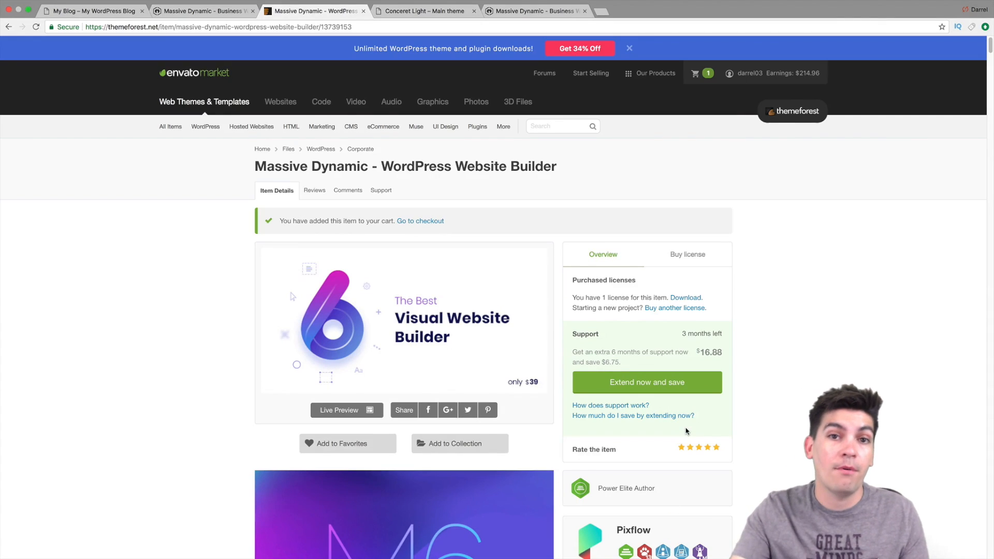
scroll(down, 3)
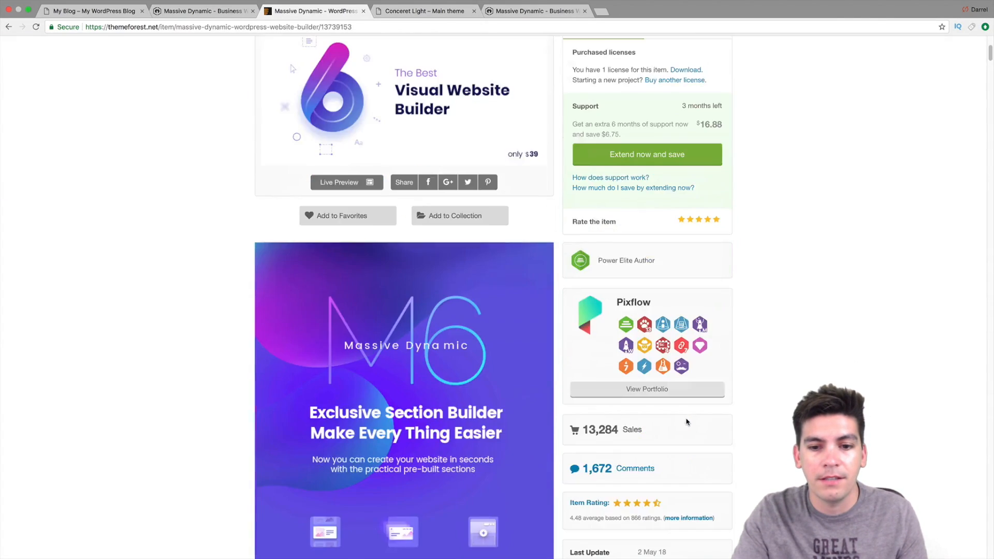
scroll(down, 3)
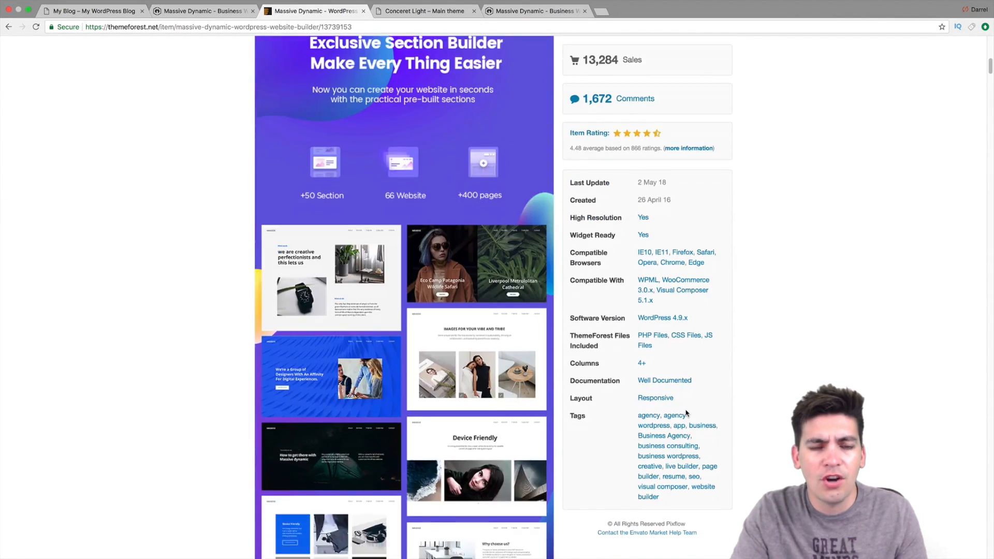
scroll(down, 3)
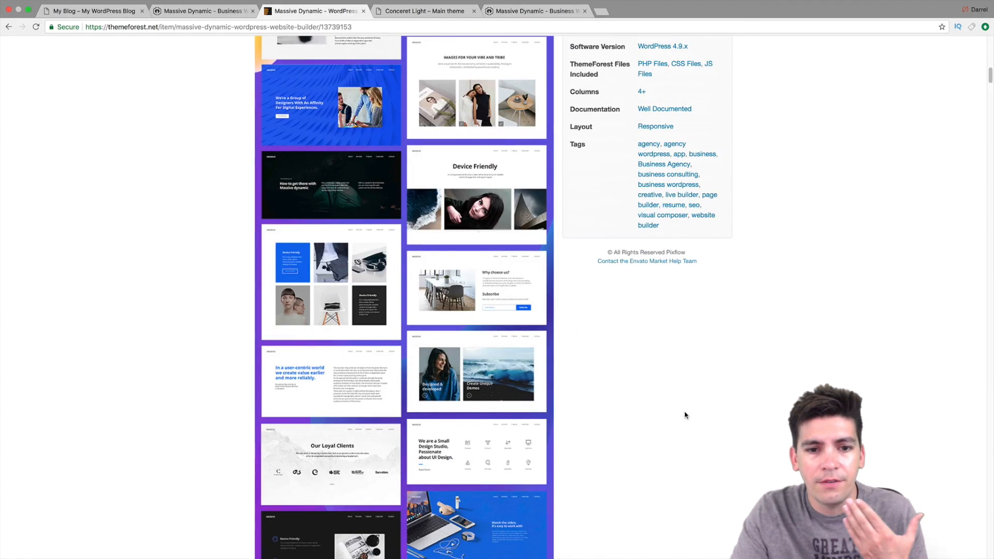
scroll(down, 3)
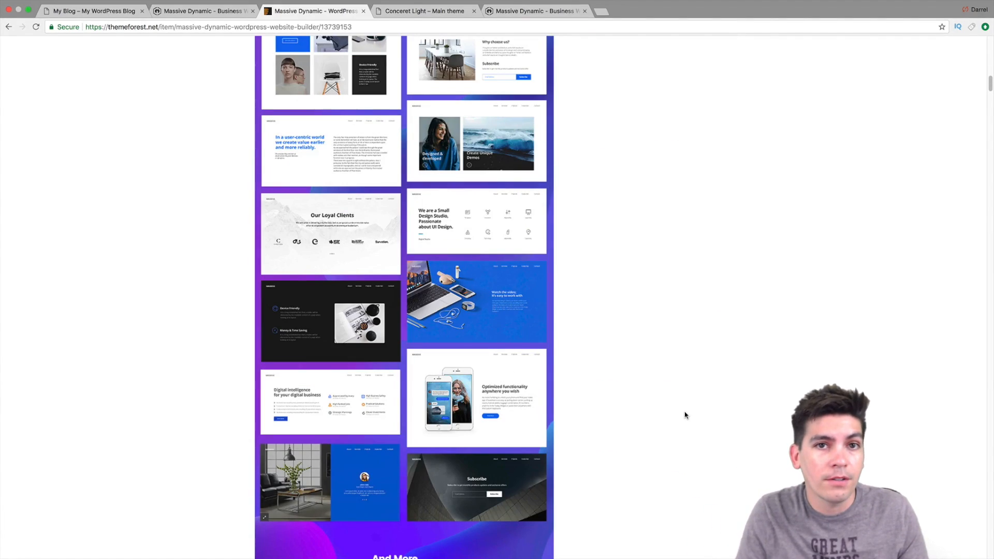
scroll(down, 3)
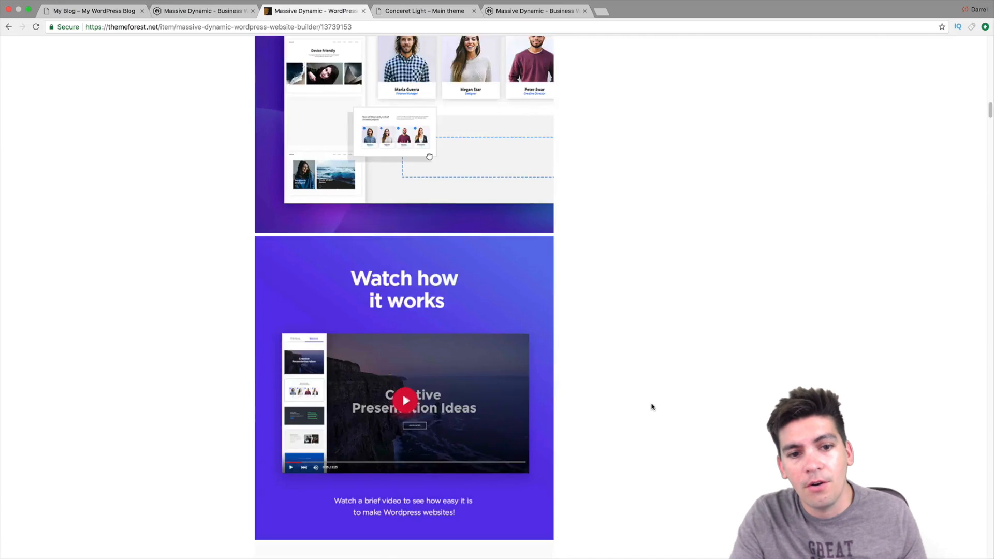
scroll(down, 3)
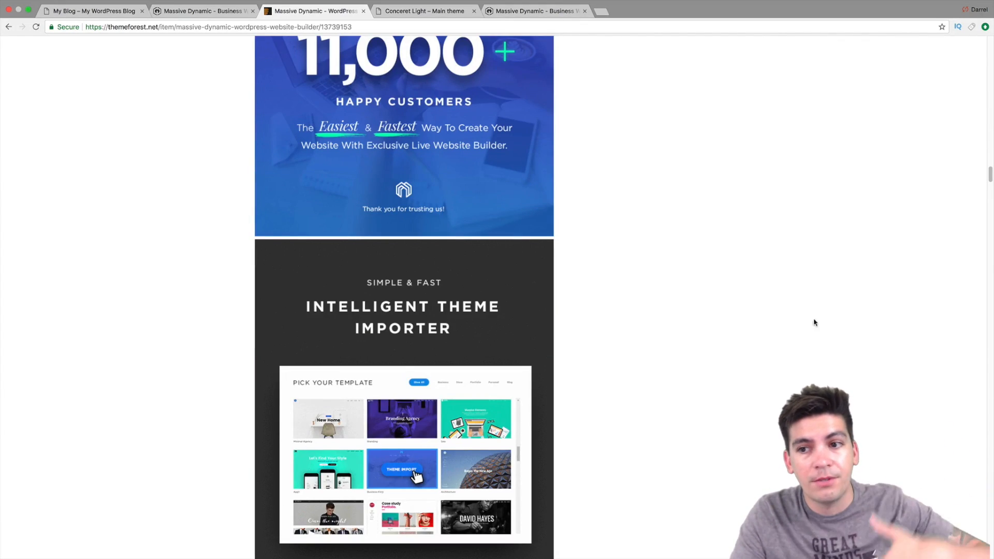
scroll(down, 3)
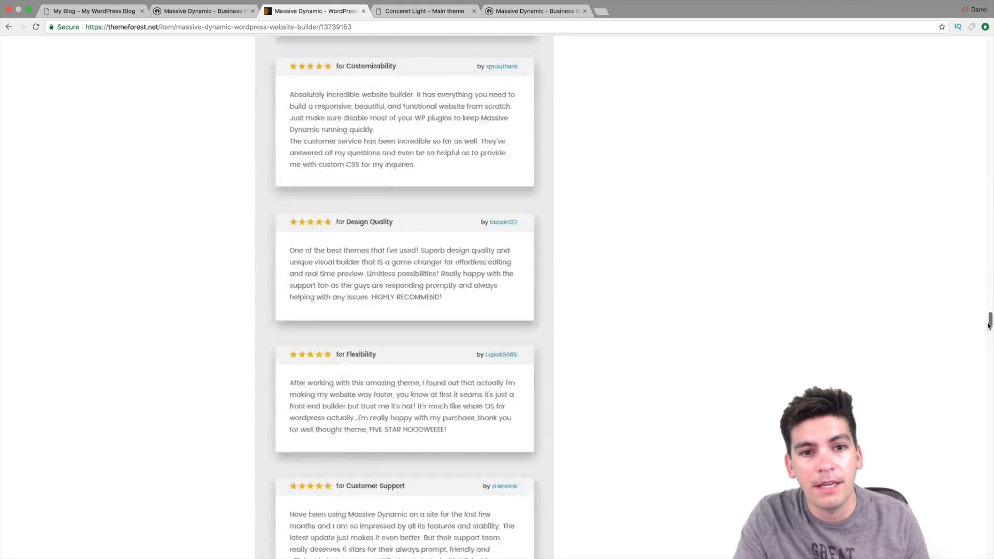
scroll(up, 3)
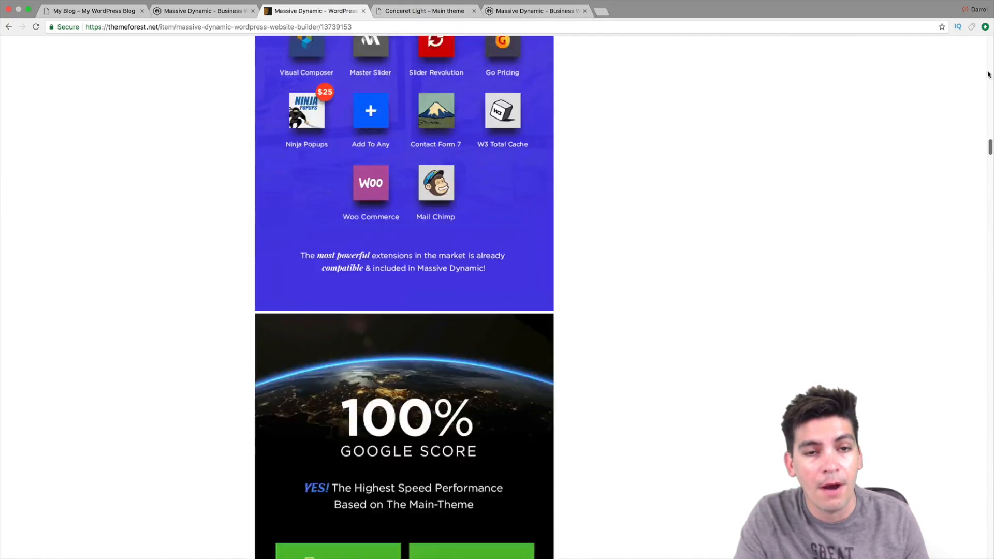